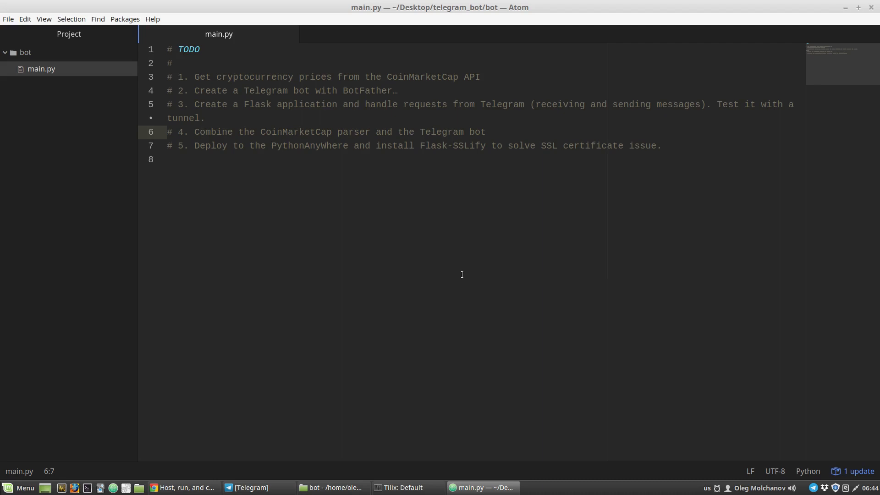
Bring up the CoinMarketCap tab in Chrome and scroll down to the footer's Useful Links
{"action": "left_click", "coordinate": [198, 132]}
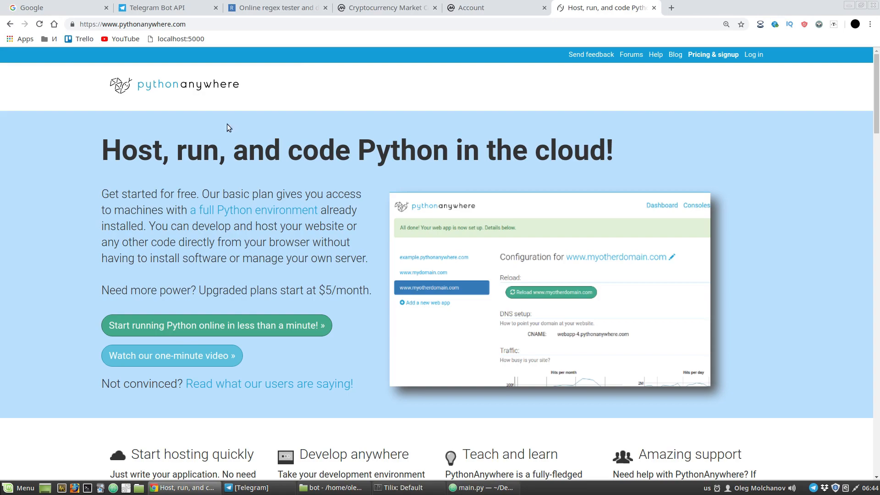
{"action": "left_click", "coordinate": [386, 7]}
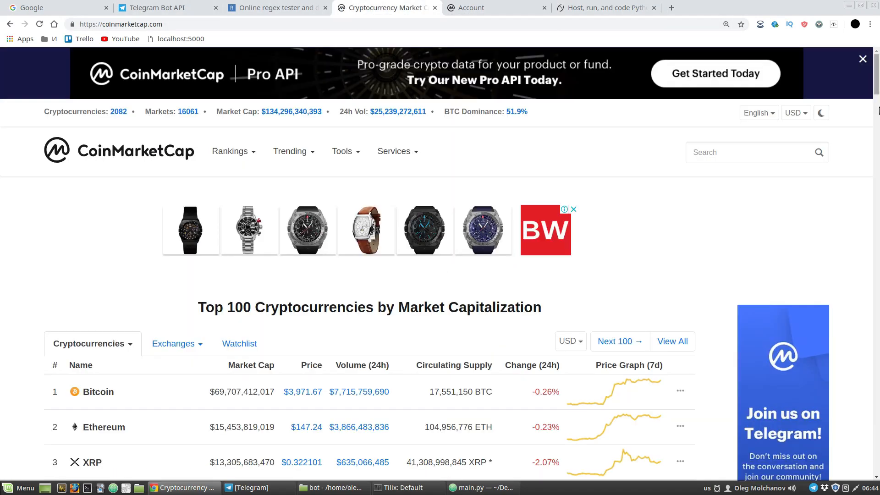
{"action": "scroll", "scroll_direction": "down", "scroll_amount": 3}
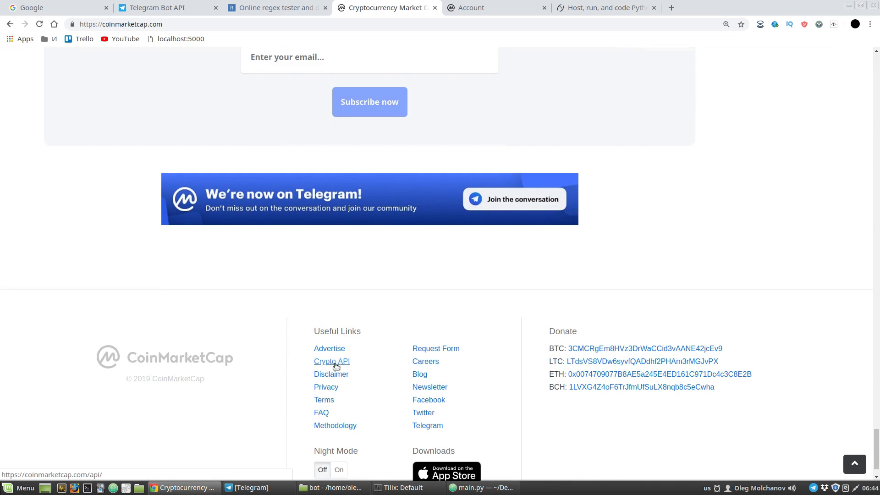
Open Crypto API from the footer, log in, and copy the API key from the account overview
{"action": "left_click", "coordinate": [331, 361]}
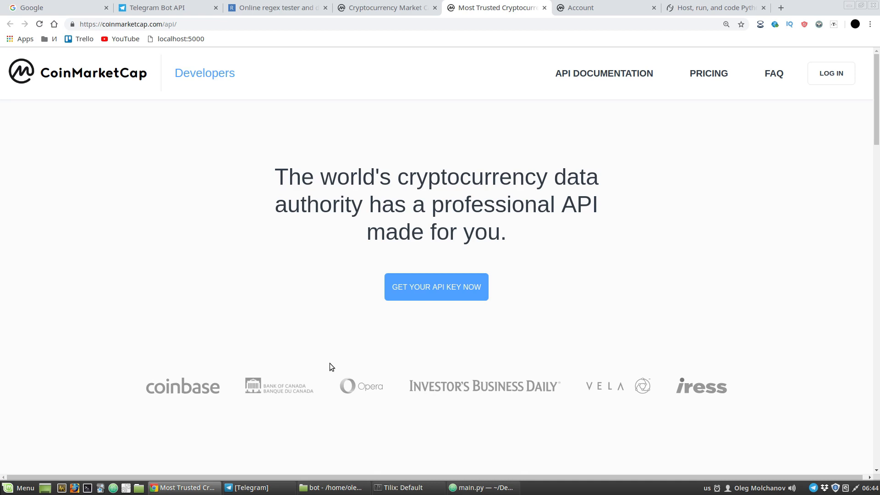
{"action": "mouse_move", "coordinate": [375, 362]}
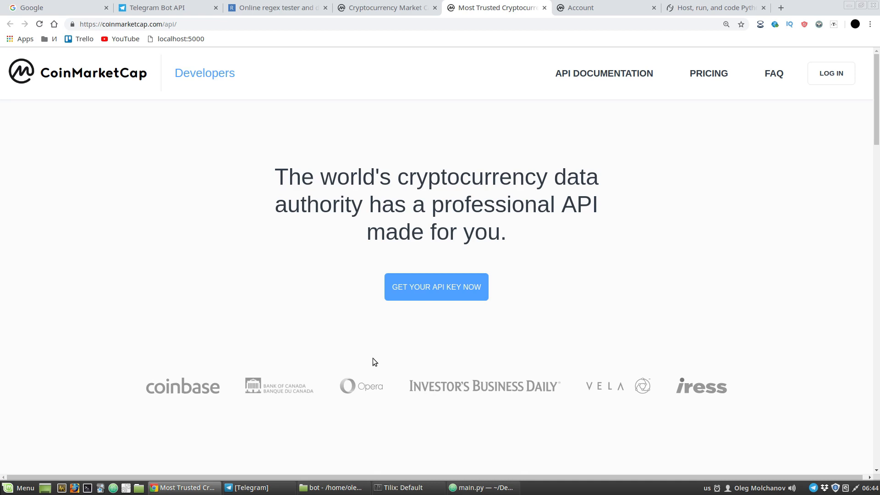
{"action": "mouse_move", "coordinate": [831, 73]}
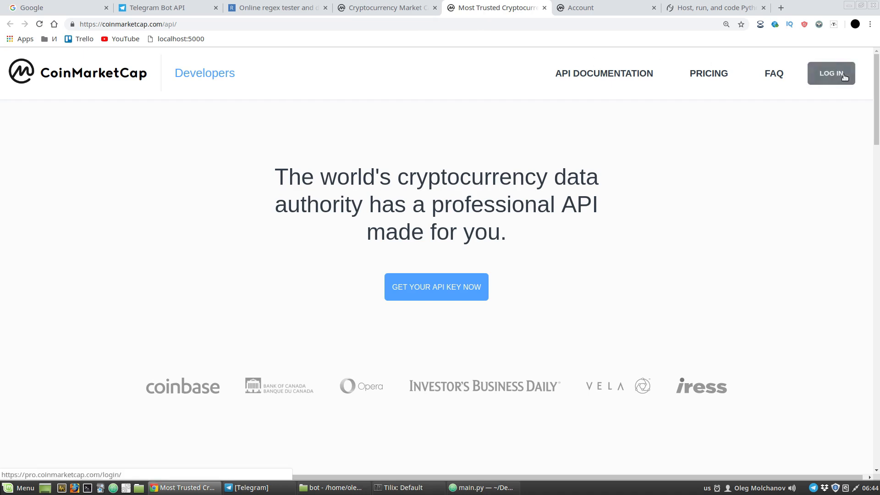
{"action": "left_click", "coordinate": [830, 73]}
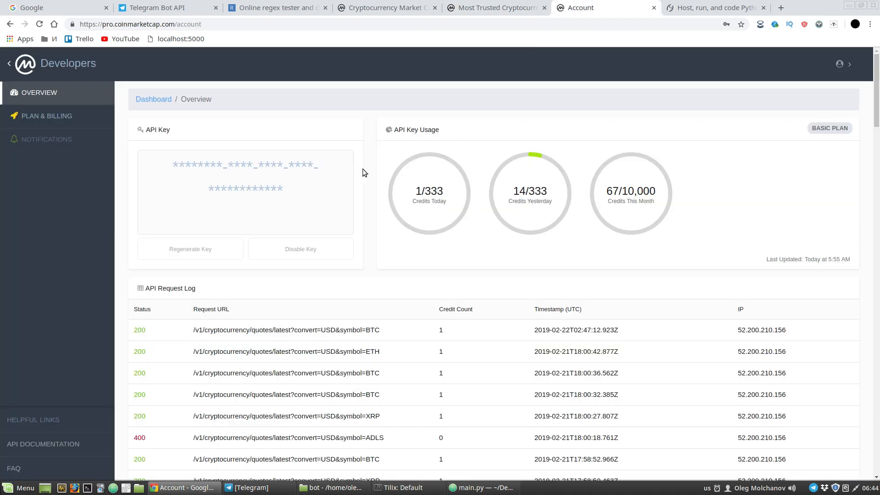
{"action": "mouse_move", "coordinate": [252, 164]}
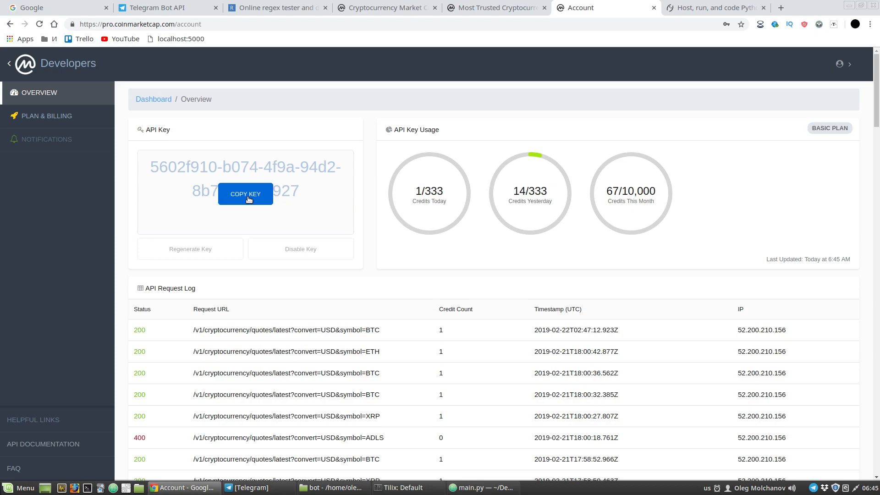
{"action": "left_click", "coordinate": [246, 194]}
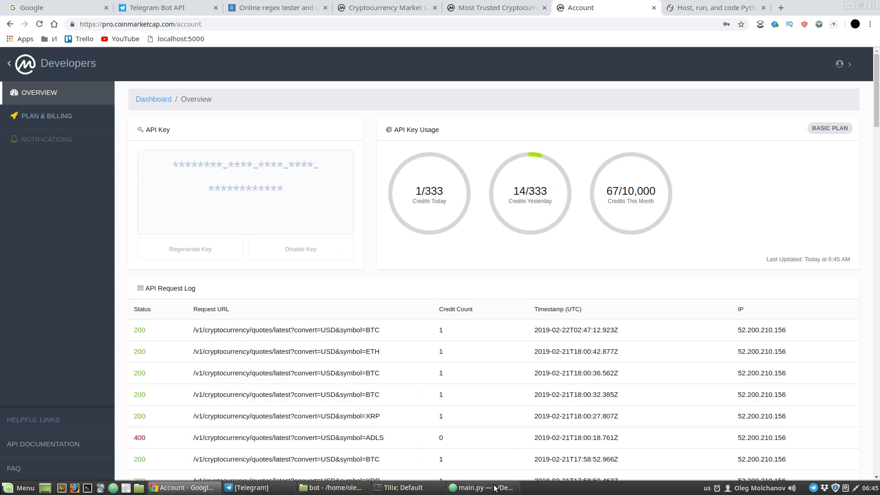
Create tokens.py with cmc_token = '<pasted API key>' and go back to main.py
{"action": "left_click", "coordinate": [481, 487]}
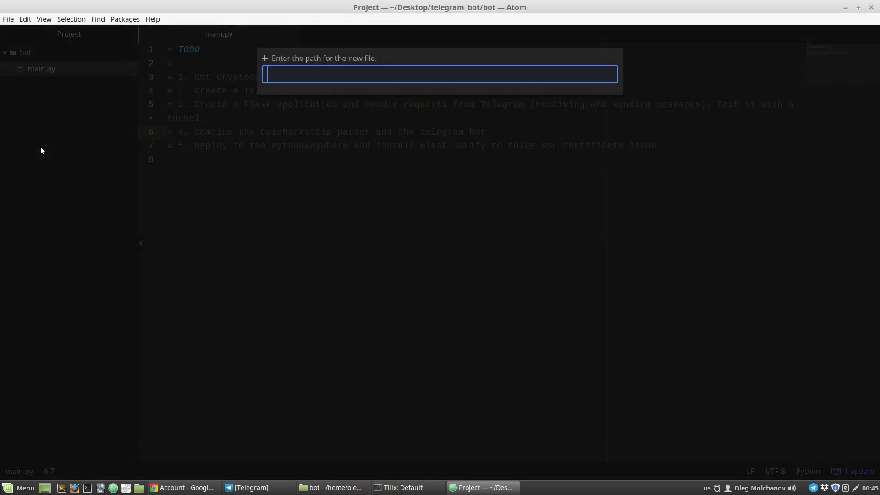
{"action": "type", "text": "tokens.p"}
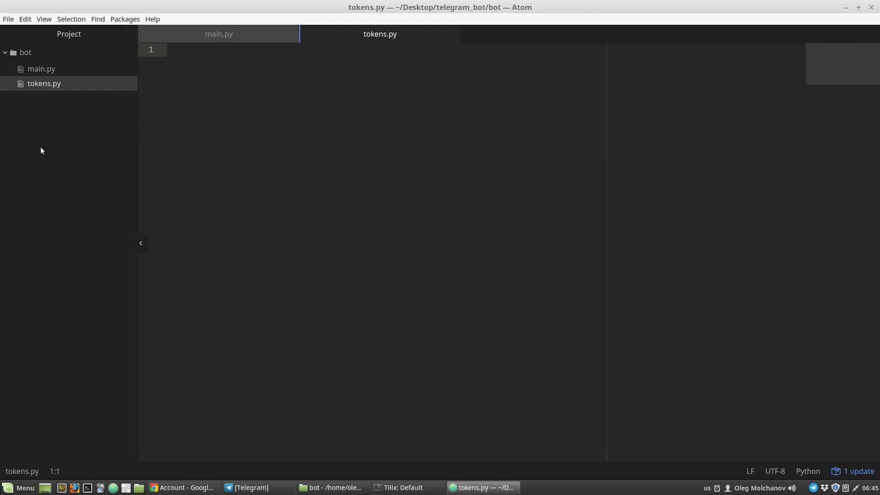
{"action": "type", "text": "cmc"}
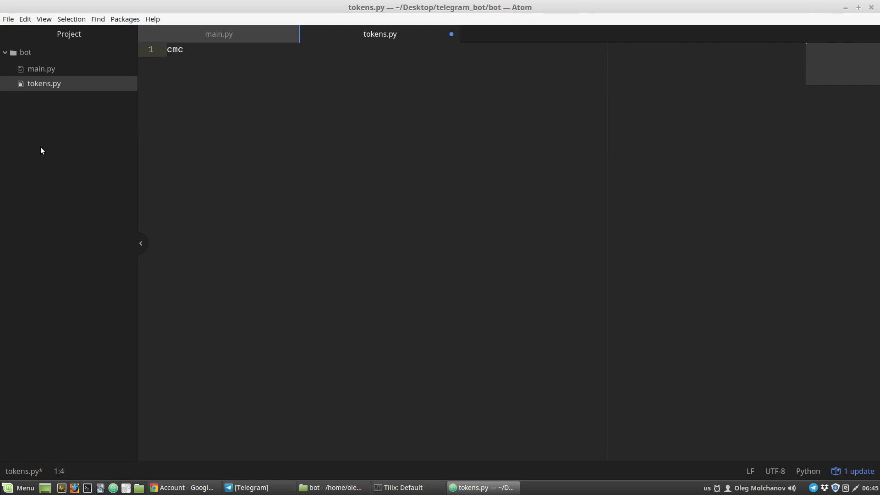
{"action": "type", "text": "_toke"}
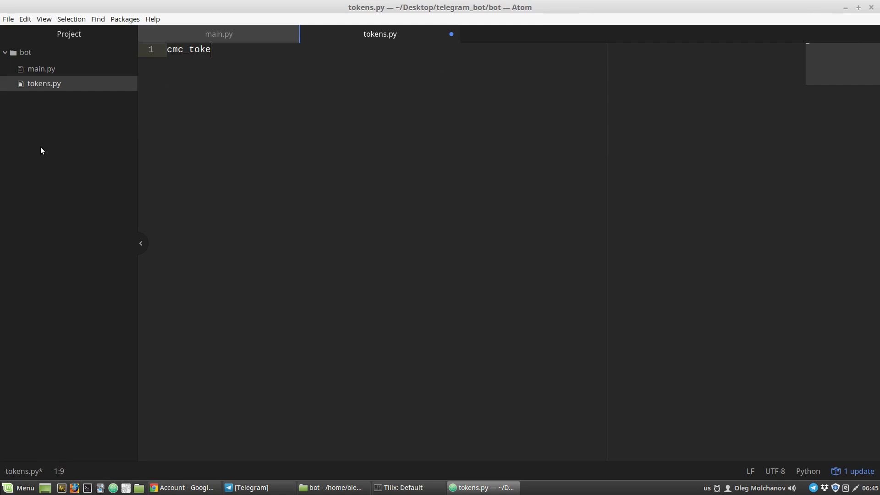
{"action": "type", "text": "n = ''"}
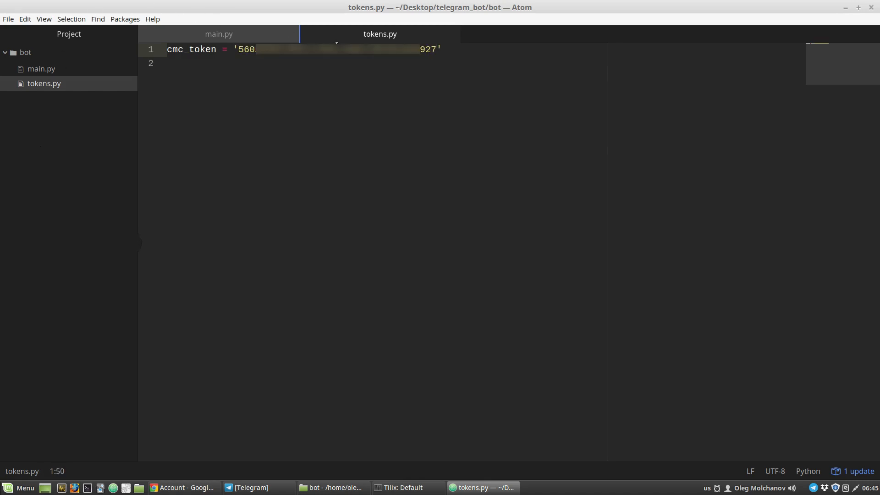
{"action": "left_click", "coordinate": [219, 34]}
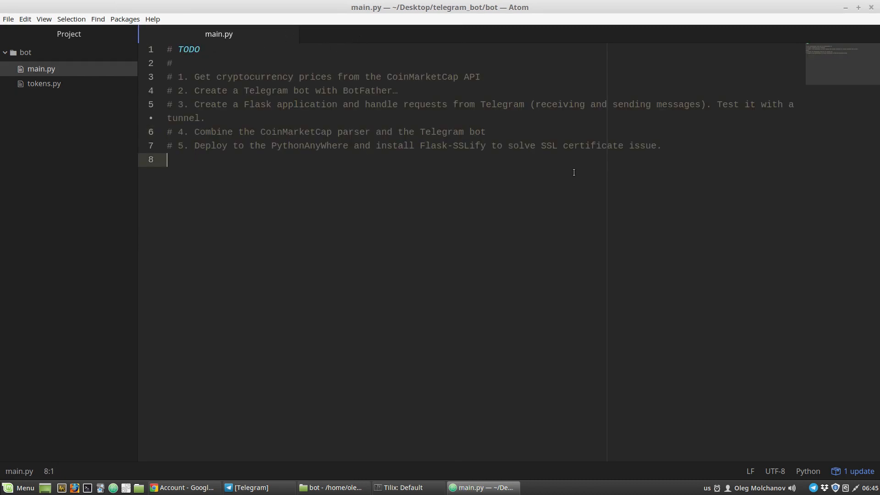
Add 'from tokens import cmc_token' and an if __name__ == '__main__' guard below the TODO plan
{"action": "key", "text": "enter"}
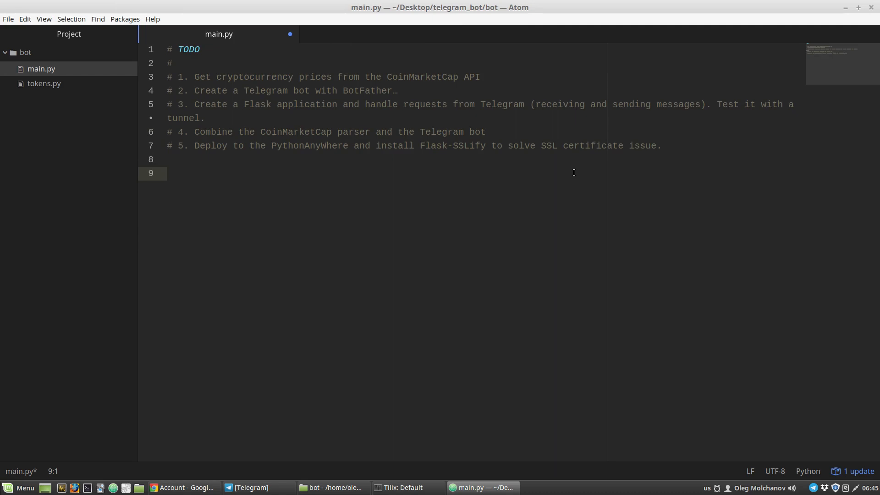
{"action": "type", "text": "from"}
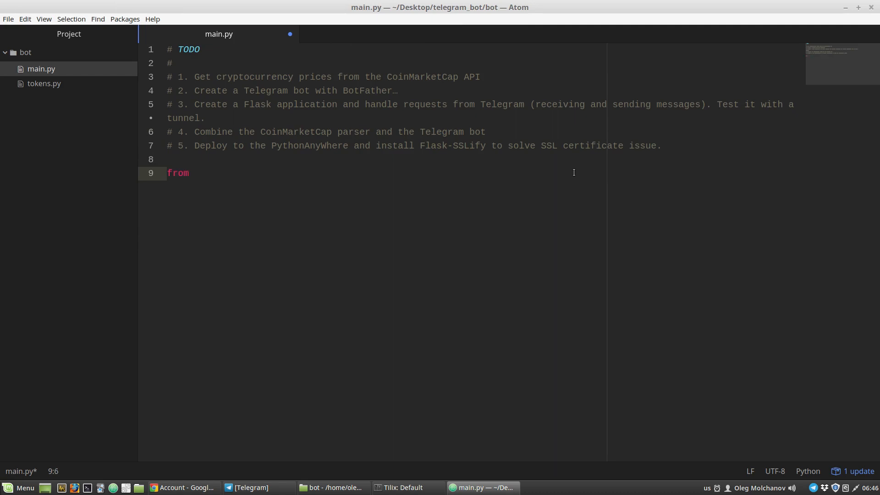
{"action": "type", "text": "tokens import"}
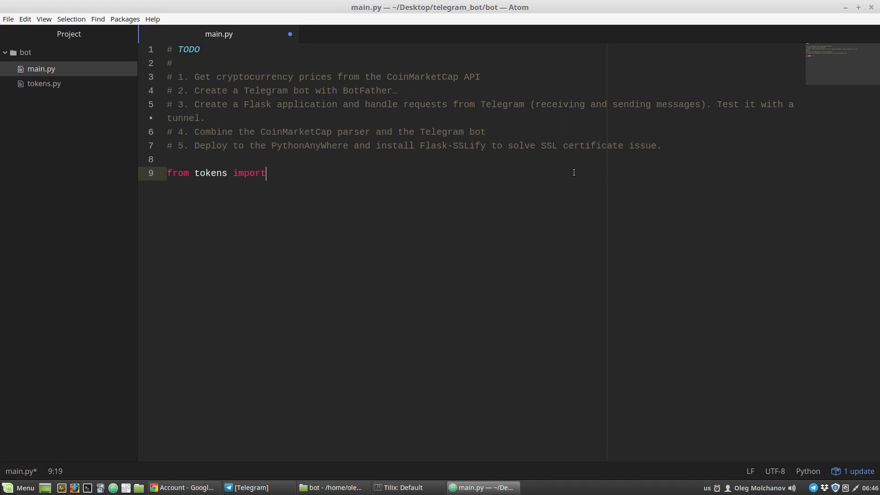
{"action": "type", "text": "cm"}
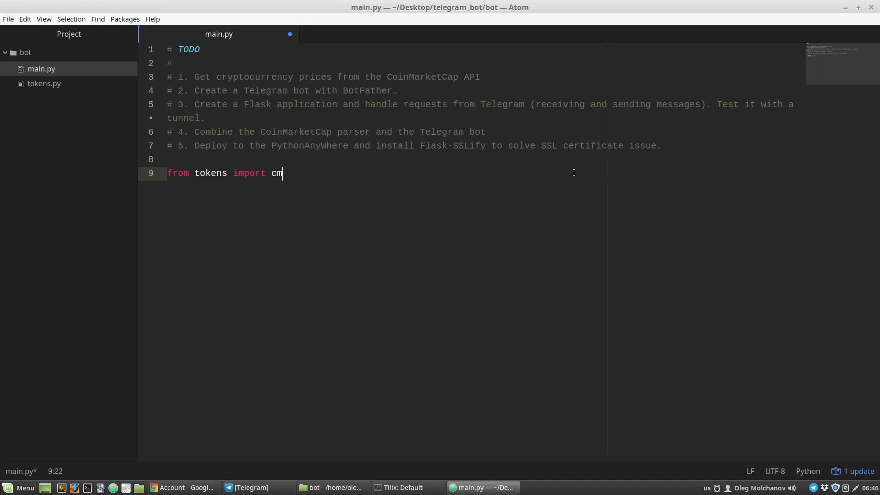
{"action": "type", "text": "c_token"}
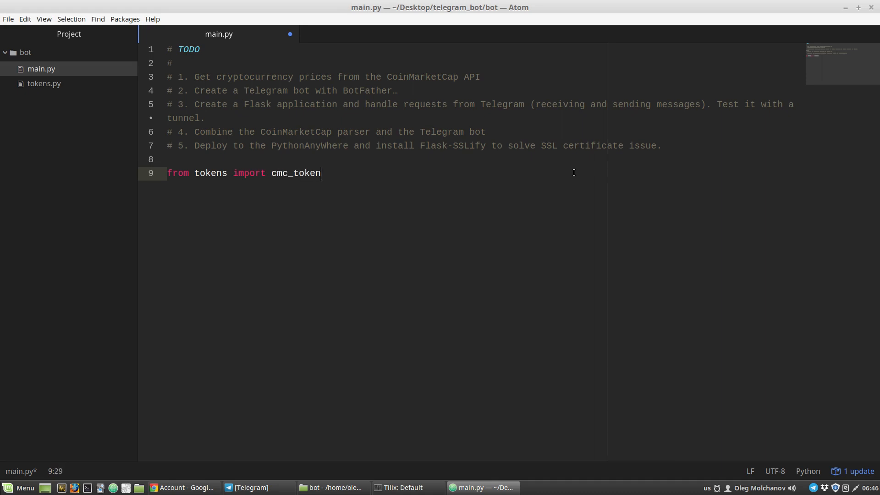
{"action": "type", "text": "if __name__ == '__main__':"}
{"action": "type", "text": "main()"}
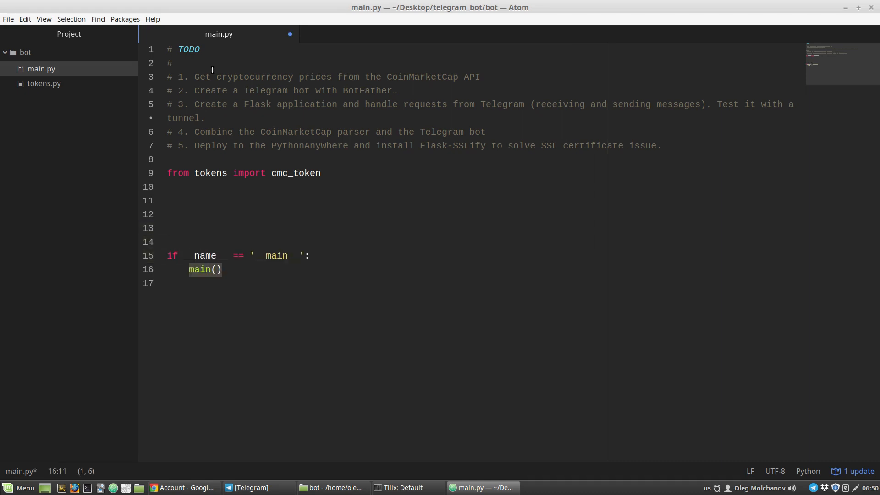
{"action": "left_click", "coordinate": [221, 269]}
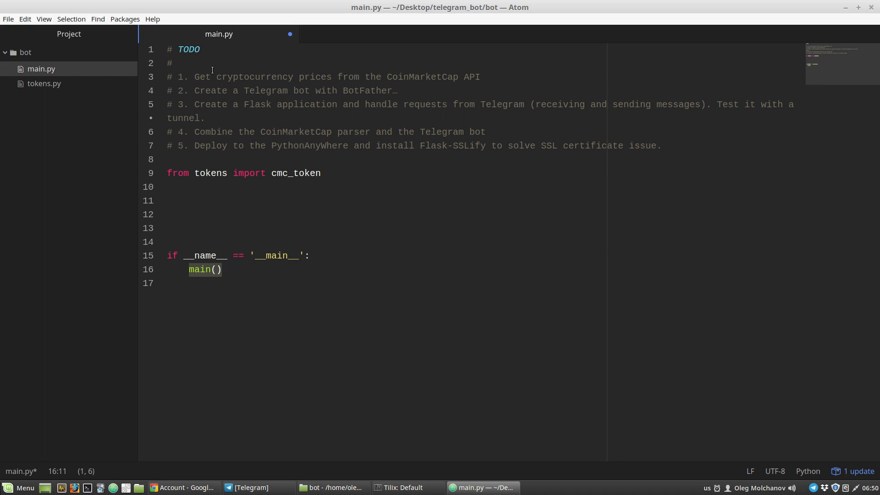
Write a 'def main(): pass' stub on line 13 and save
{"action": "left_click", "coordinate": [168, 243]}
{"action": "type", "text": "def"}
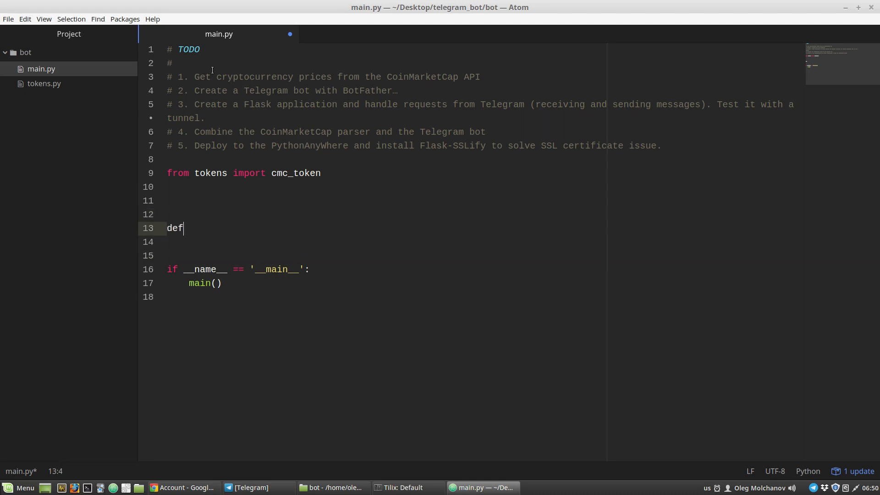
{"action": "type", "text": "main():"}
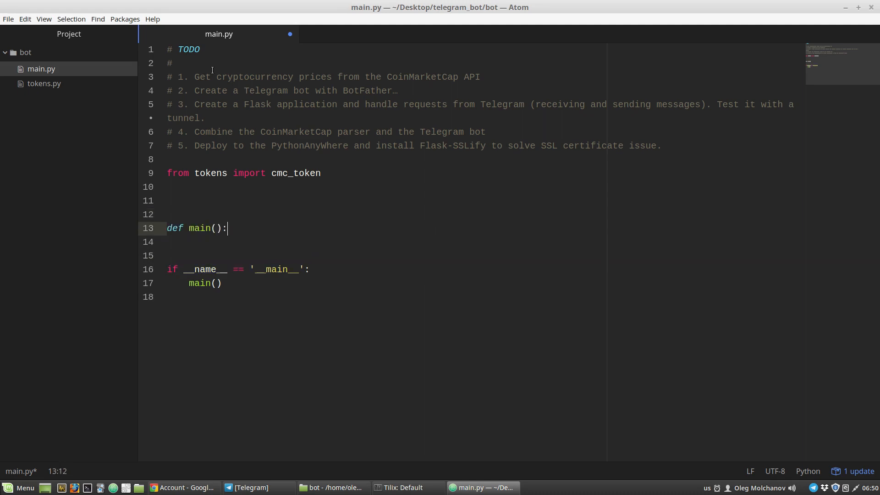
{"action": "type", "text": "p"}
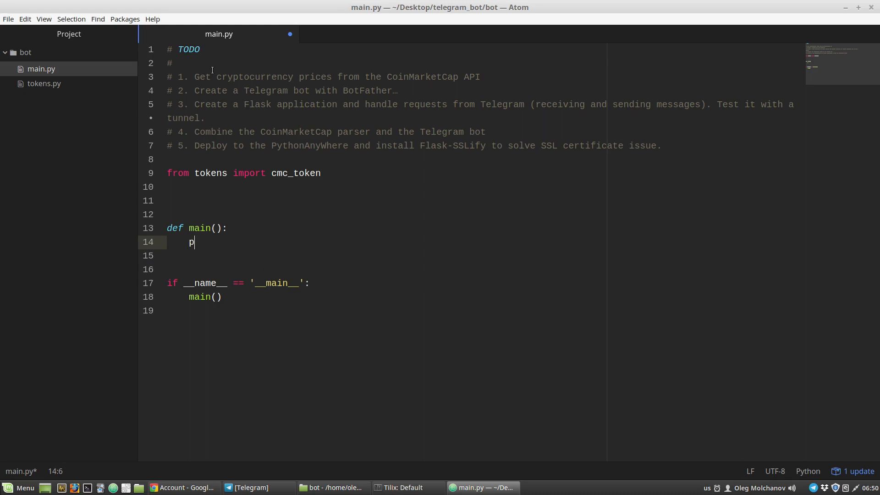
{"action": "type", "text": "ass"}
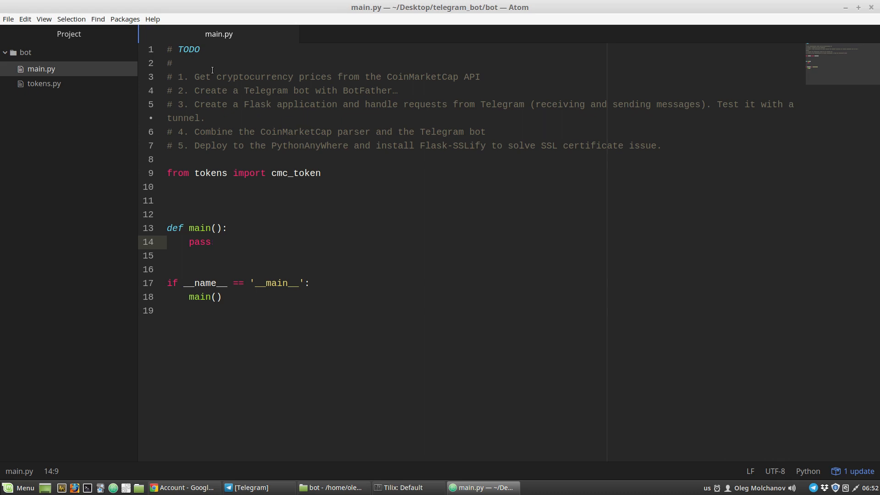
{"action": "left_click", "coordinate": [210, 242]}
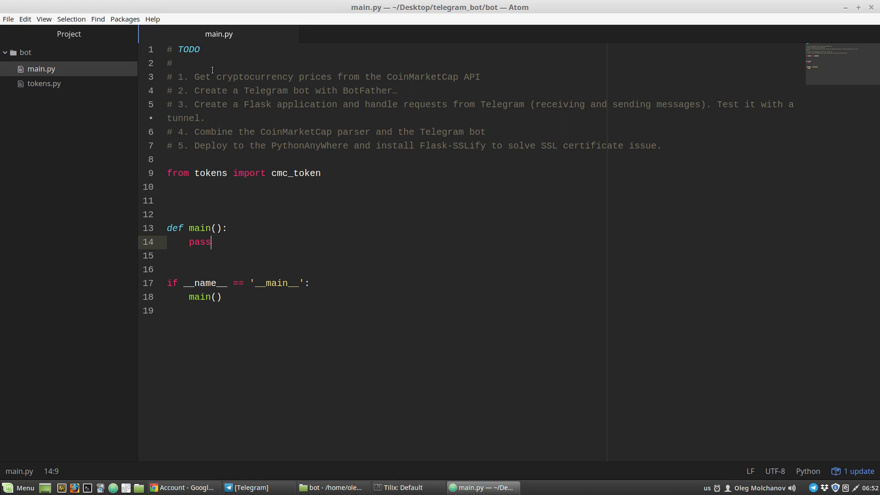
Add 'import requests' and begin a get_cmc_data() function definition
{"action": "left_click", "coordinate": [168, 201]}
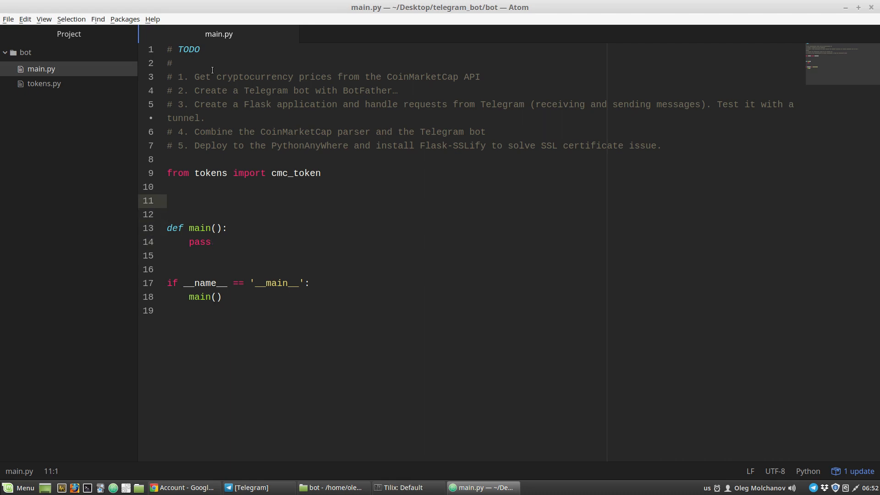
{"action": "key", "text": "enter"}
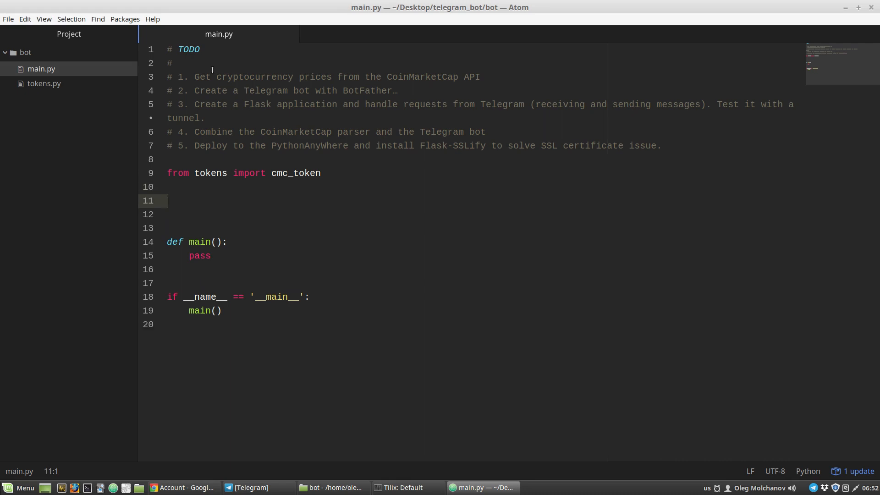
{"action": "type", "text": "import requests"}
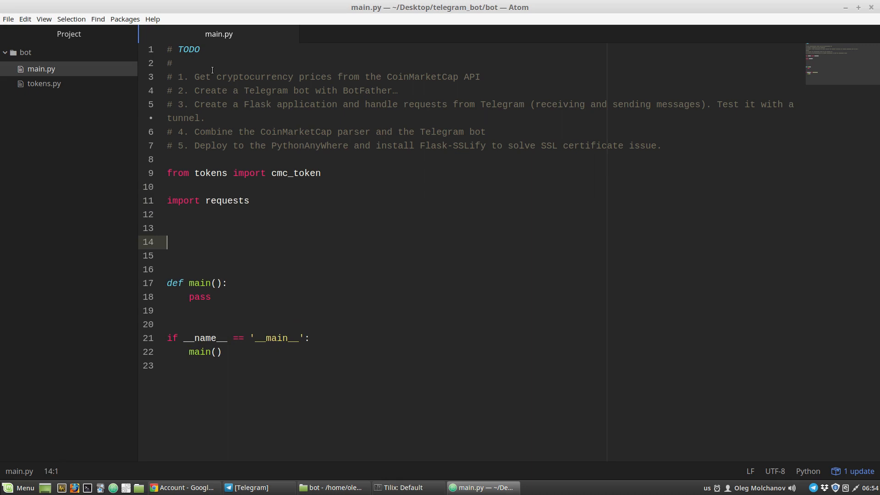
{"action": "type", "text": "def"}
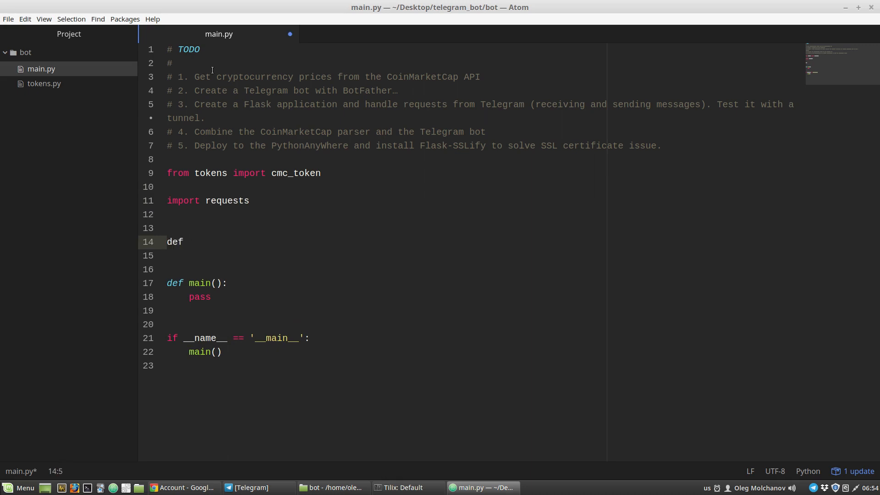
{"action": "type", "text": "get_"}
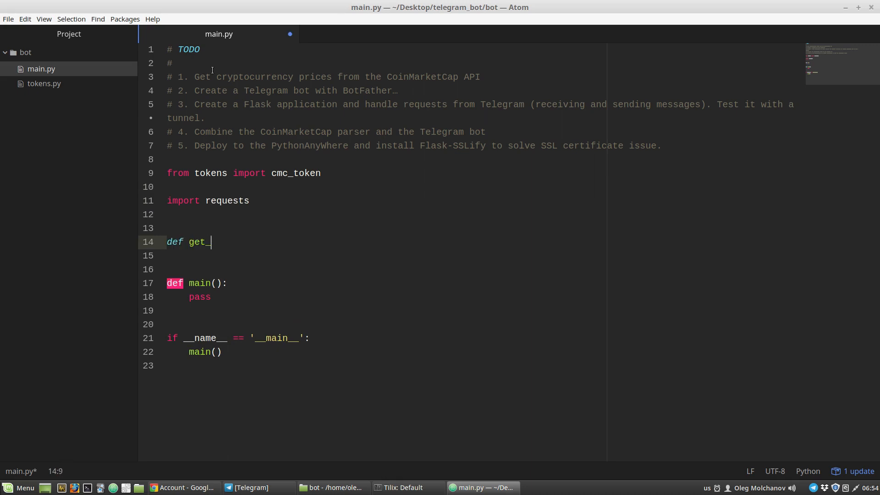
{"action": "type", "text": "cmc_d"}
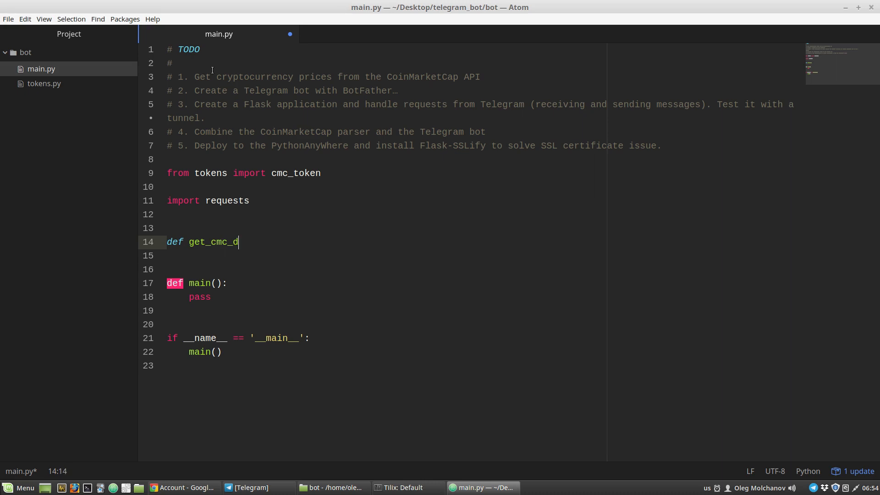
{"action": "type", "text": "ata()"}
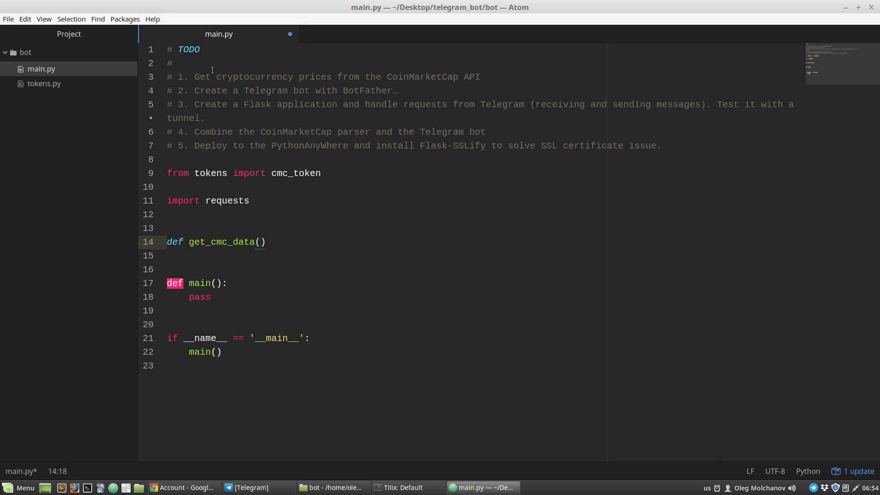
Give get_cmc_data a crypto parameter and start its body with url = ''
{"action": "left_click", "coordinate": [260, 242]}
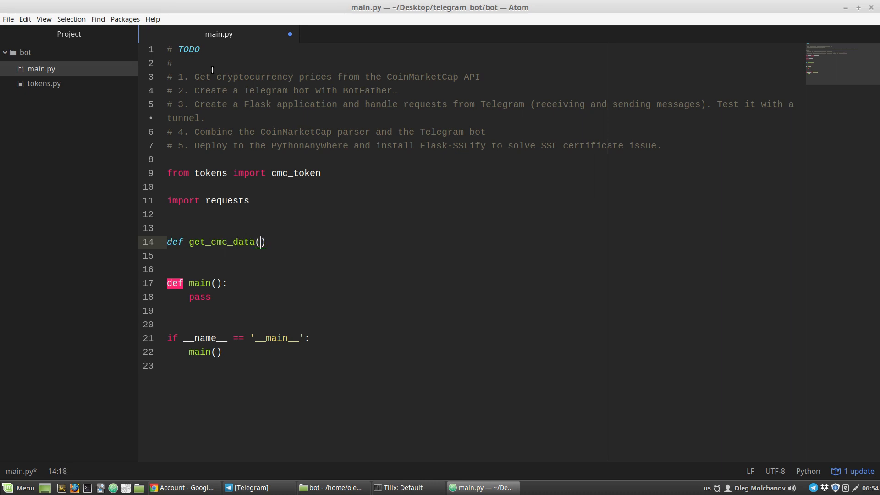
{"action": "type", "text": "crypto"}
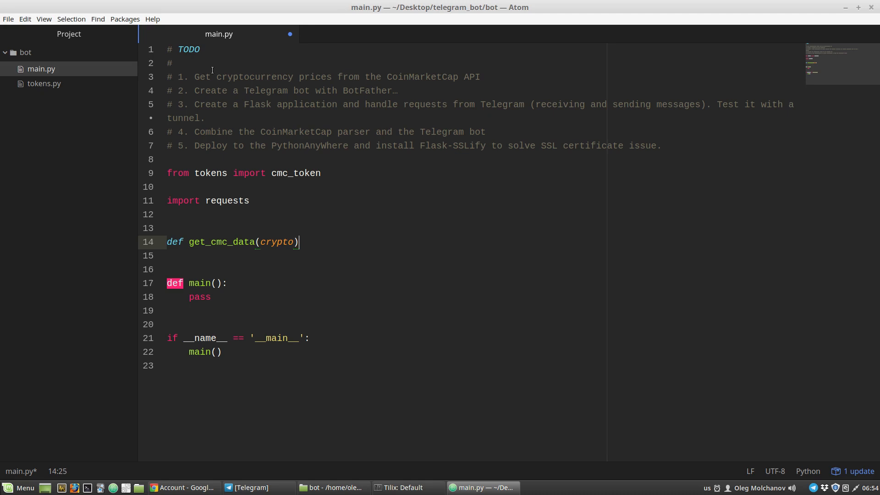
{"action": "type", "text": ":"}
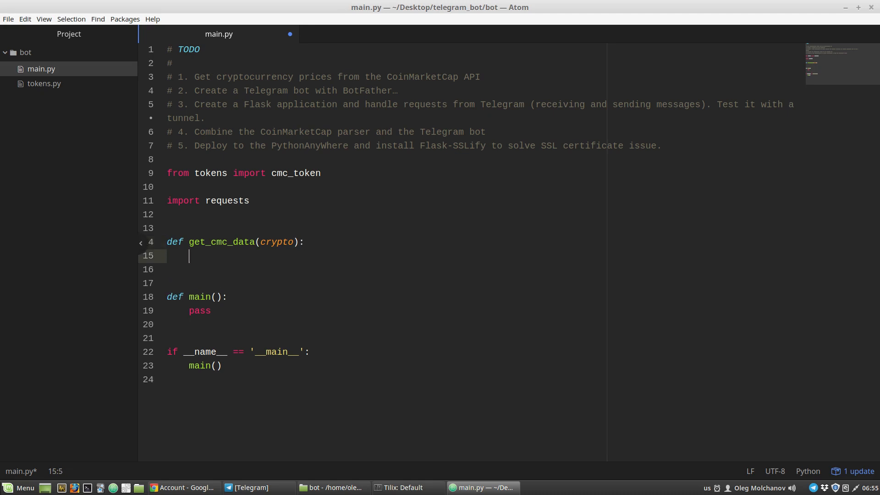
{"action": "type", "text": "url ="}
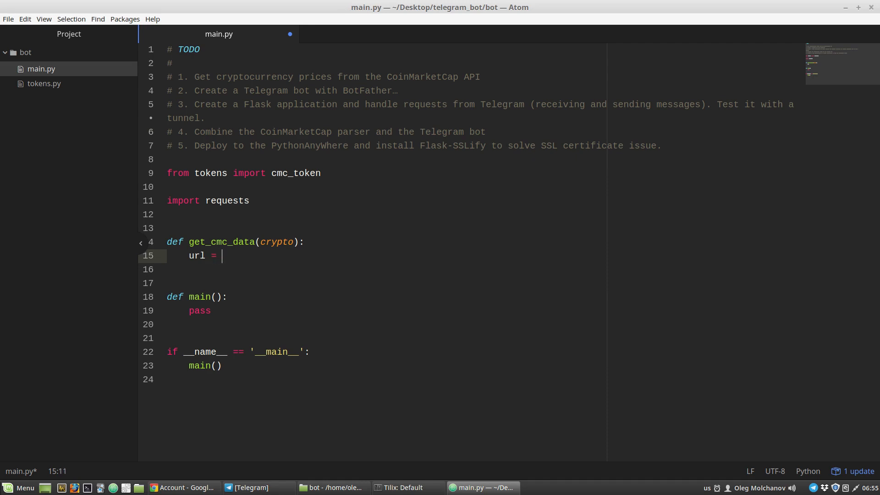
{"action": "type", "text": "''"}
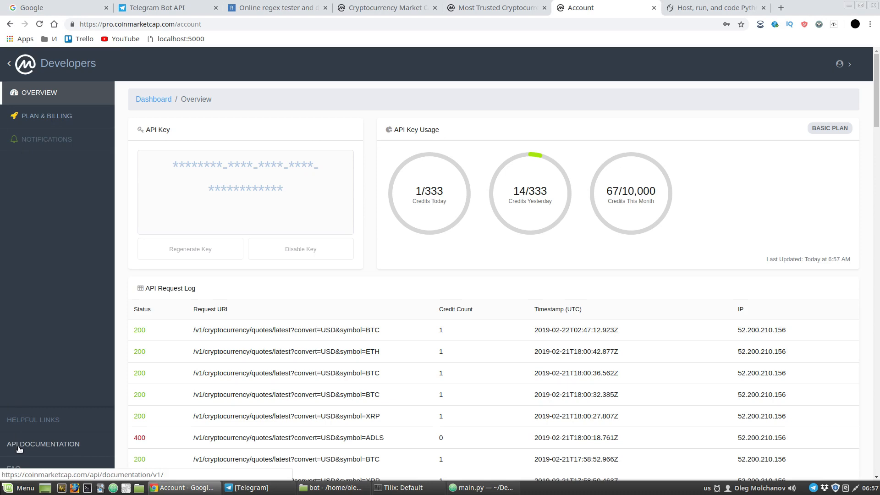
Open the API docs' Authentication section and select the pro-api domain and X-CMC_PRO_API_KEY header
{"action": "left_click", "coordinate": [43, 445]}
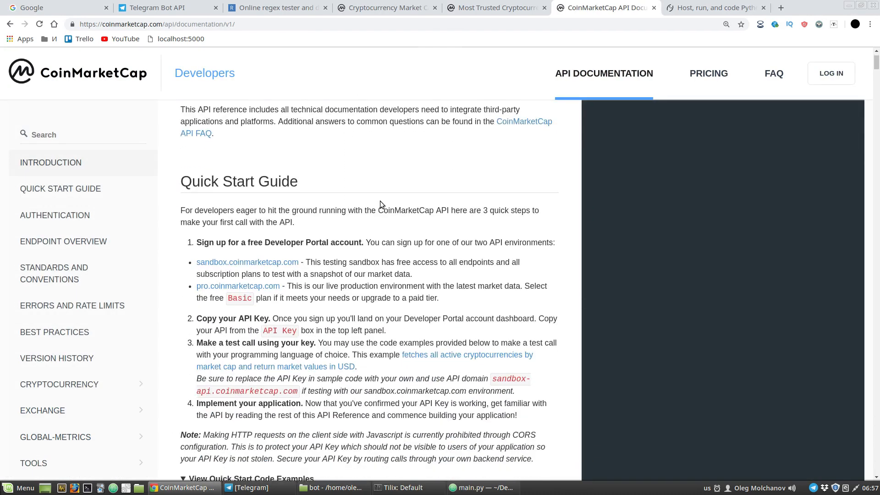
{"action": "left_click", "coordinate": [60, 188]}
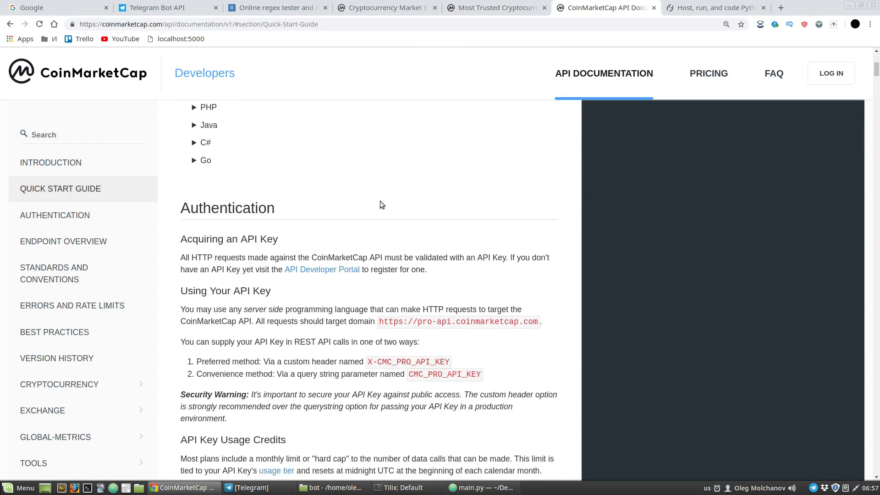
{"action": "left_click", "coordinate": [55, 215]}
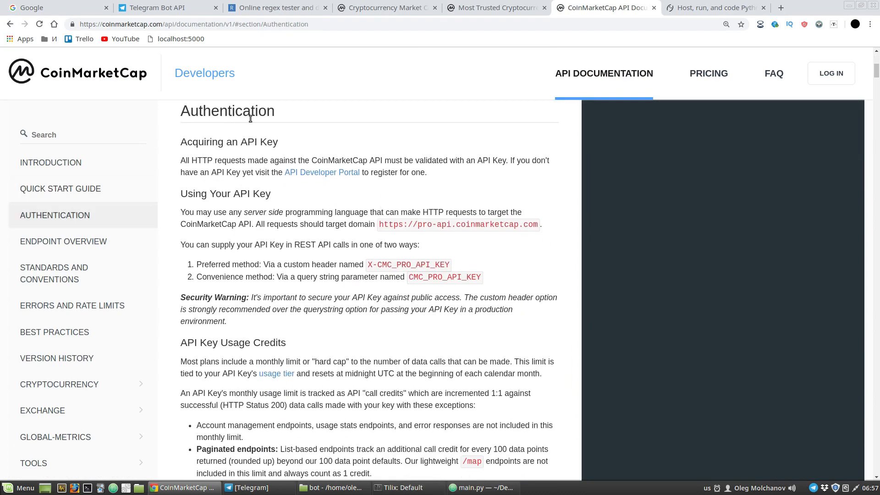
{"action": "mouse_move", "coordinate": [396, 207]}
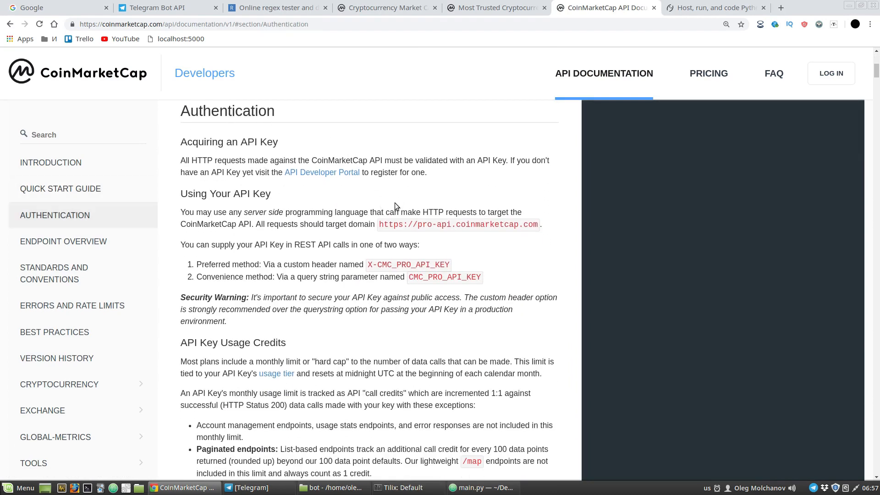
{"action": "double_click", "coordinate": [389, 225]}
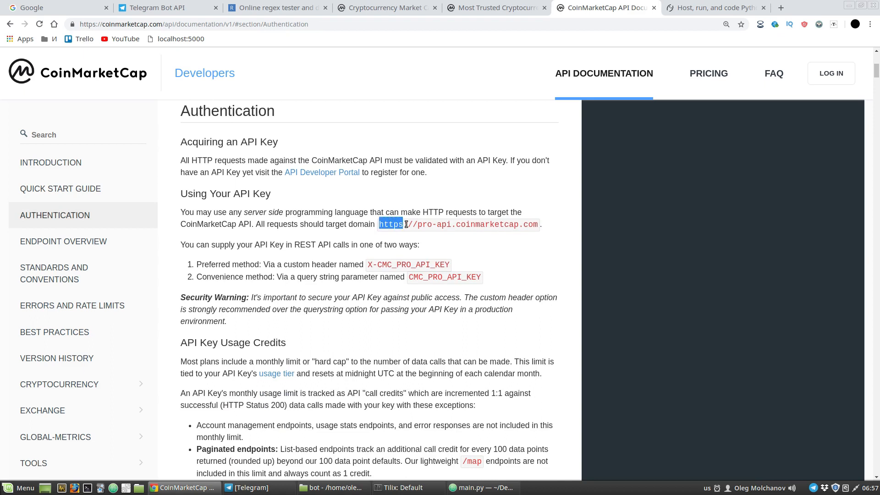
{"action": "left_click_drag", "start_coordinate": [390, 225], "coordinate": [536, 224]}
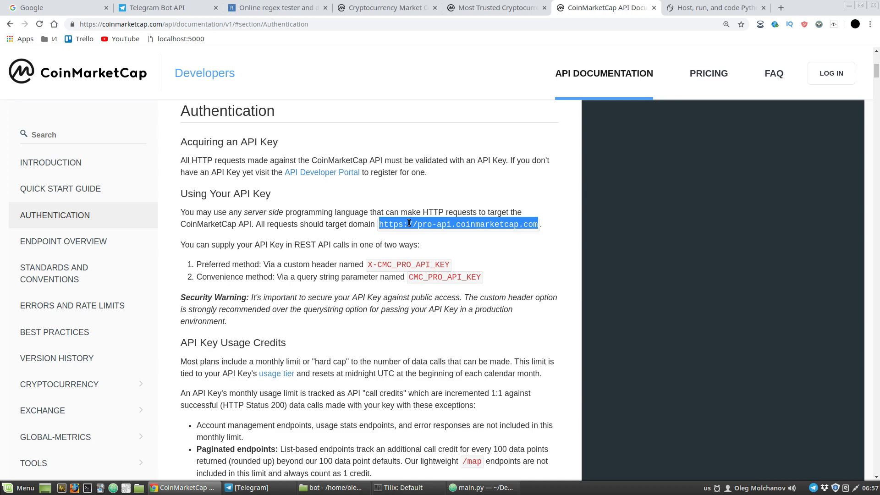
{"action": "left_click", "coordinate": [288, 265]}
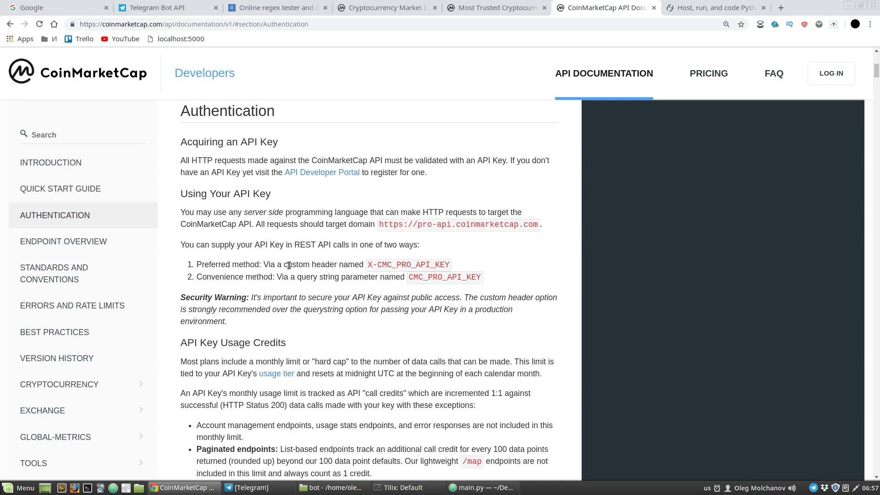
{"action": "mouse_move", "coordinate": [285, 261]}
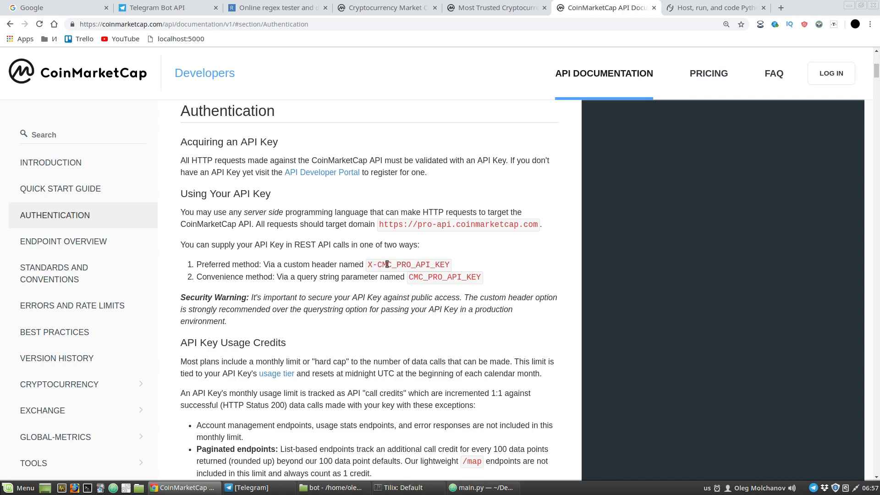
{"action": "mouse_move", "coordinate": [407, 278]}
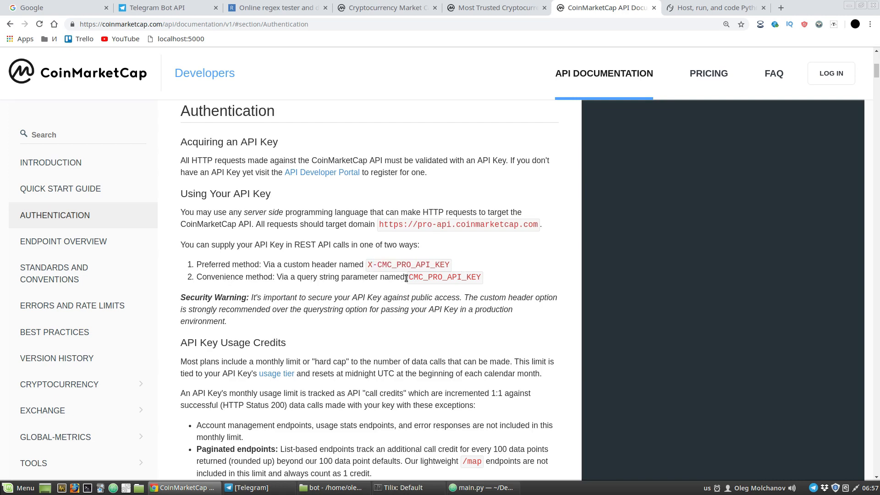
{"action": "left_click_drag", "start_coordinate": [373, 264], "coordinate": [421, 264]}
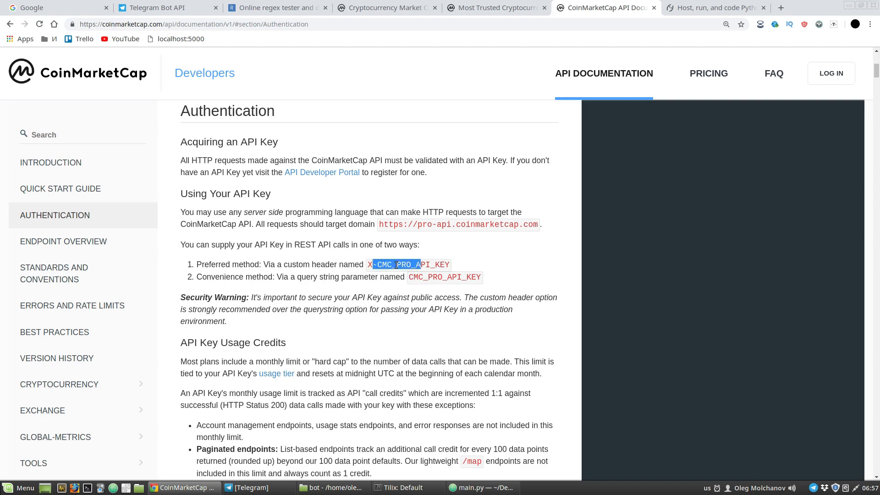
Scroll to the Endpoint Overview and open the link menu on the quotes/latest example call
{"action": "scroll", "scroll_direction": "down", "scroll_amount": 3}
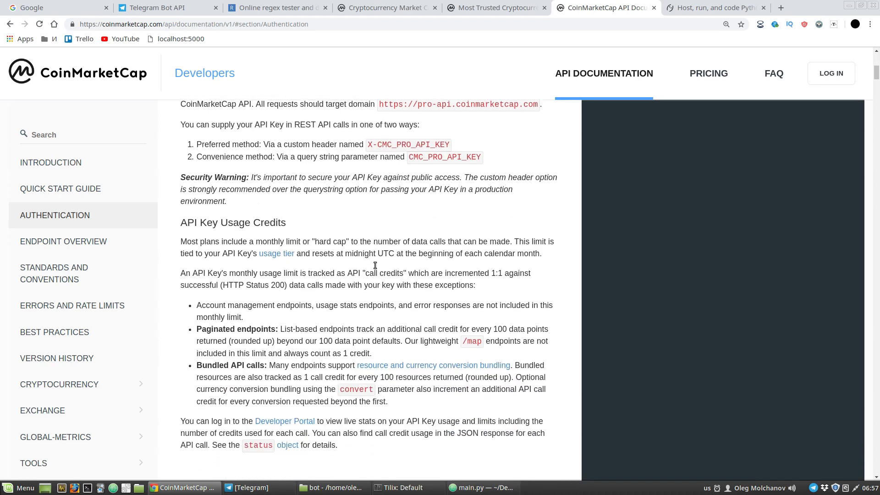
{"action": "scroll", "scroll_direction": "down", "scroll_amount": 3}
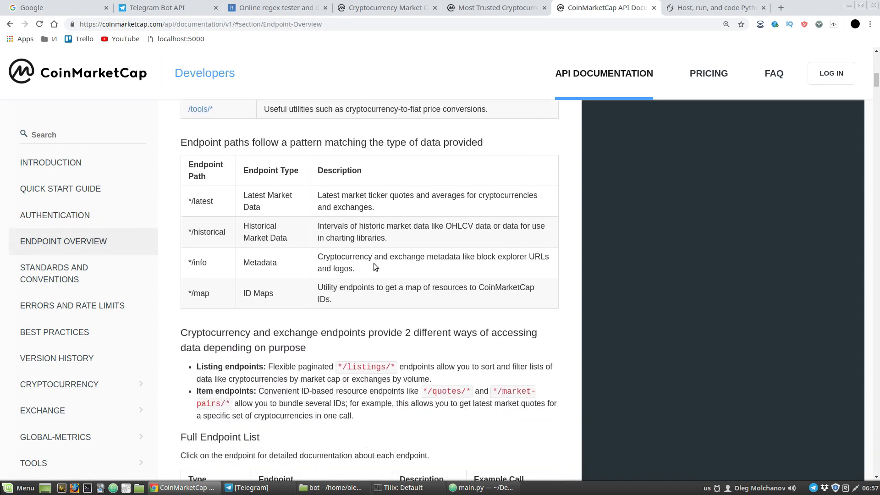
{"action": "scroll", "scroll_direction": "down", "scroll_amount": 3}
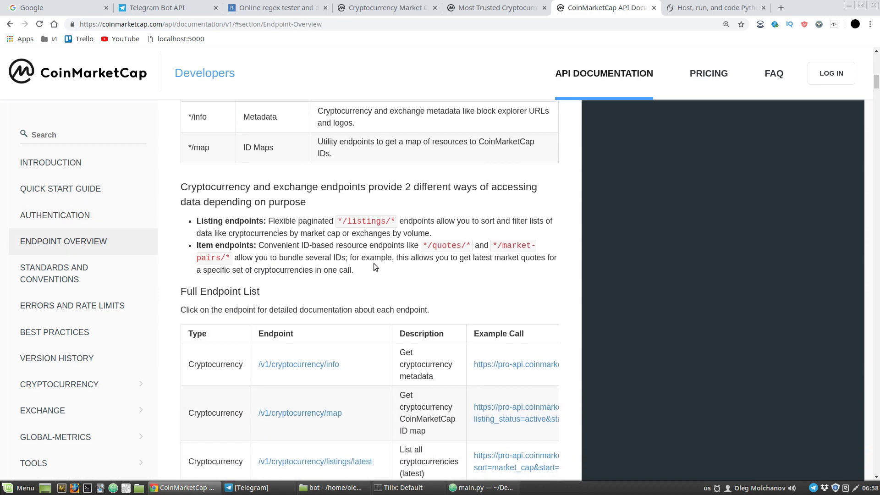
{"action": "scroll", "scroll_direction": "down", "scroll_amount": 3}
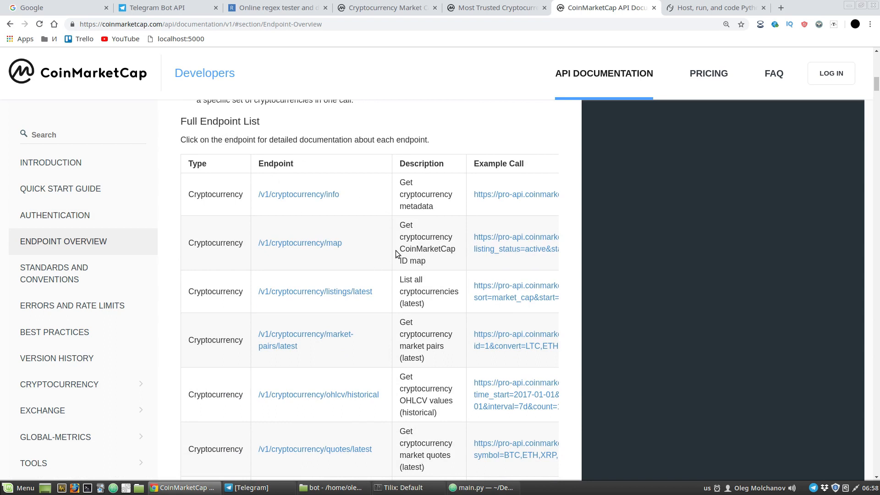
{"action": "mouse_move", "coordinate": [338, 314]}
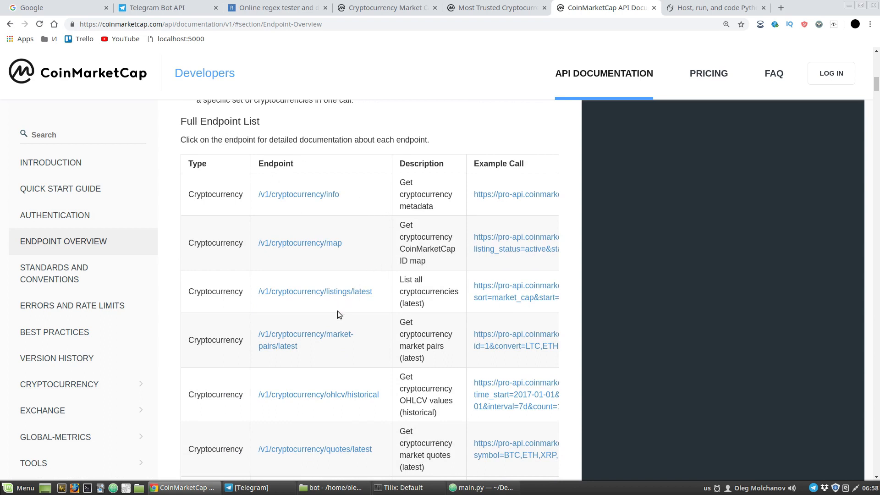
{"action": "scroll", "scroll_direction": "down", "scroll_amount": 3}
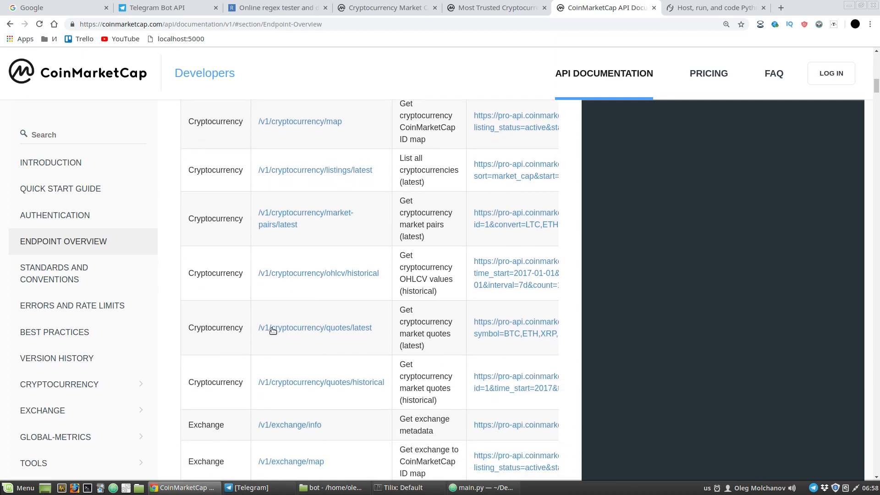
{"action": "mouse_move", "coordinate": [279, 336]}
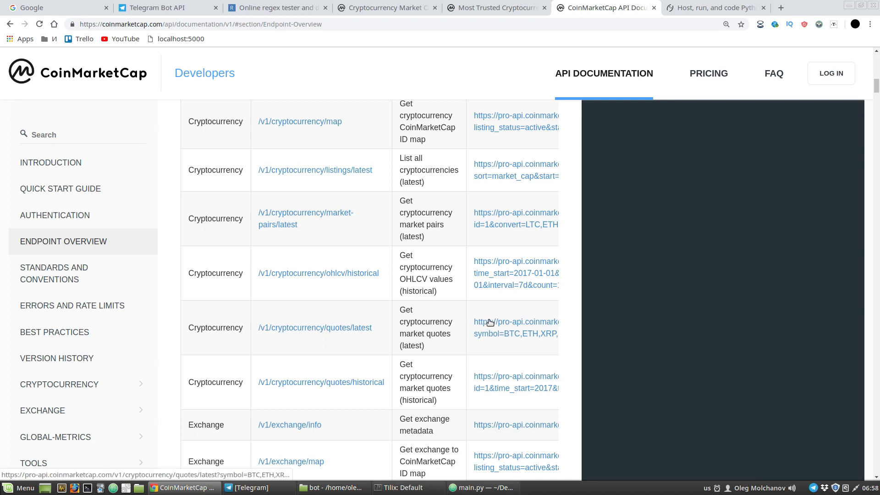
{"action": "right_click", "coordinate": [490, 322]}
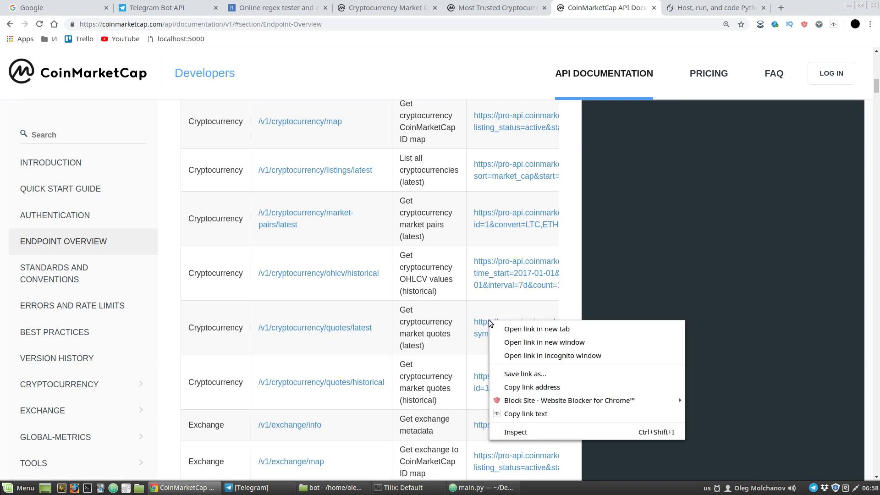
{"action": "mouse_move", "coordinate": [531, 387]}
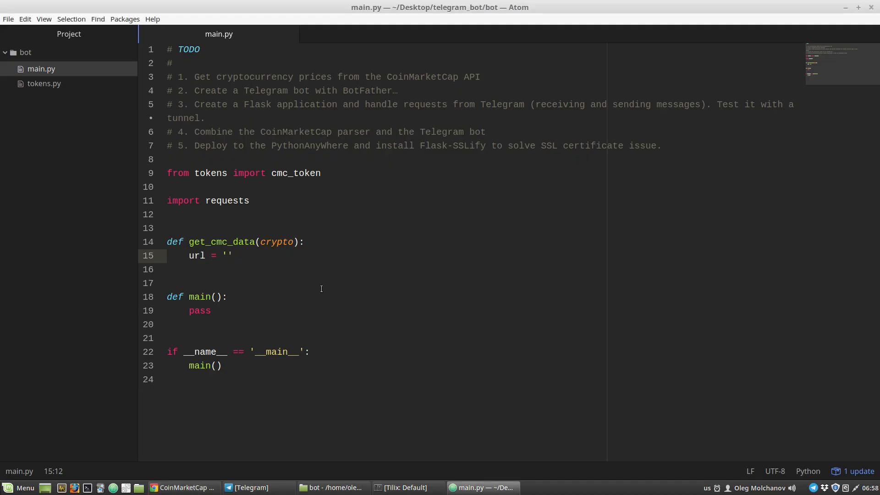
Paste the quotes/latest URL into url and comment out its ?symbol=BTC,ETH,XRP query string
{"action": "type", "text": "'https://pro-api.coinmarketcap.com/v1/cryptocurrency/quotes/latest?symbol=BTC,ETH,XRP,BCH,EOS,LTC,XLM&convert=BTC,ETH,EUR'"}
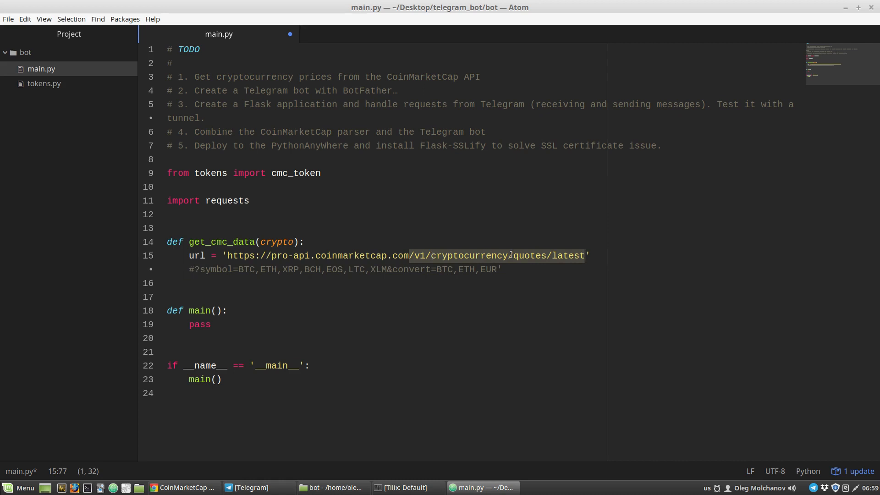
{"action": "left_click", "coordinate": [243, 269]}
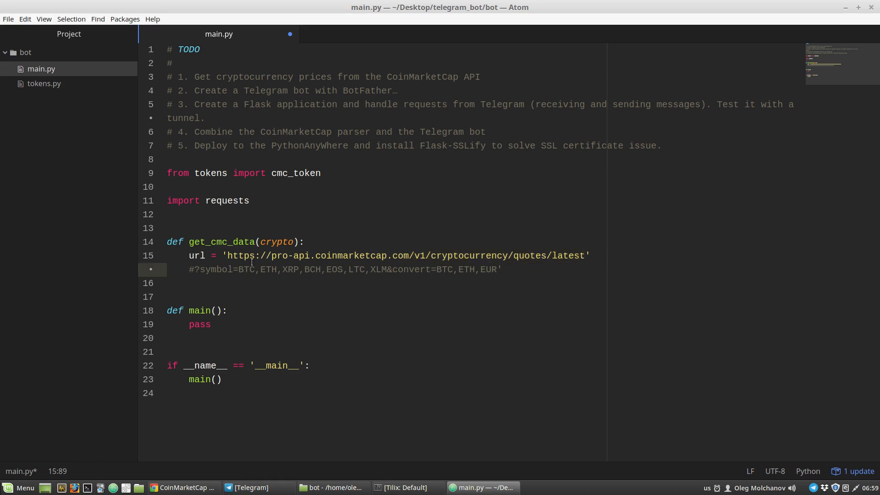
{"action": "left_click", "coordinate": [243, 269]}
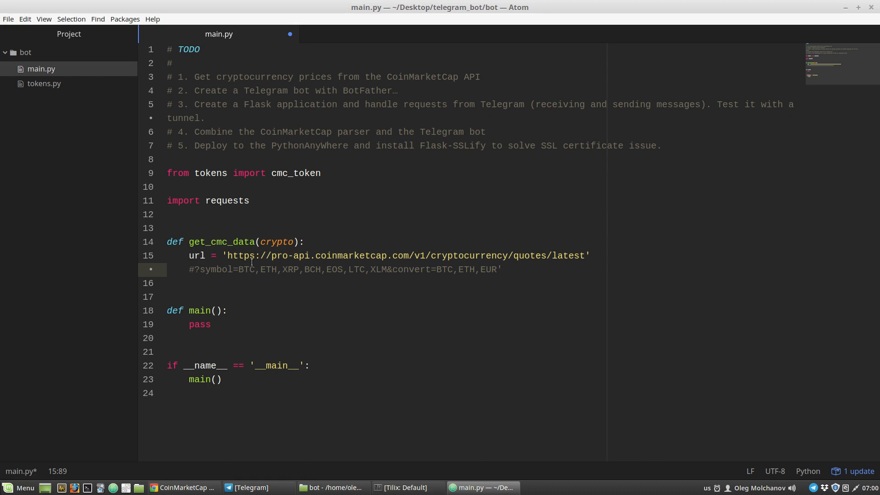
{"action": "left_click", "coordinate": [243, 269]}
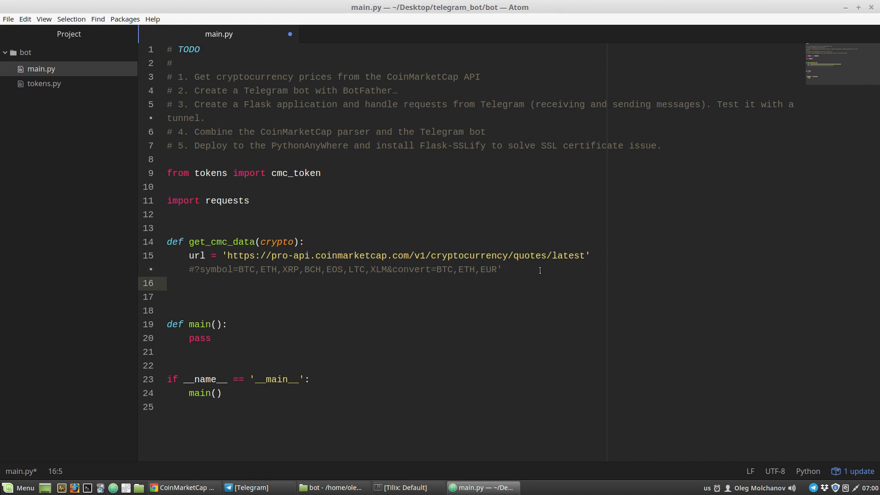
Define params = {'symbol': crypto, 'convert': 'USD'} and remove the commented query line
{"action": "type", "text": "params = {'sy"}
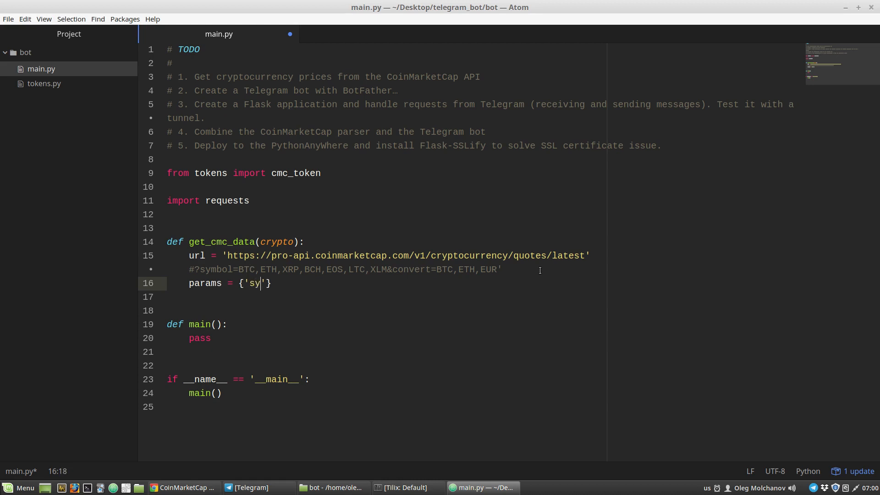
{"action": "type", "text": "mbol"}
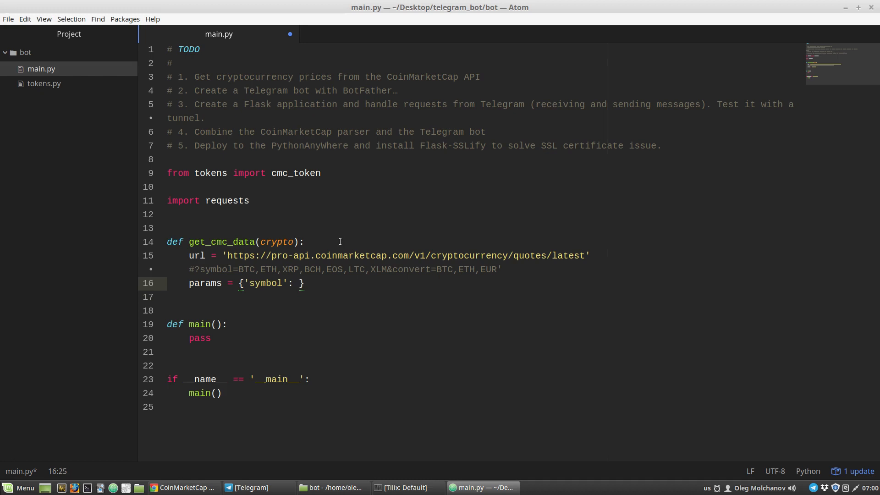
{"action": "type", "text": "crypt"}
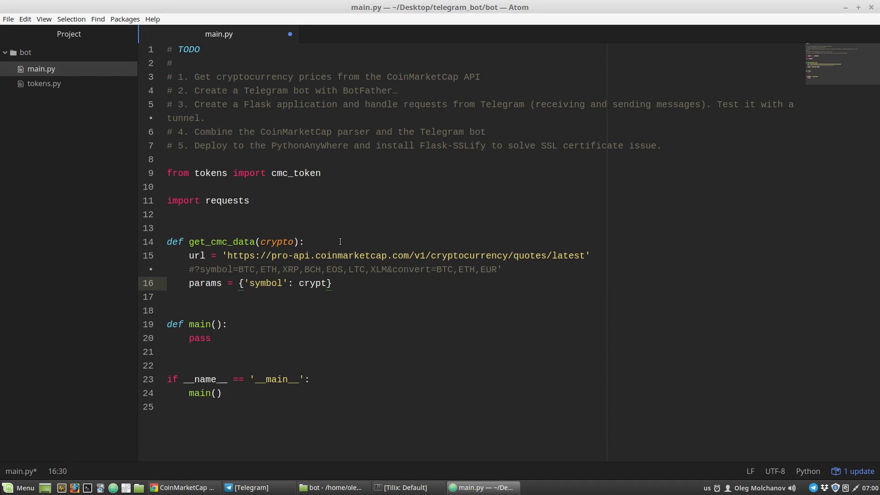
{"action": "type", "text": "o,"}
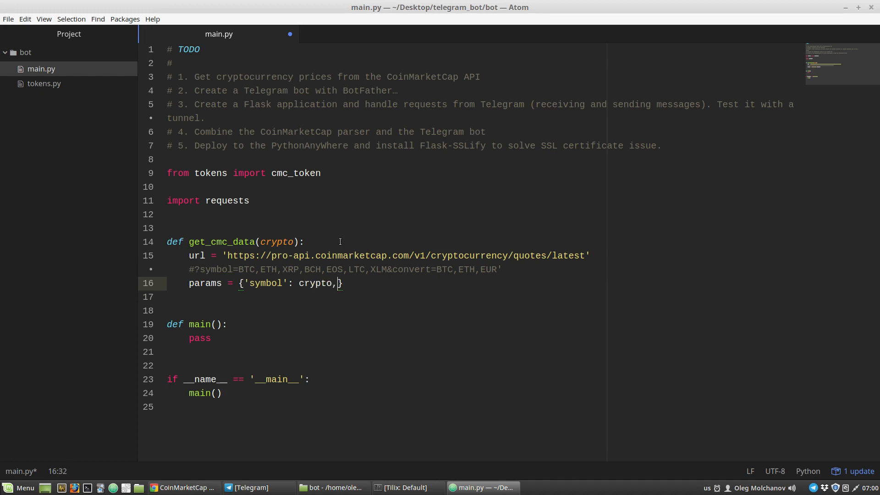
{"action": "type", "text": "'c'"}
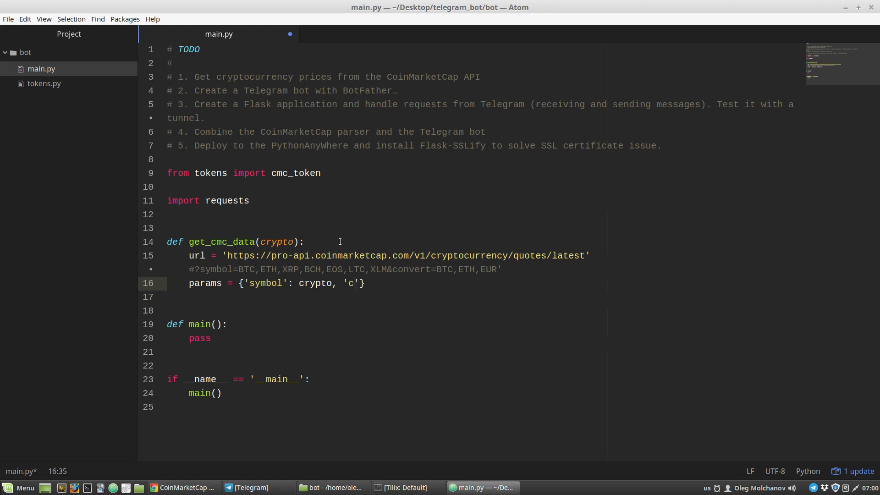
{"action": "type", "text": "onvert"}
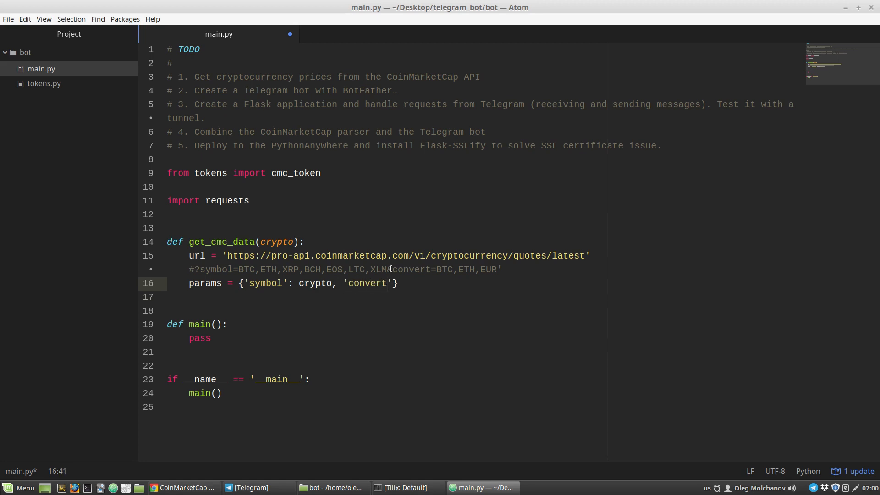
{"action": "type", "text": ":"}
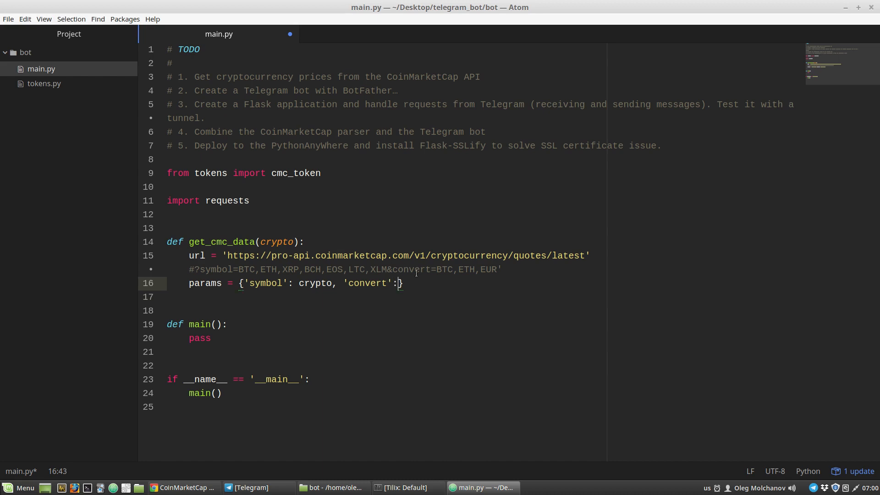
{"action": "type", "text": "''"}
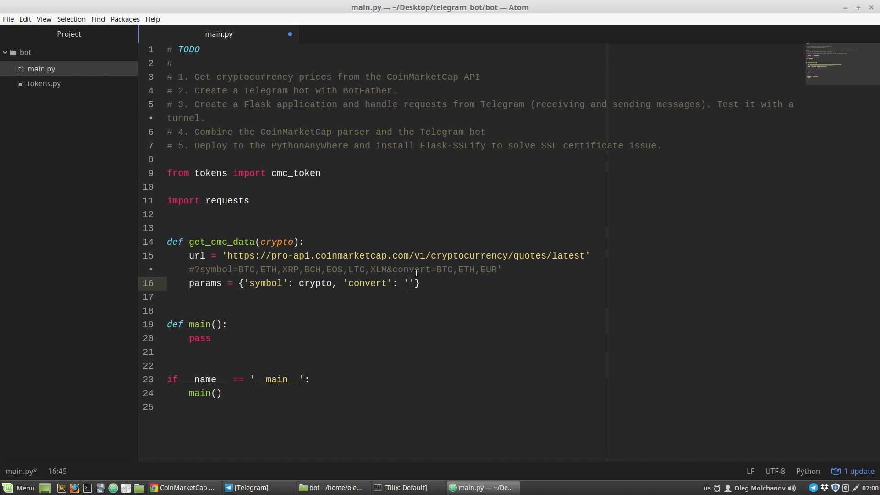
{"action": "type", "text": "USD"}
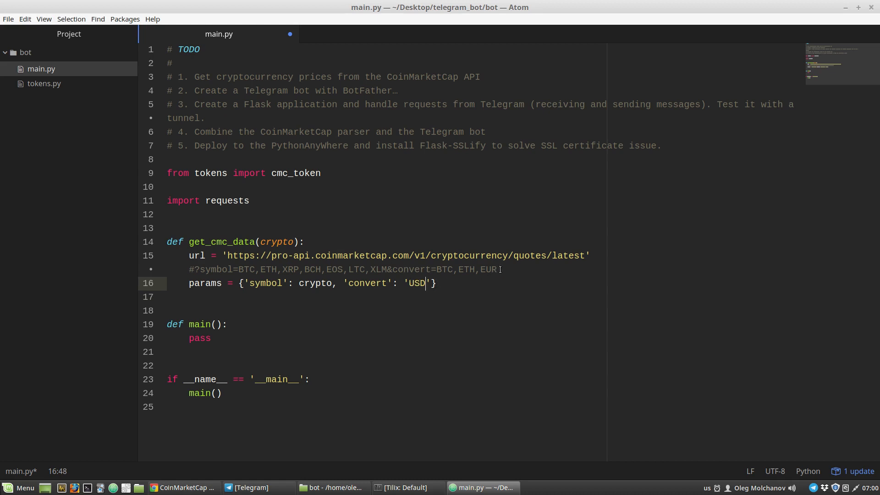
{"action": "left_click_drag", "start_coordinate": [189, 270], "coordinate": [500, 270]}
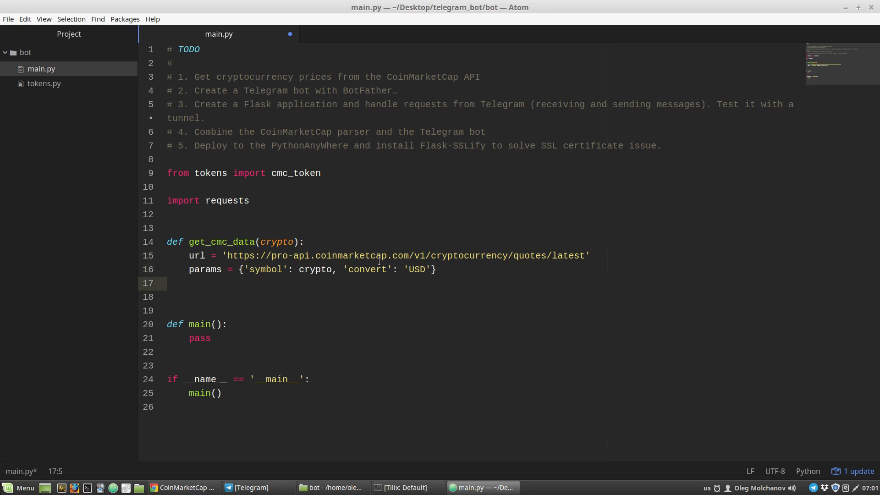
Add a headers = {} line after params in get_cmc_data
{"action": "type", "text": "hr"}
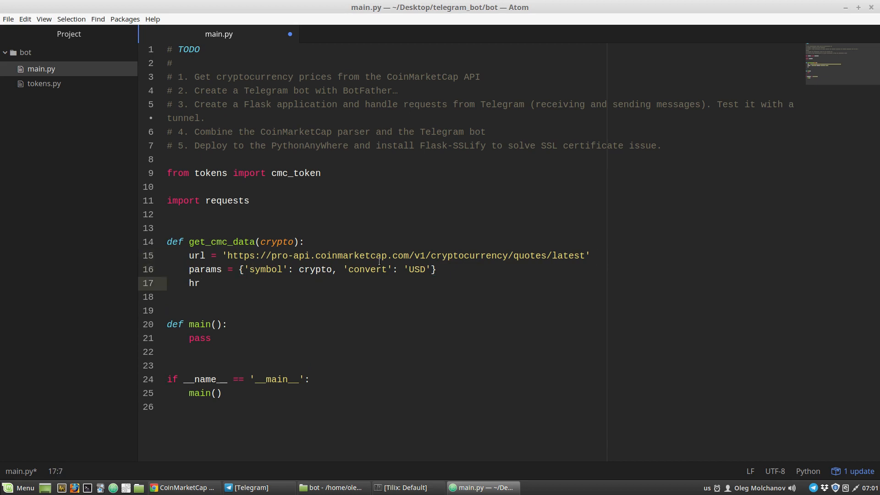
{"action": "type", "text": "eaders"}
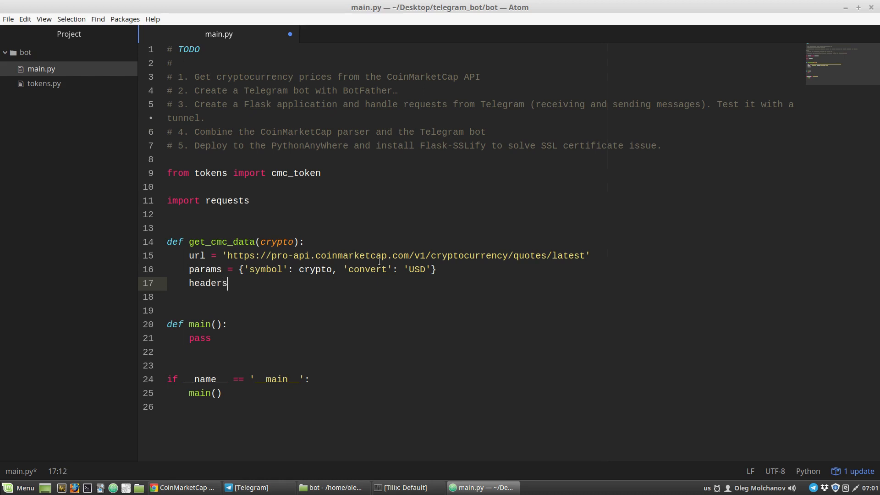
{"action": "type", "text": "= {}"}
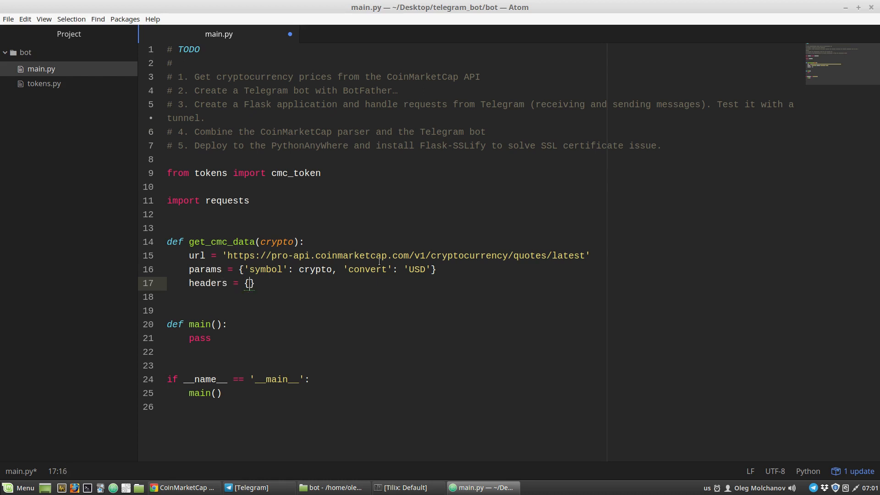
{"action": "type", "text": "''"}
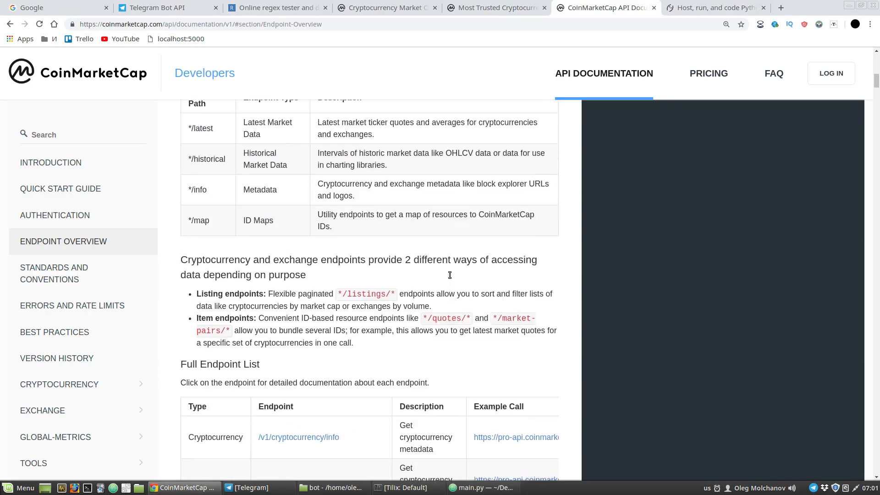
Look up the X-CMC_PRO_API_KEY header in CoinMarketCap's Authentication docs, then return to Atom
{"action": "left_click", "coordinate": [55, 215]}
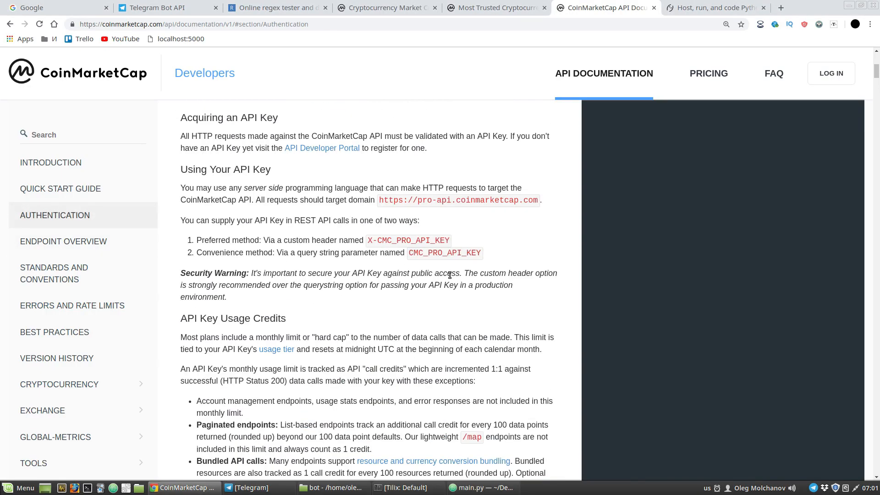
{"action": "mouse_move", "coordinate": [369, 245]}
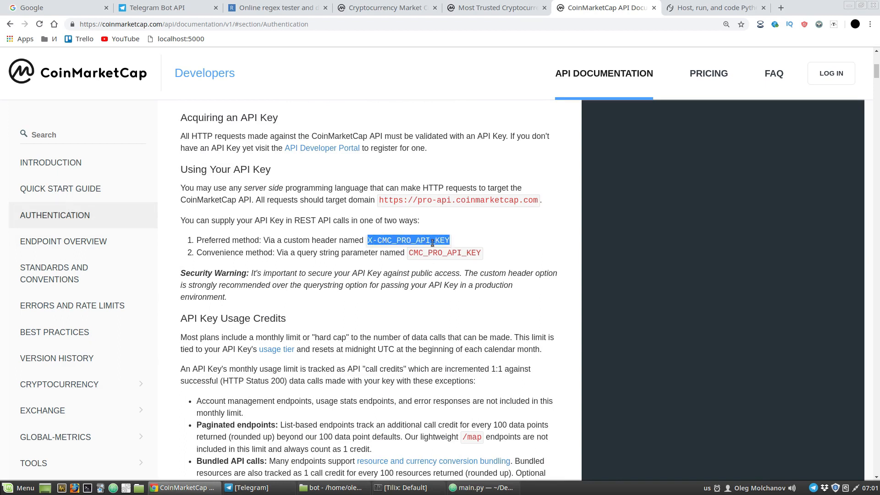
{"action": "left_click", "coordinate": [481, 487]}
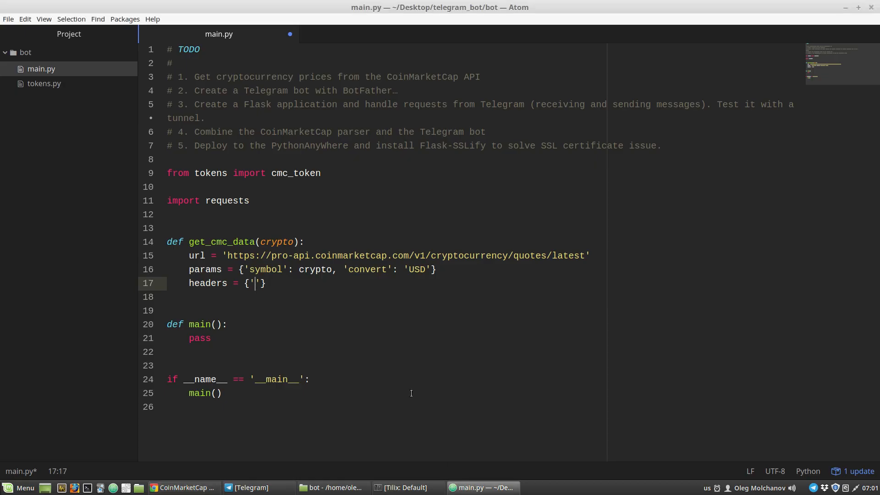
Fill the headers dict with 'X-CMC_PRO_API_KEY' mapped to cmc_token
{"action": "type", "text": "X-CMC_PRO_API_KEY"}
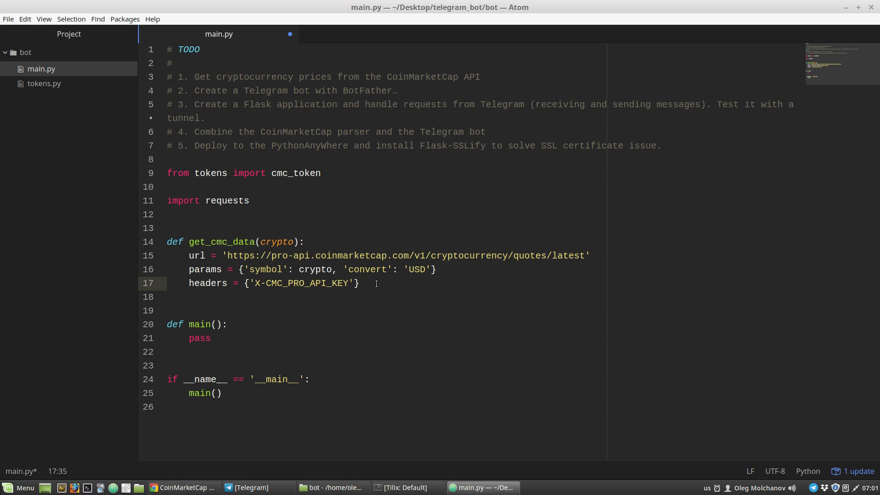
{"action": "type", "text": ":"}
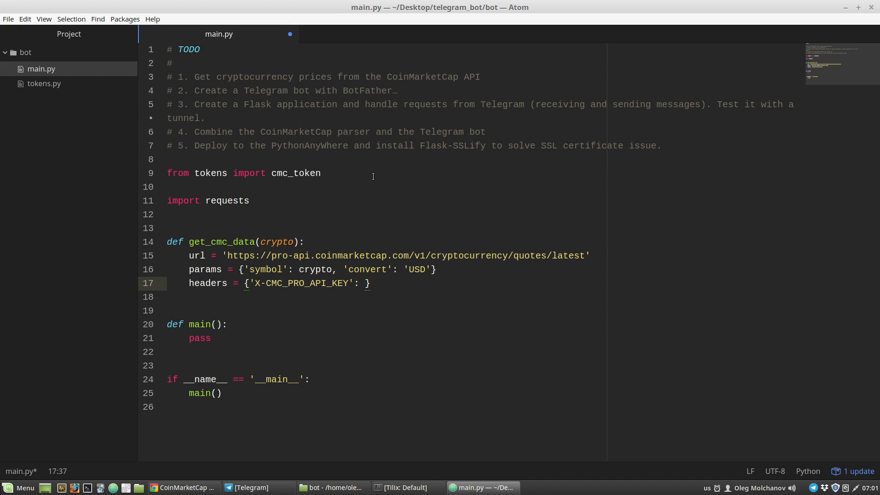
{"action": "type", "text": "cmc_token"}
{"action": "type", "text": "r ="}
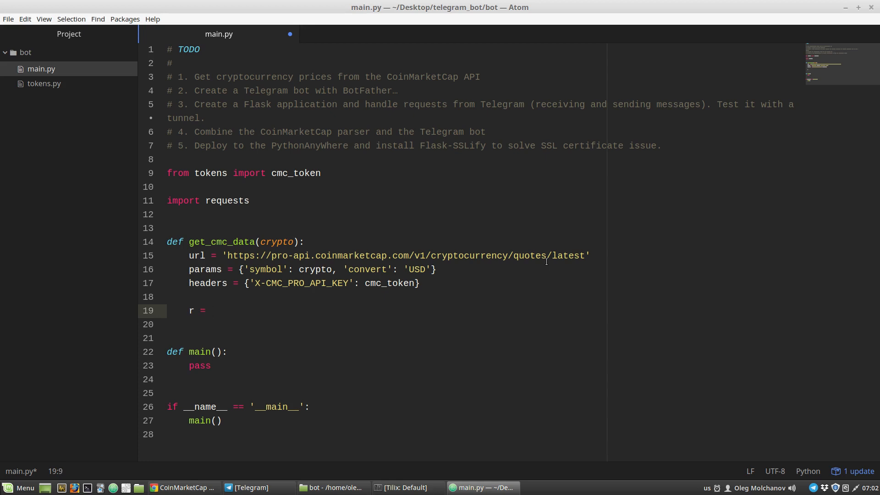
Set r to requests.get(url, headers=headers, params=params).json() and begin a print call
{"action": "type", "text": "requests"}
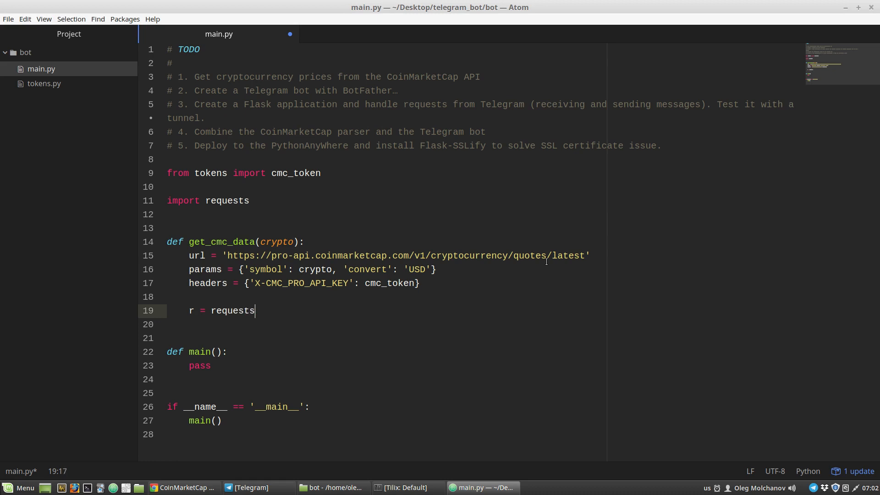
{"action": "type", "text": ".get"}
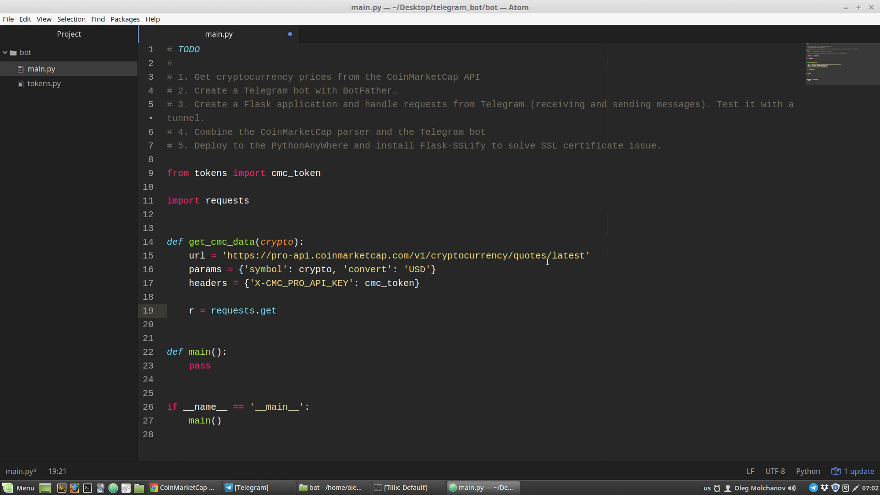
{"action": "type", "text": "(url)"}
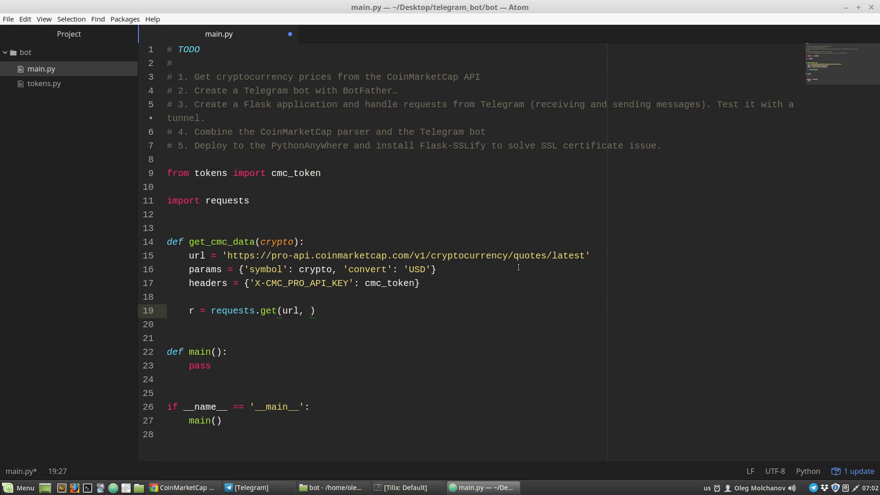
{"action": "type", "text": "hea"}
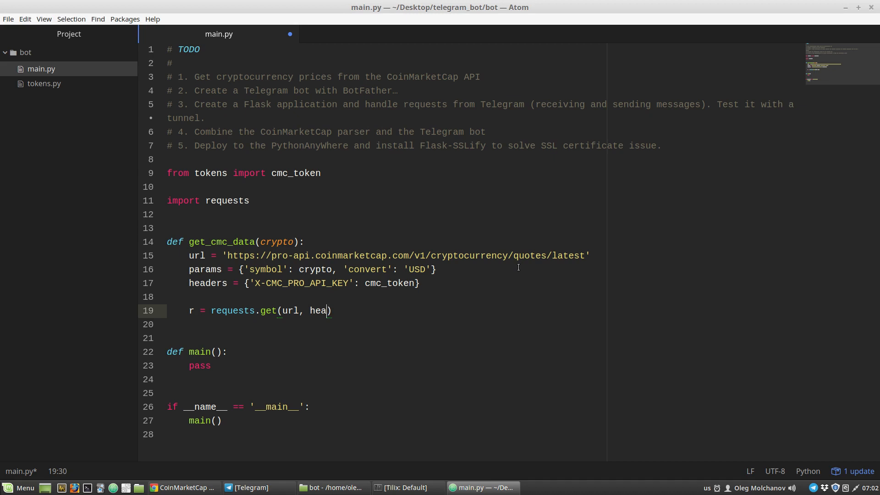
{"action": "type", "text": "ders="}
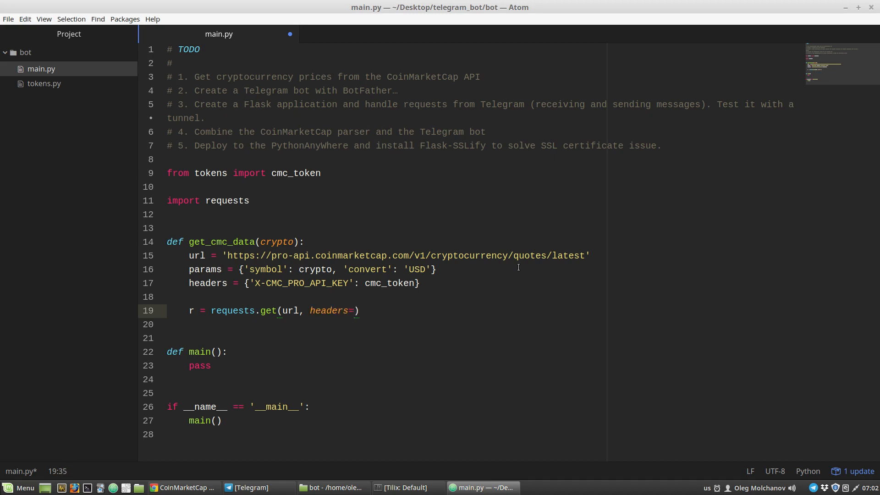
{"action": "type", "text": "header"}
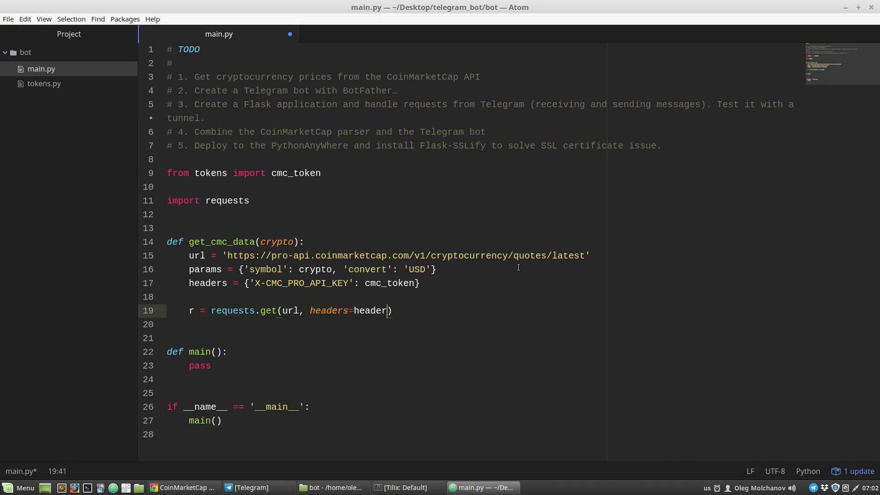
{"action": "type", "text": "s,"}
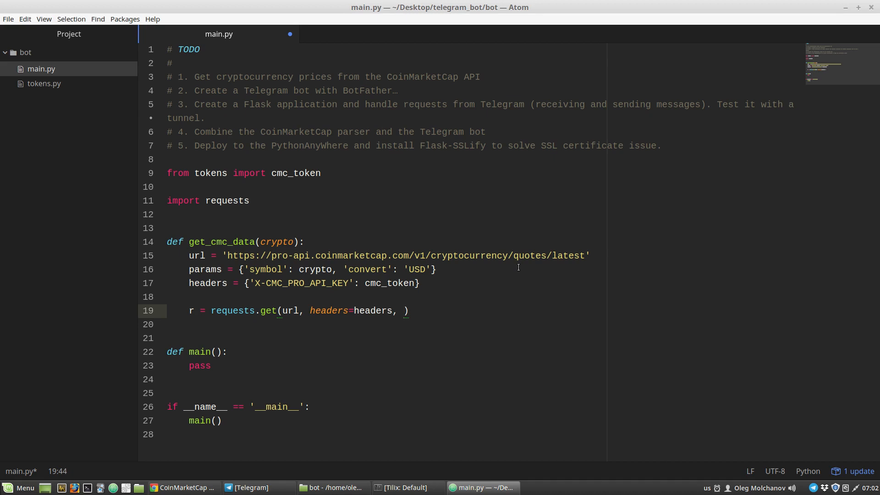
{"action": "type", "text": "params=par"}
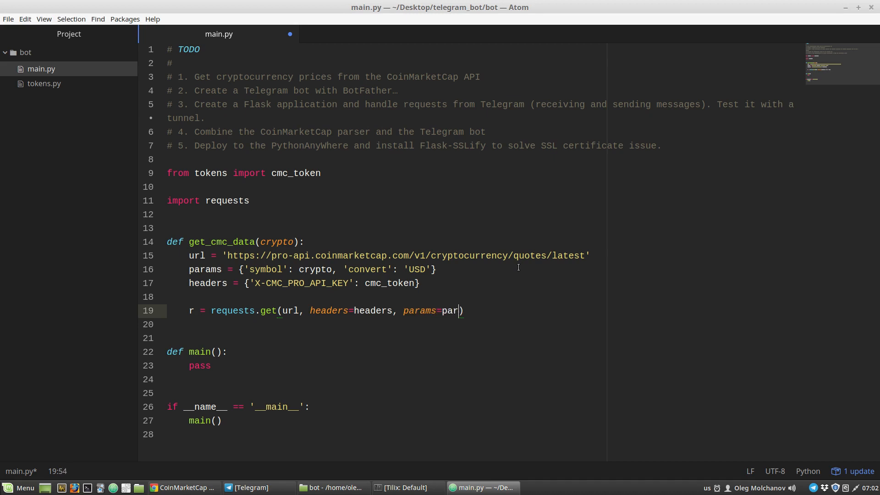
{"action": "type", "text": "ams"}
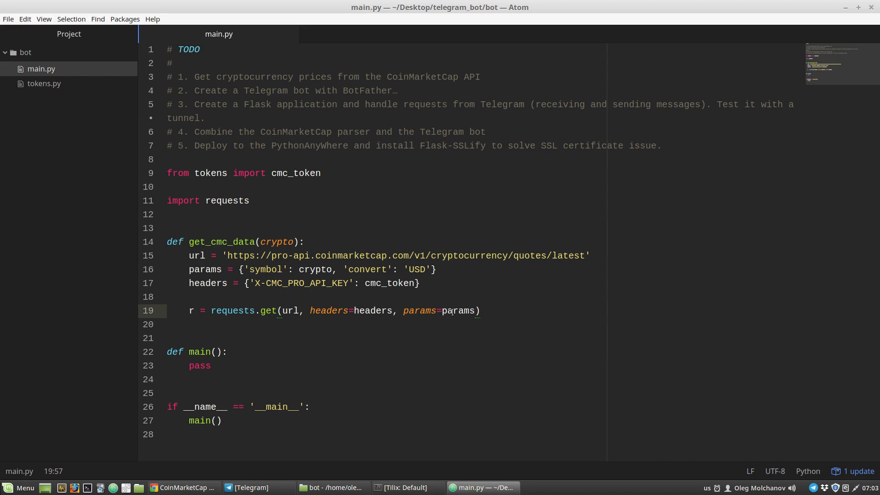
{"action": "type", "text": "."}
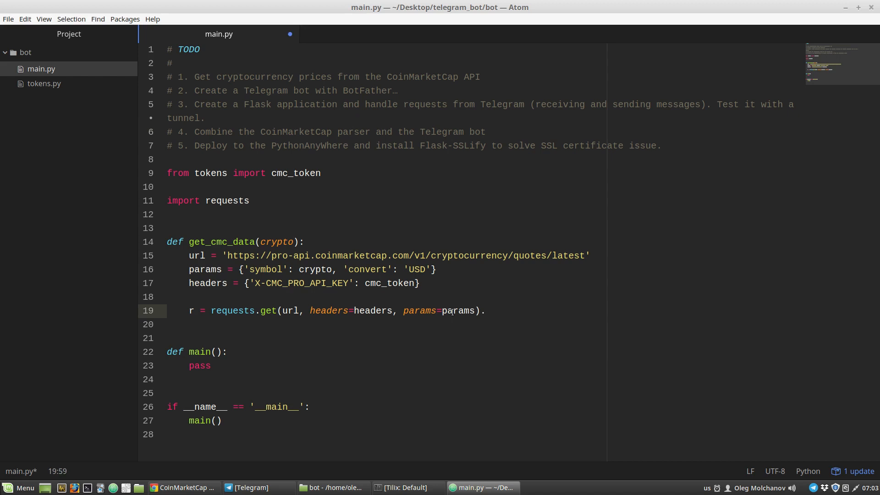
{"action": "type", "text": ".json()"}
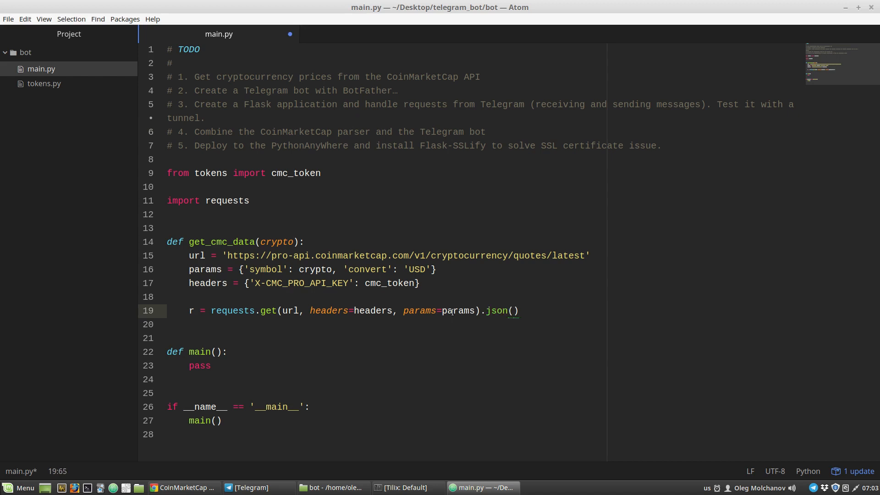
{"action": "type", "text": "print"}
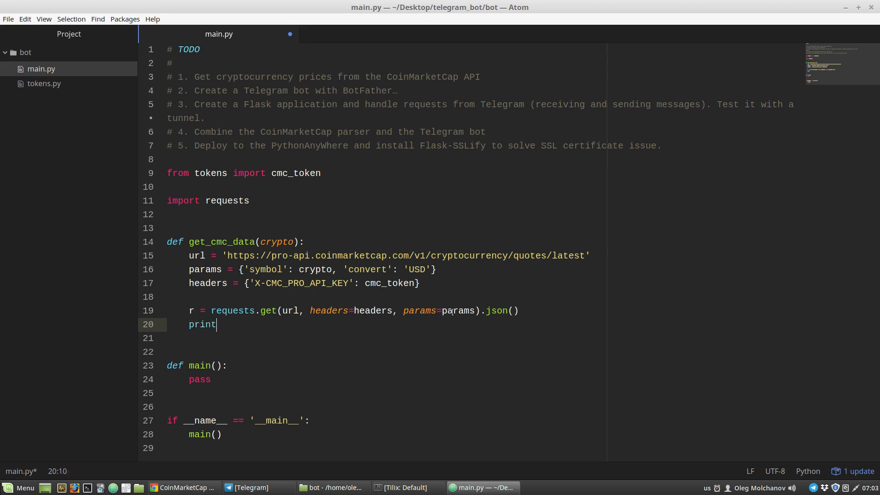
Print r, call get_cmc_data('BTC') from main, and run the script
{"action": "type", "text": "(r)"}
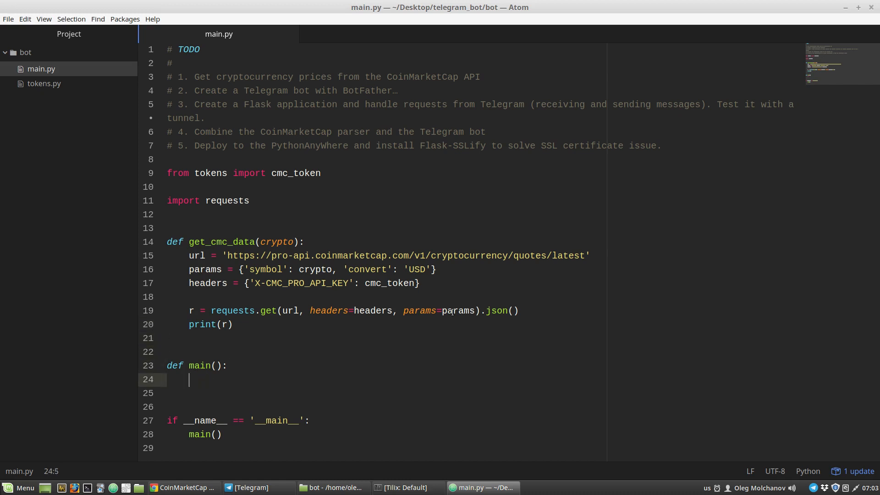
{"action": "type", "text": "get_c"}
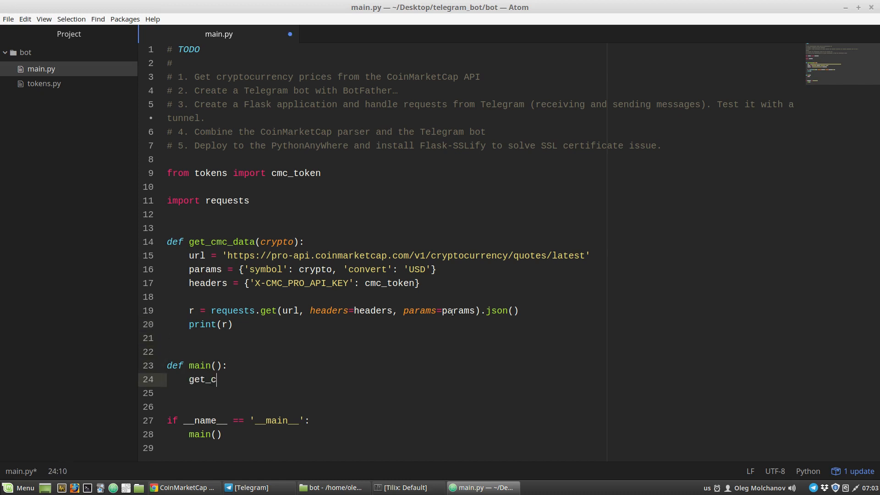
{"action": "type", "text": "mc_data"}
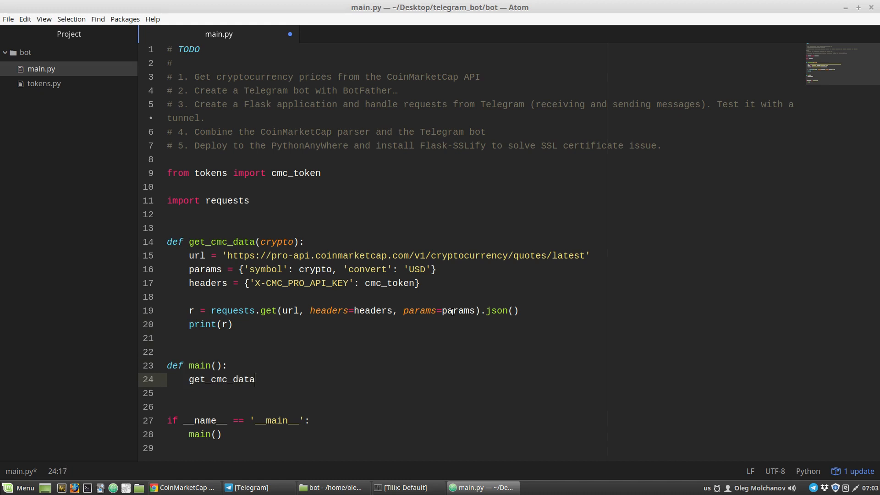
{"action": "type", "text": "()"}
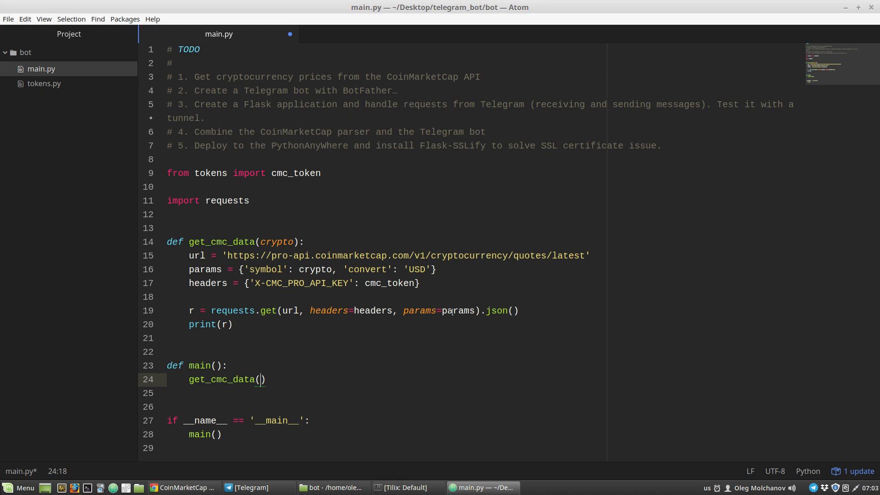
{"action": "type", "text": "'BTC'"}
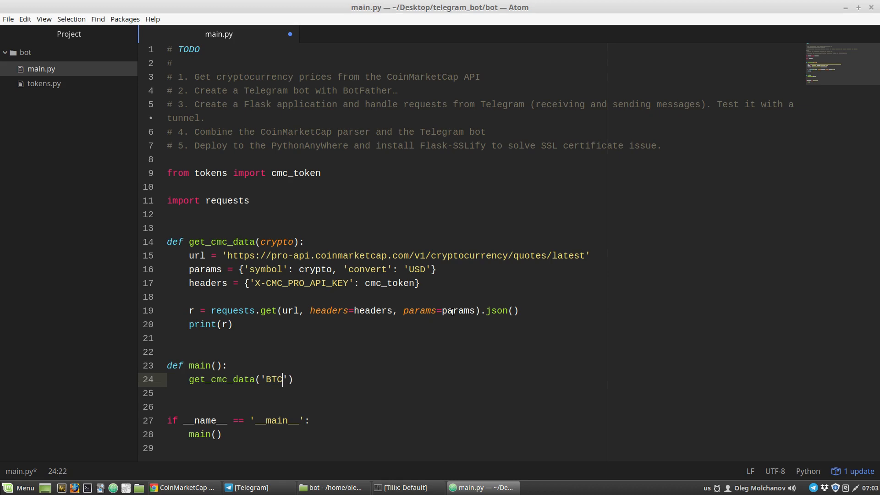
{"action": "key", "text": "ctrl+s"}
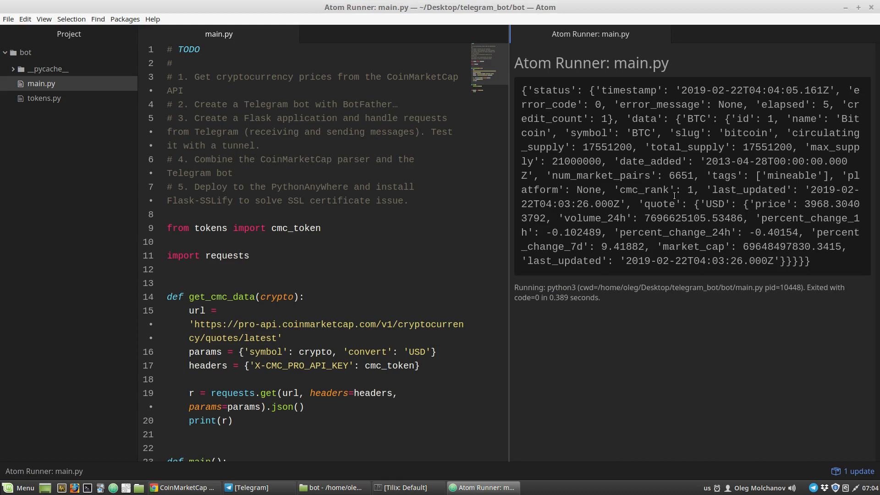
{"action": "mouse_move", "coordinate": [665, 232]}
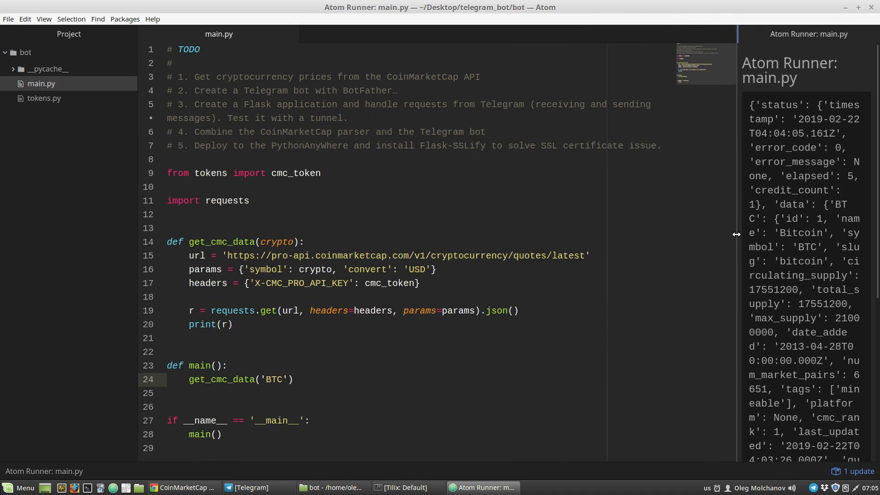
Below the imports, start a write_json function taking data
{"action": "left_click", "coordinate": [249, 200]}
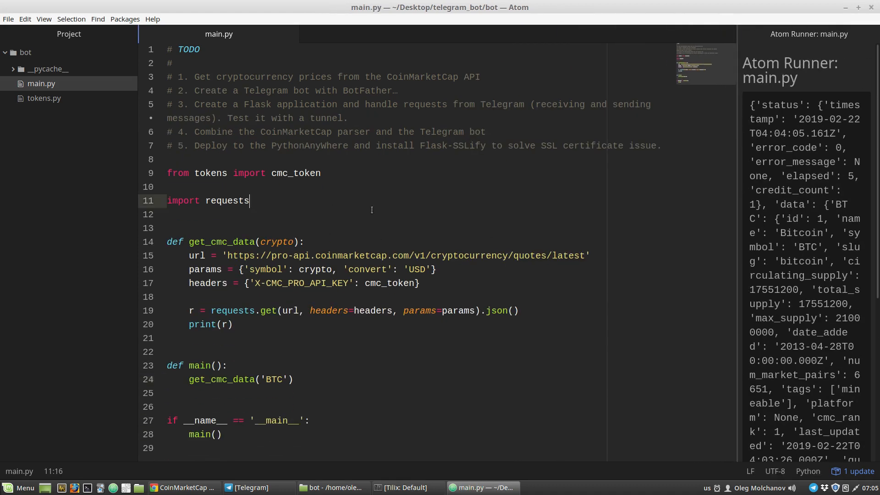
{"action": "type", "text": "def w"}
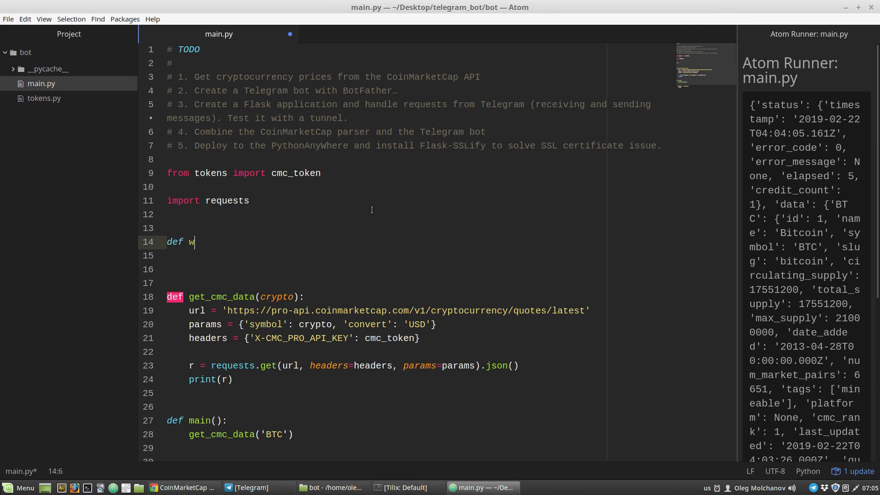
{"action": "type", "text": "rite_j"}
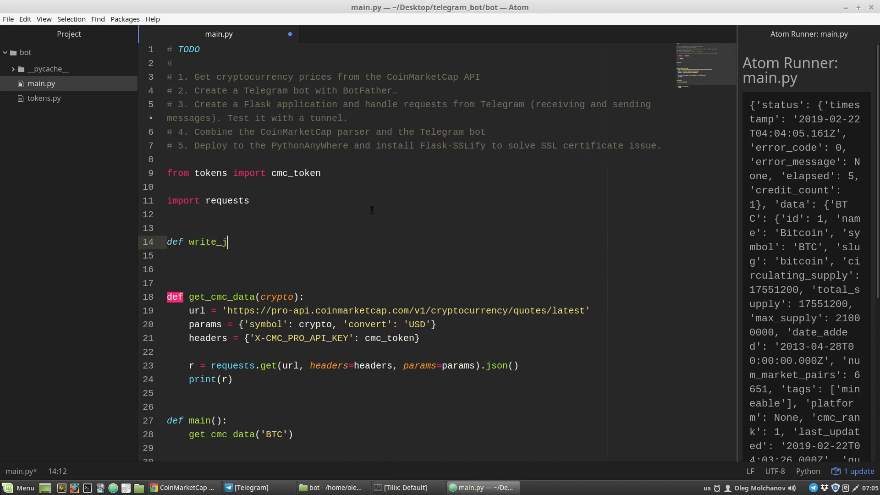
{"action": "type", "text": "son()"}
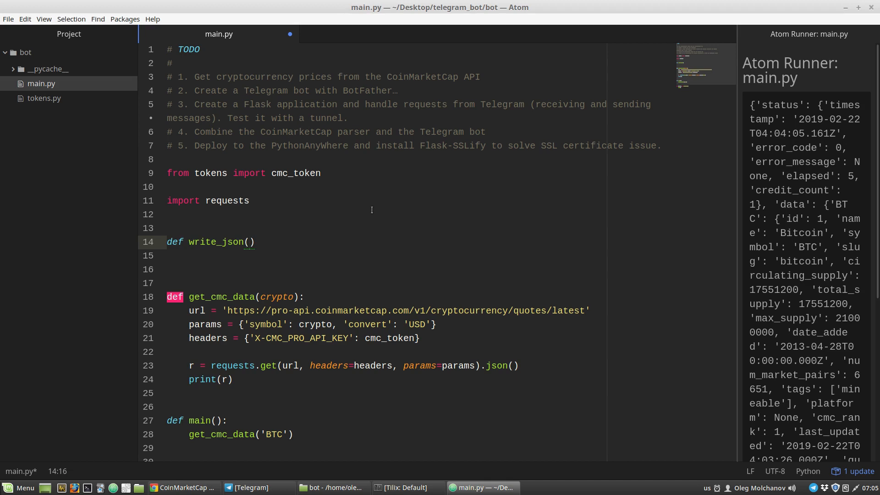
{"action": "type", "text": "daa"}
{"action": "type", "text": "import"}
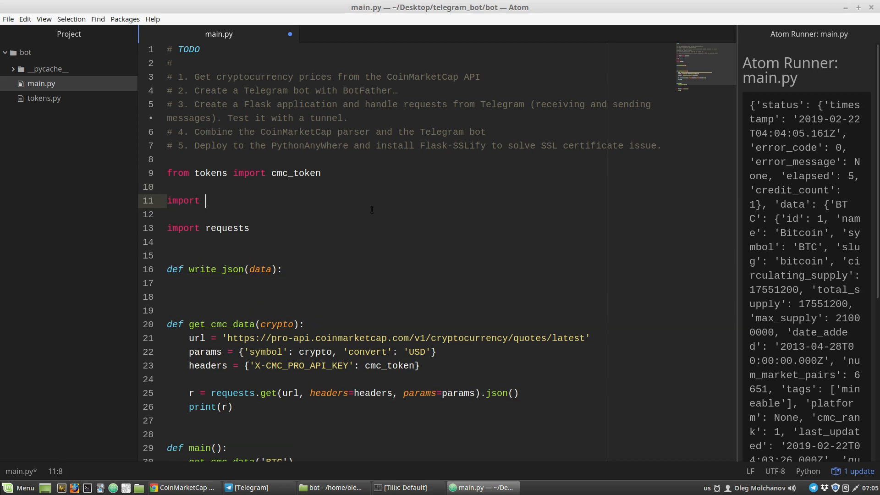
{"action": "type", "text": "json"}
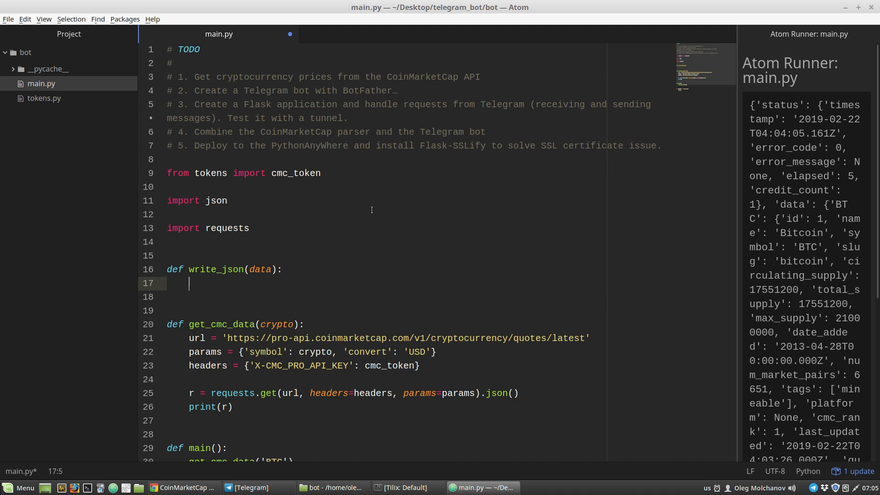
Add a filename parameter to write_json defaulting to 'response.json'
{"action": "left_click", "coordinate": [272, 270]}
{"action": "type", "text": ", "}
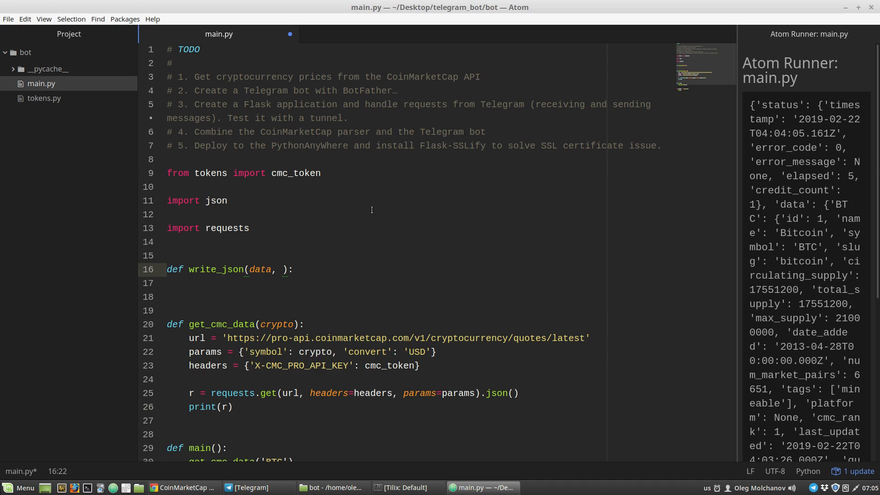
{"action": "type", "text": "filenam"}
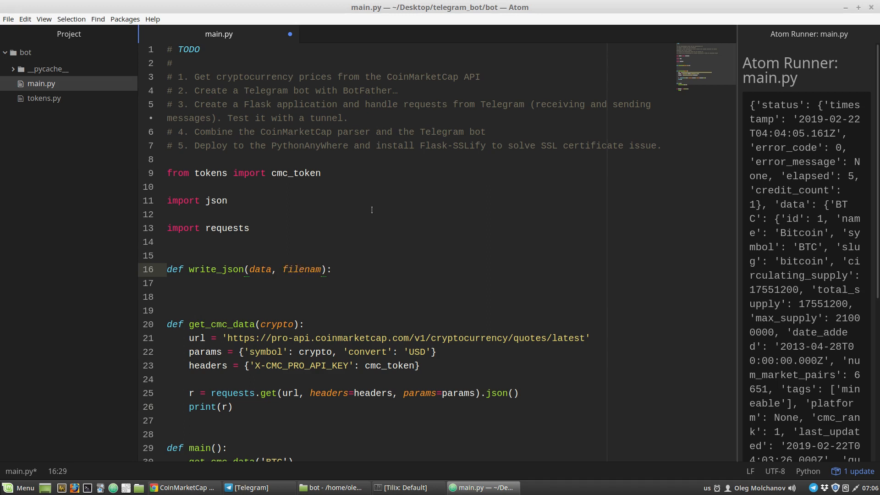
{"action": "type", "text": "e=''"}
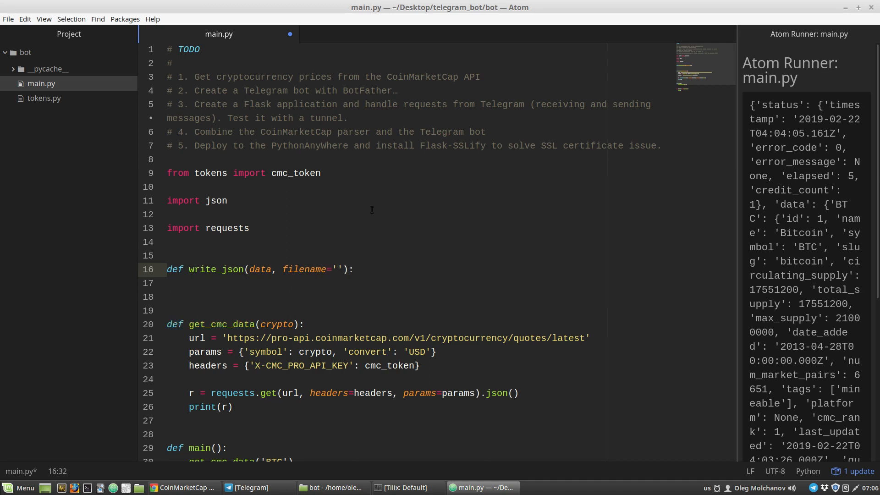
{"action": "type", "text": "response"}
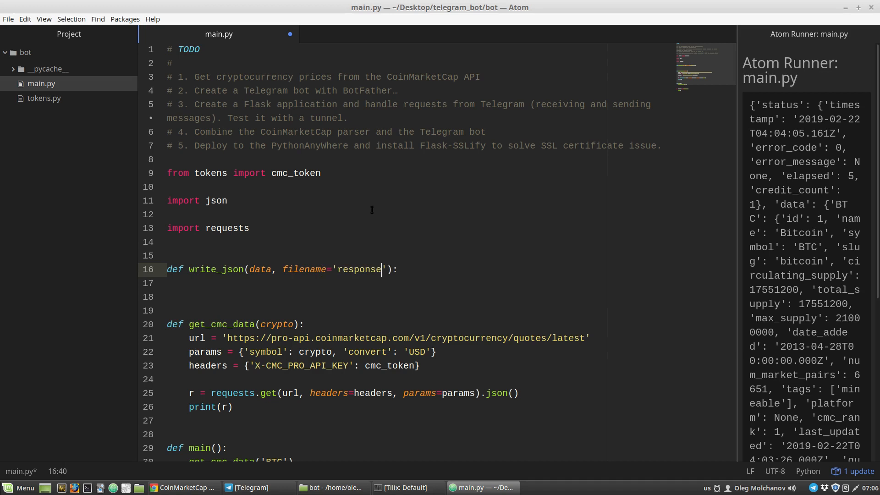
{"action": "type", "text": ".json"}
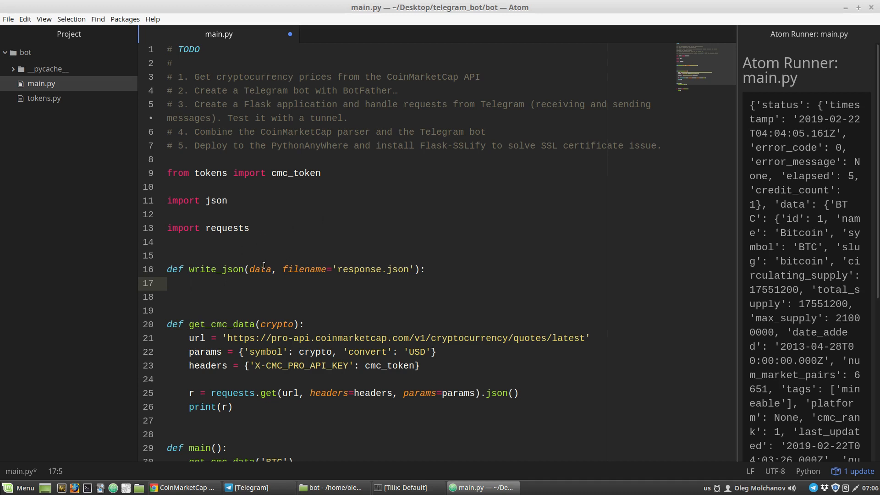
In write_json's body, open filename for writing as f
{"action": "type", "text": "wi"}
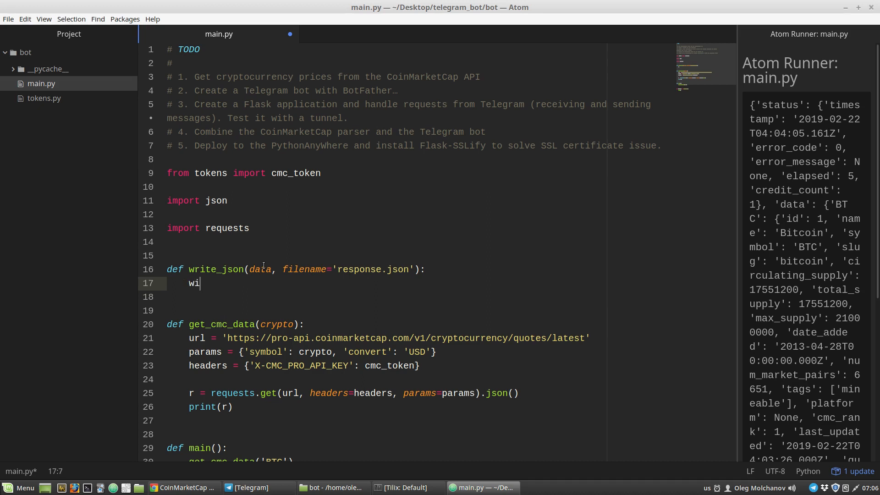
{"action": "type", "text": "th"}
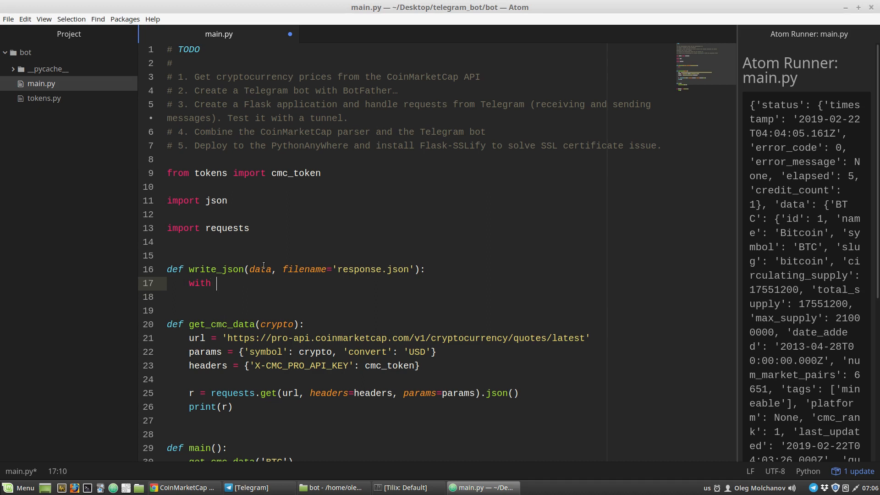
{"action": "type", "text": "ope"}
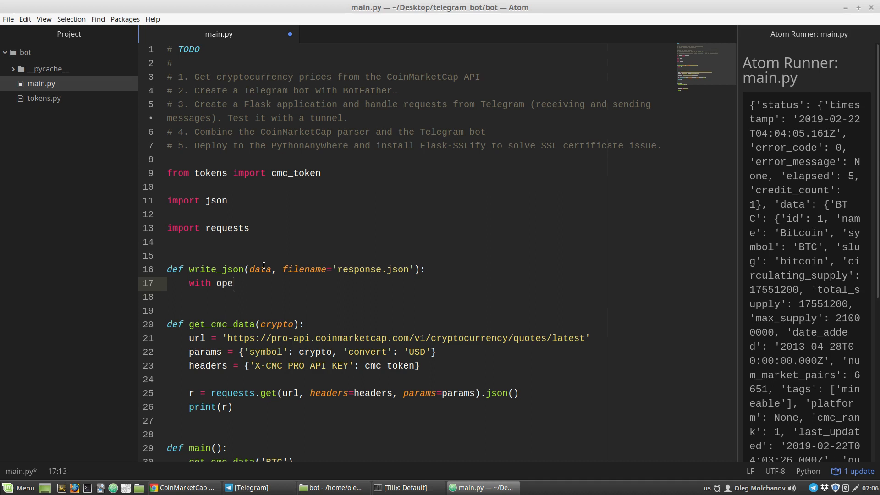
{"action": "type", "text": "n()"}
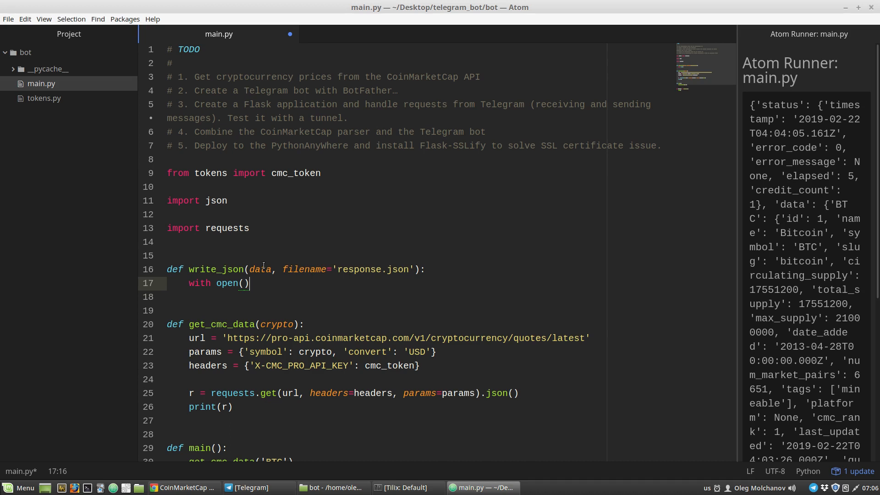
{"action": "type", "text": "f"}
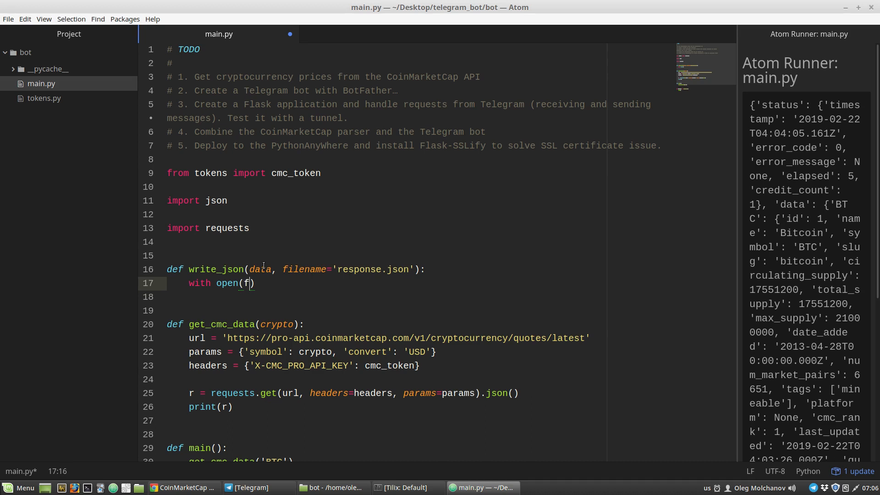
{"action": "type", "text": "ilename, 'w"}
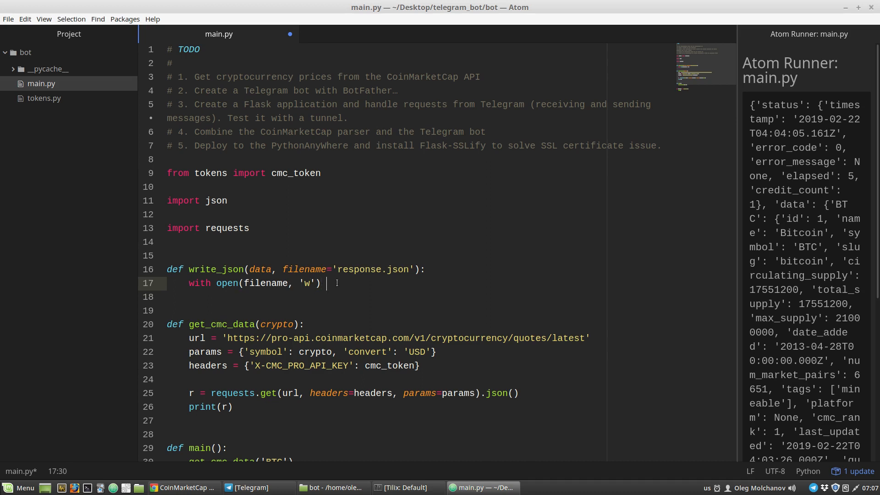
{"action": "type", "text": "as"}
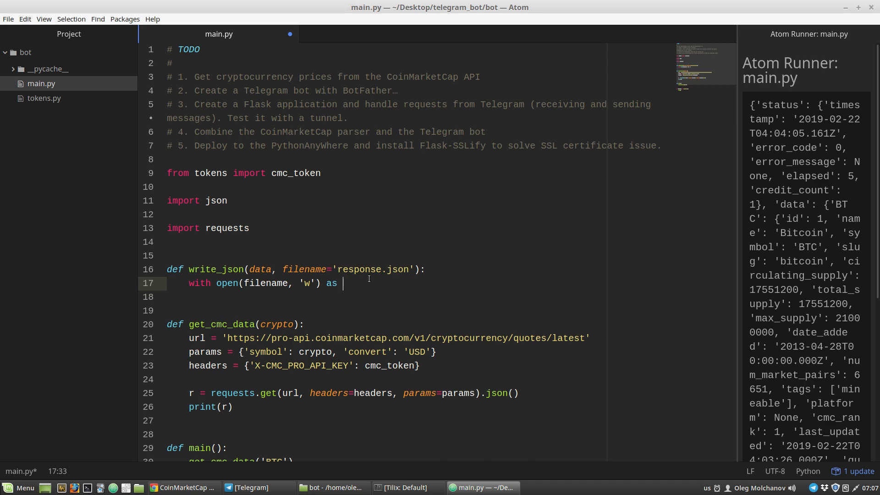
{"action": "type", "text": "f:"}
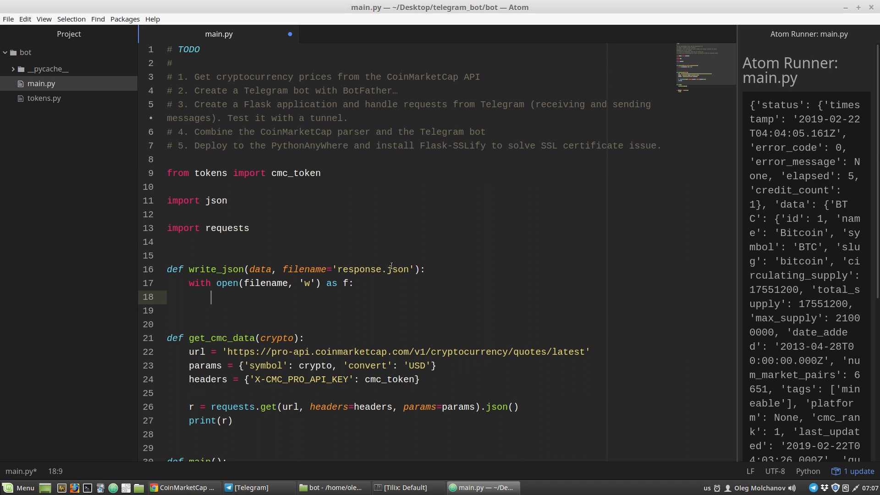
Call json.dump with data and f inside the with block
{"action": "type", "text": "json"}
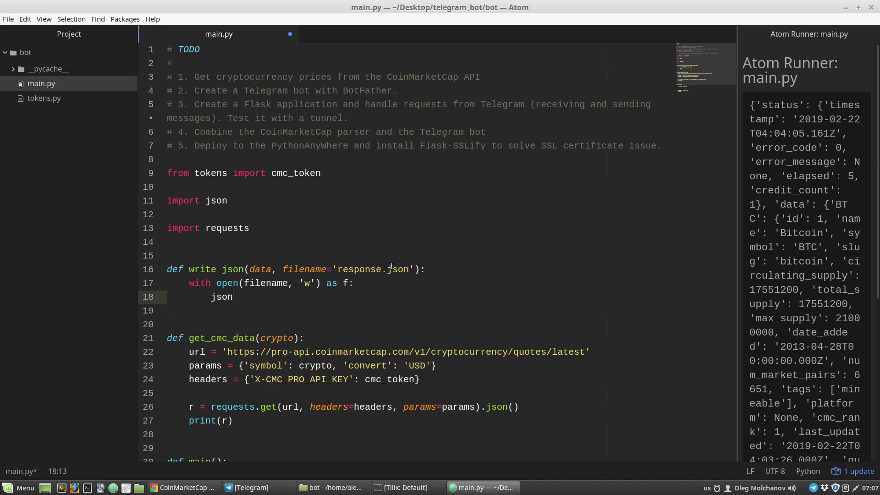
{"action": "type", "text": ".d"}
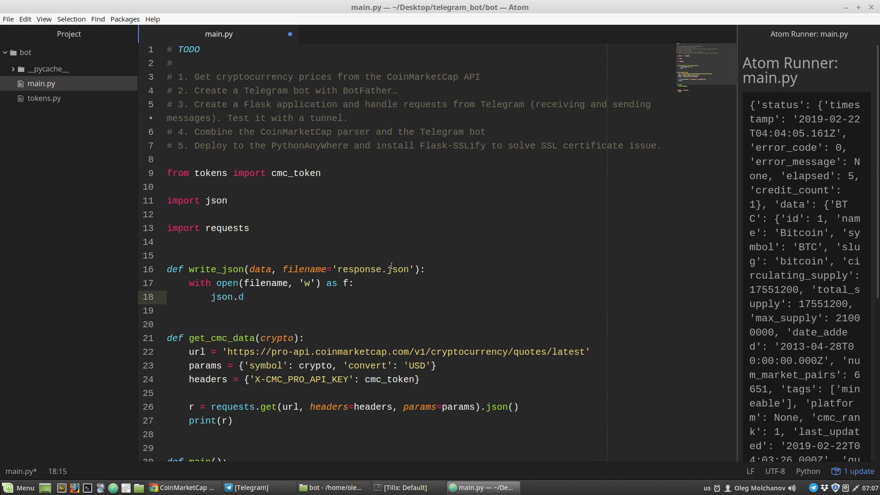
{"action": "type", "text": "ump"}
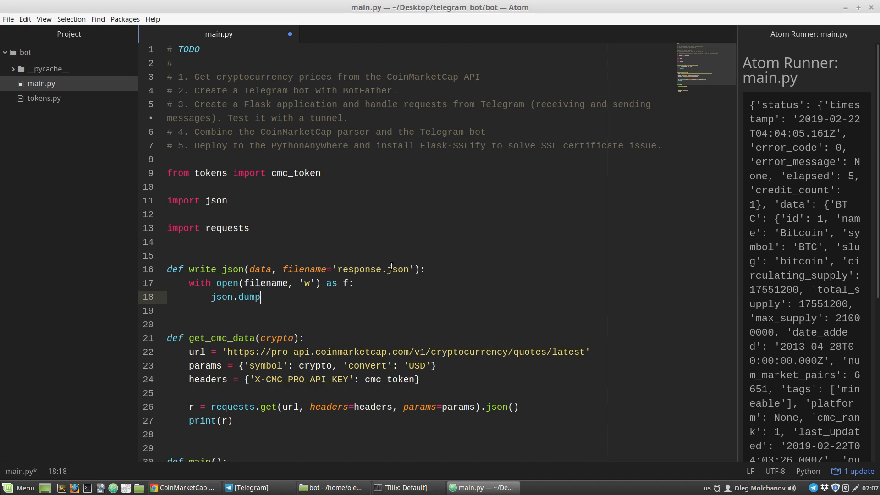
{"action": "type", "text": "()"}
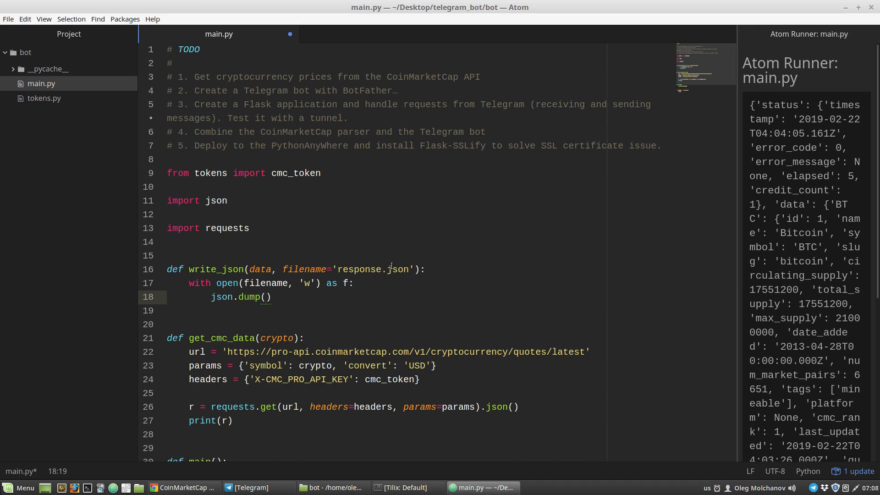
{"action": "left_click", "coordinate": [268, 297]}
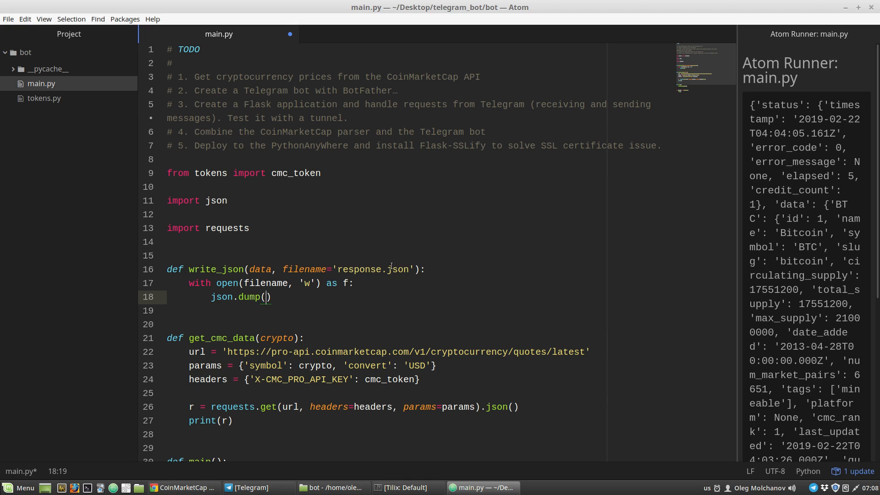
{"action": "type", "text": "data,"}
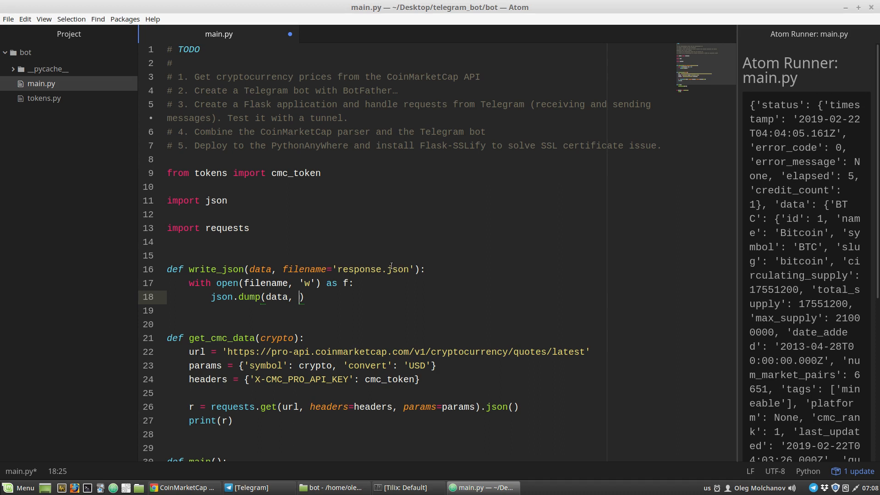
{"action": "type", "text": "f,"}
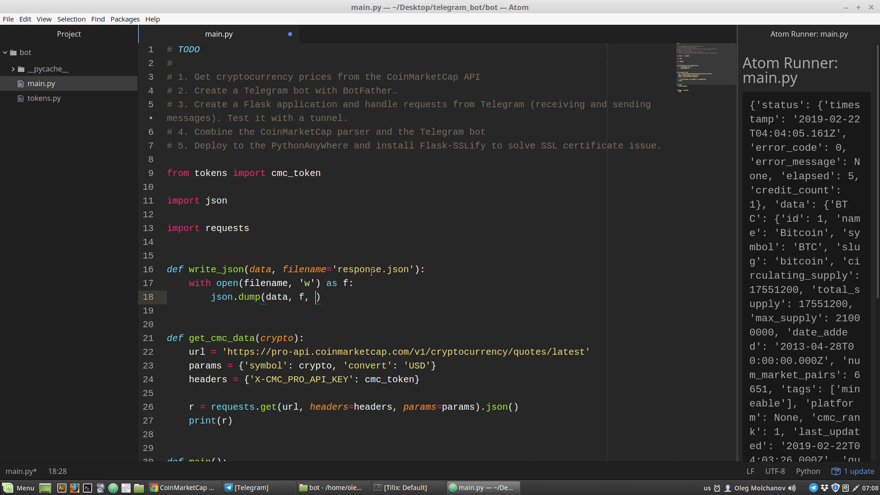
Give json.dump indent=4 and ensure_ascii=False
{"action": "type", "text": "indent="}
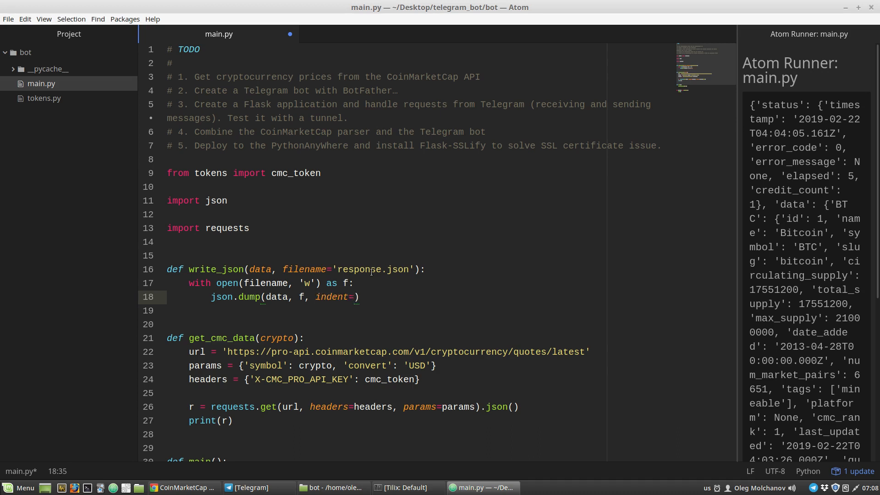
{"action": "left_click", "coordinate": [355, 297]}
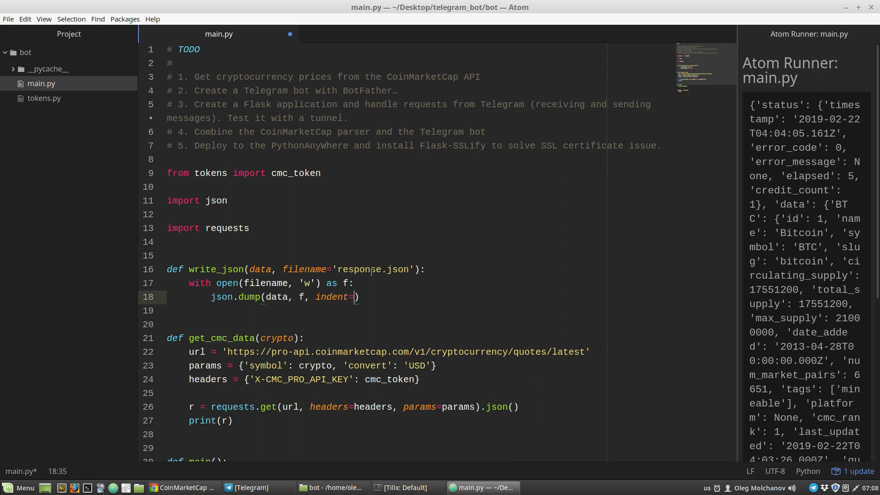
{"action": "type", "text": "2"}
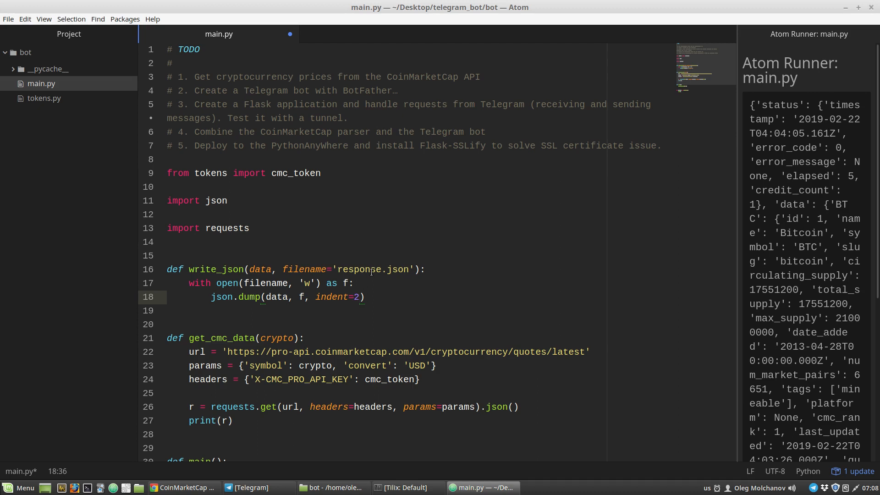
{"action": "key", "text": "BackSpace"}
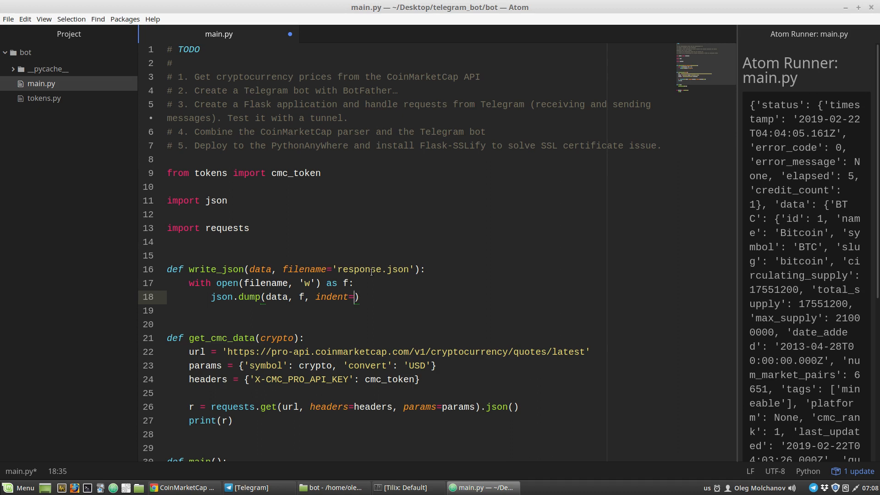
{"action": "type", "text": "4,"}
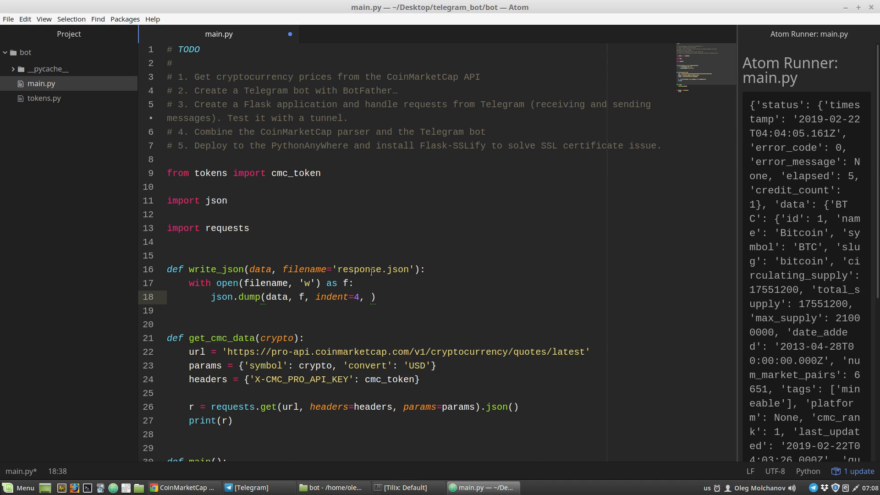
{"action": "type", "text": "ensure"}
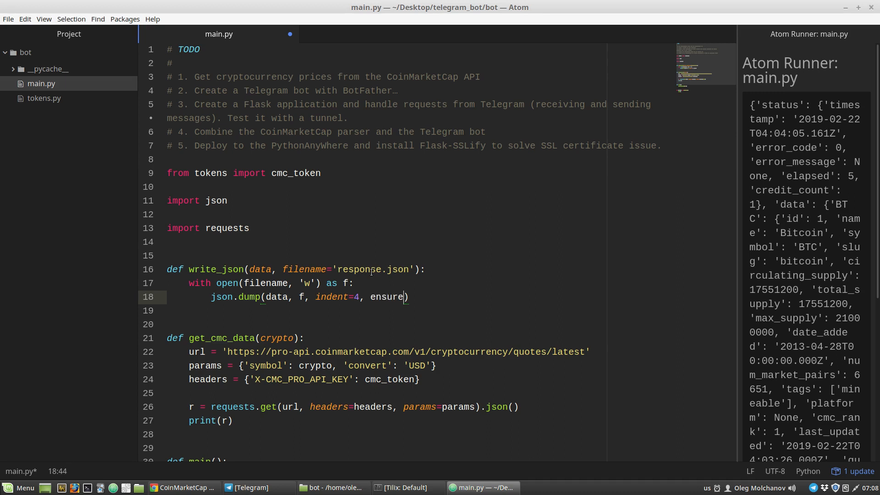
{"action": "type", "text": "_ascii="}
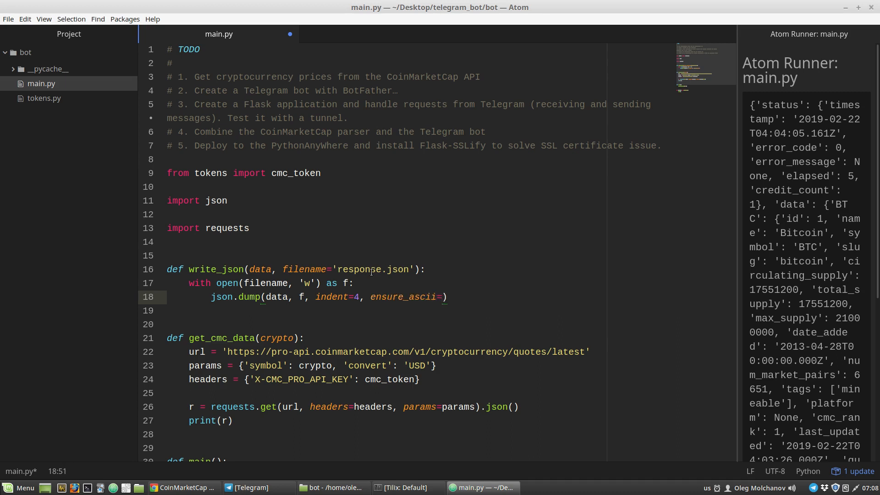
{"action": "type", "text": "False"}
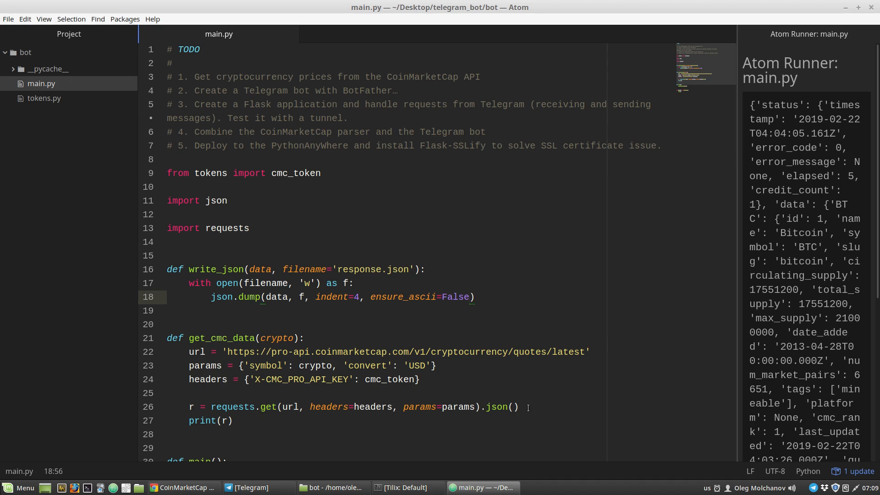
Add a write_json(r) call after the request in get_cmc_data
{"action": "key", "text": "enter"}
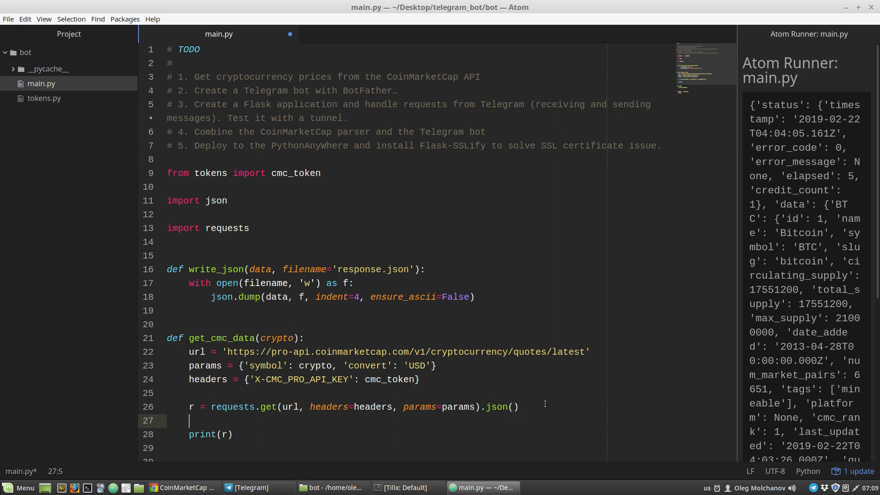
{"action": "type", "text": "write"}
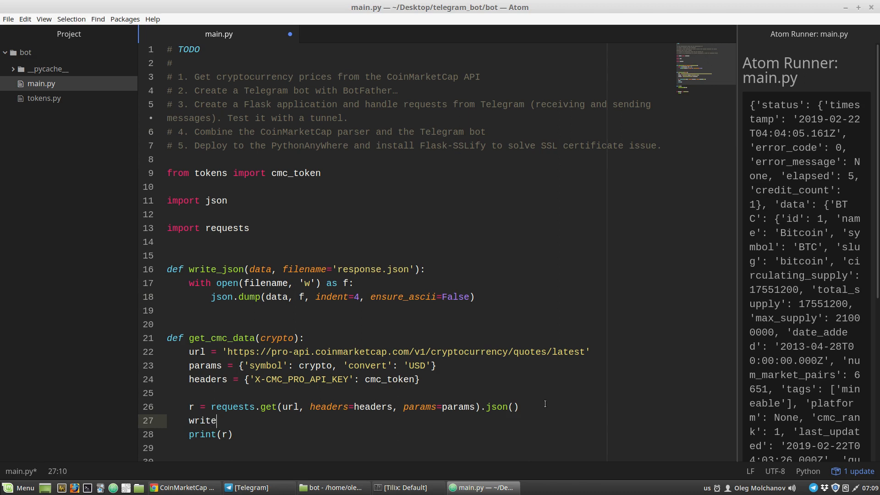
{"action": "type", "text": "_json()"}
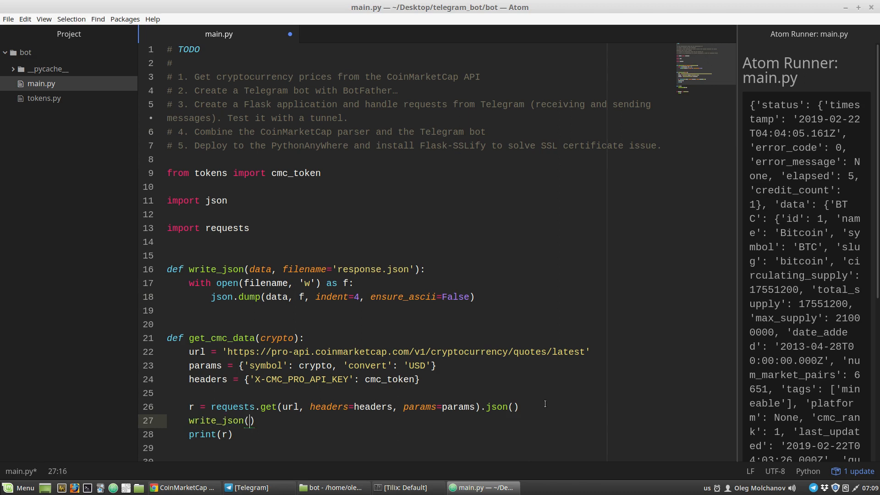
{"action": "type", "text": "r"}
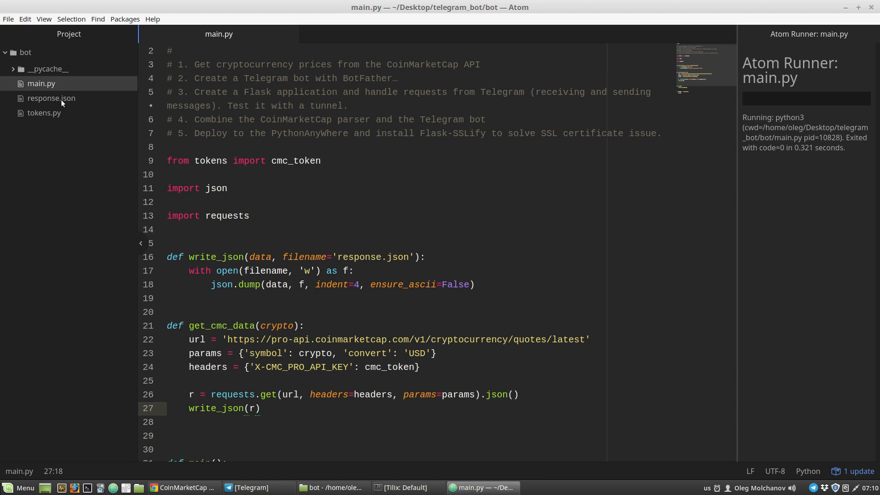
Open response.json and inspect its nested data, BTC and quote keys
{"action": "left_click", "coordinate": [51, 98]}
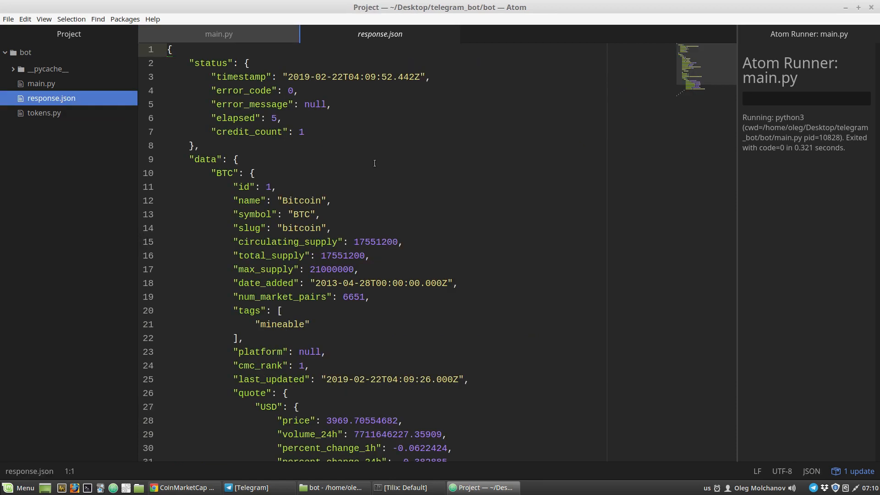
{"action": "mouse_move", "coordinate": [285, 243]}
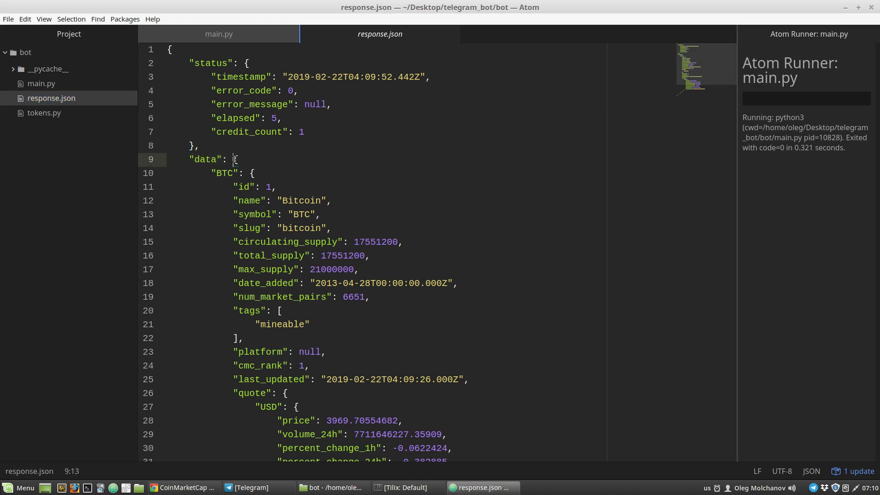
{"action": "double_click", "coordinate": [226, 173]}
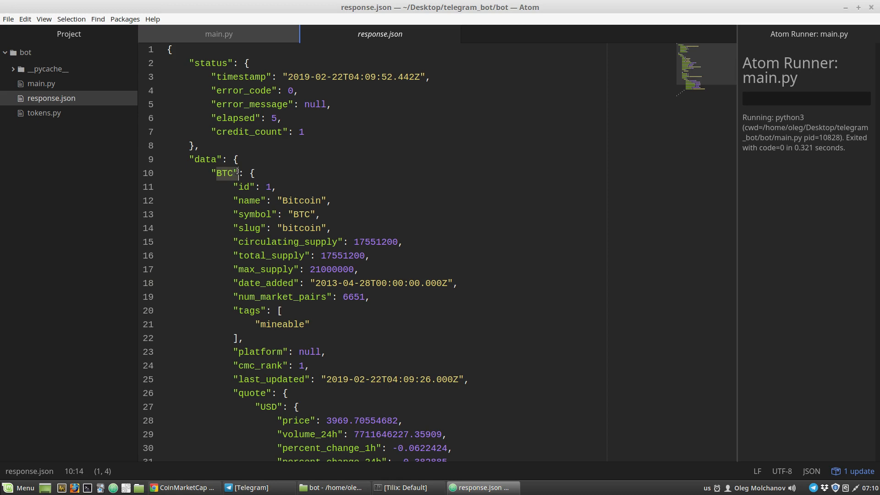
{"action": "left_click", "coordinate": [254, 173]}
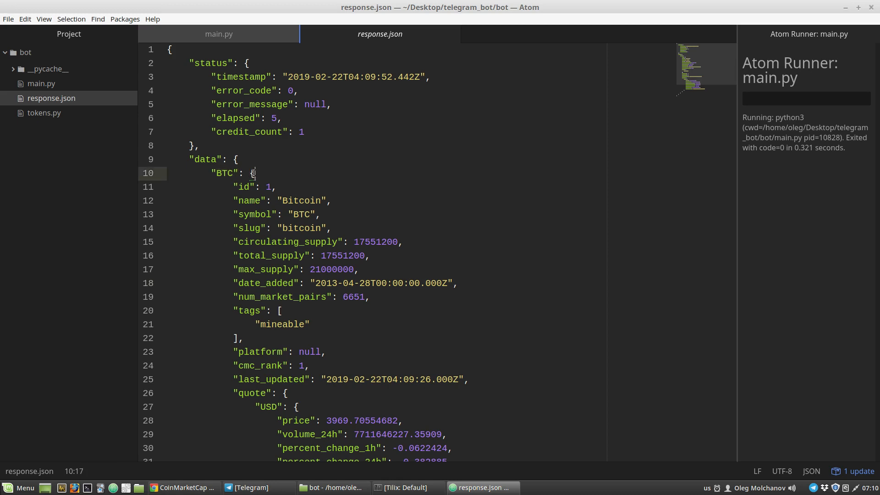
{"action": "scroll", "scroll_direction": "down", "scroll_amount": 3}
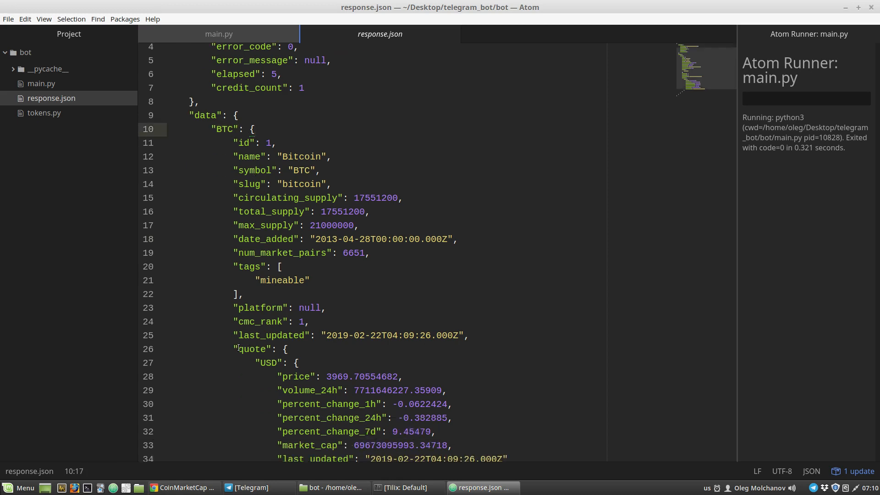
{"action": "left_click", "coordinate": [253, 128]}
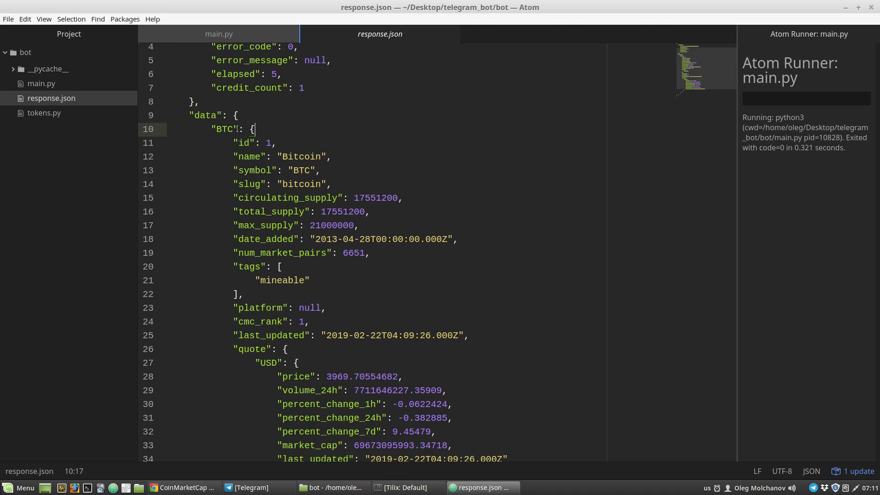
{"action": "left_click", "coordinate": [245, 348]}
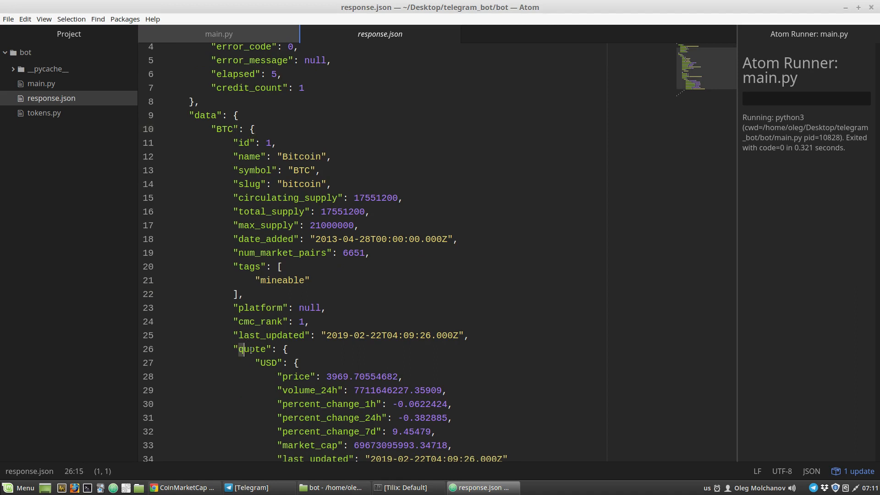
{"action": "double_click", "coordinate": [267, 363]}
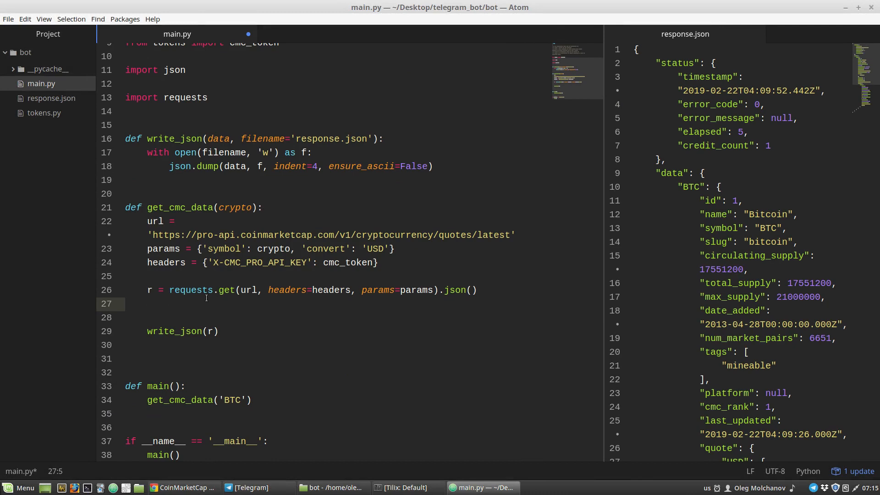
Start the assignment price = r['data'][crypto] after the request line
{"action": "type", "text": "price"}
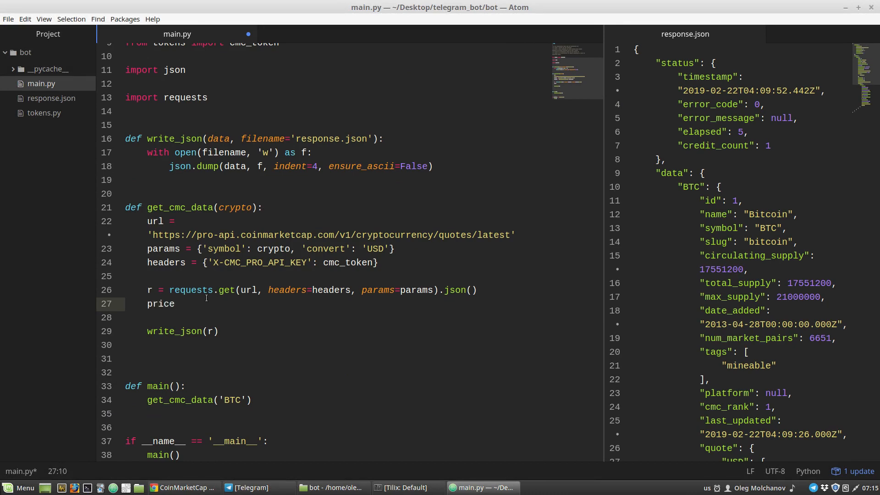
{"action": "type", "text": "="}
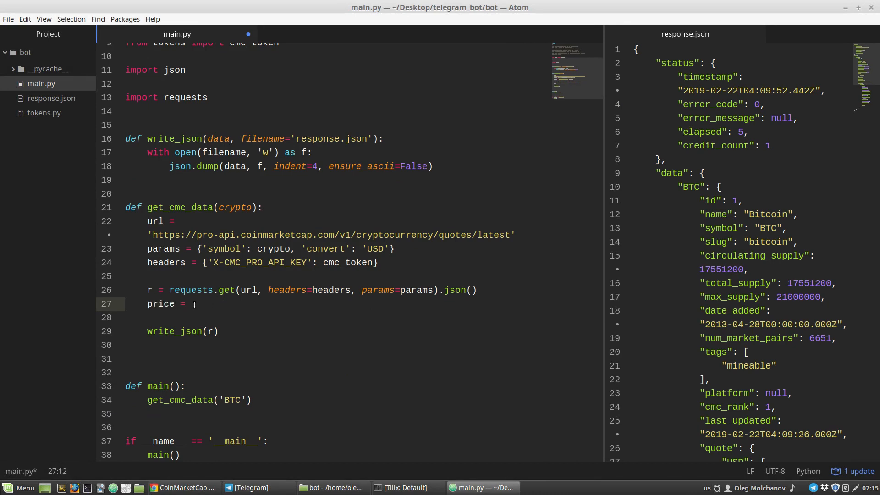
{"action": "type", "text": "r"}
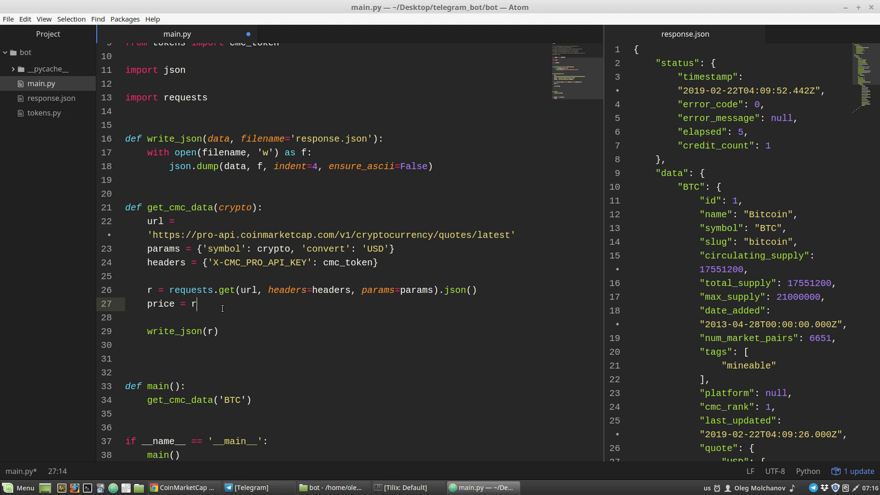
{"action": "type", "text": "['']"}
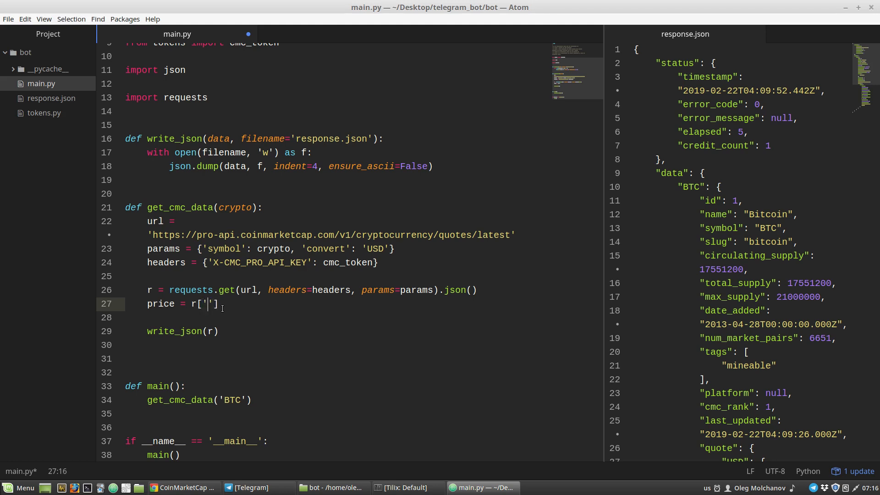
{"action": "type", "text": "data"}
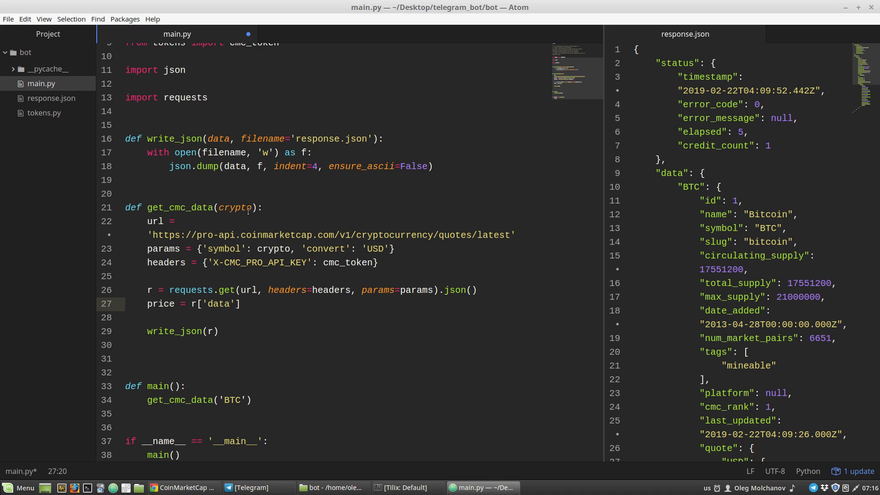
{"action": "left_click", "coordinate": [242, 303]}
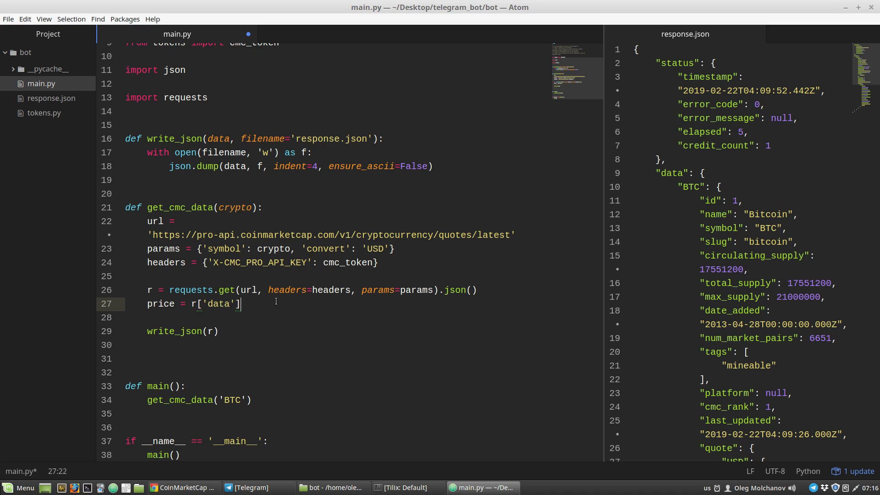
{"action": "type", "text": "[c"}
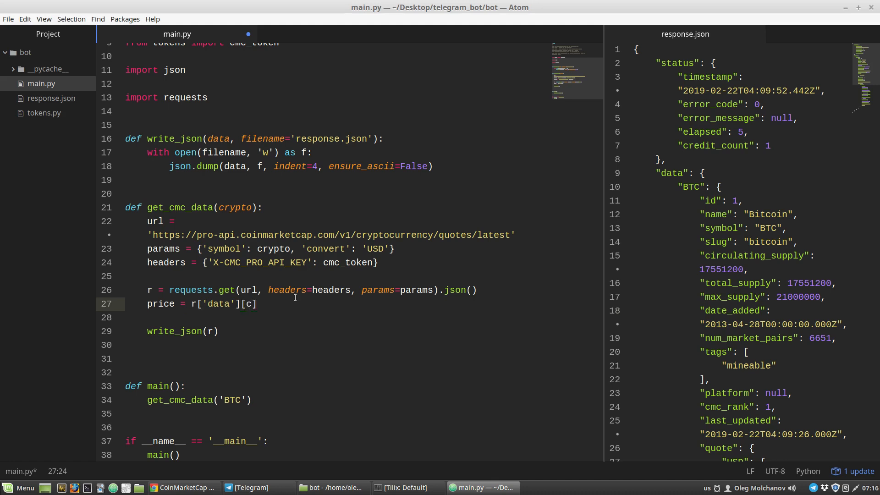
{"action": "type", "text": "rypto"}
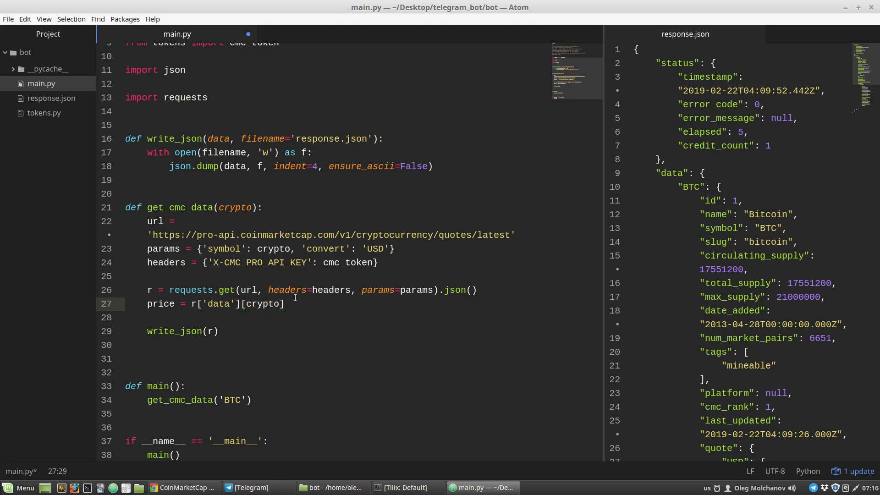
Add a blank line and complete the lookup with ['quote']['USD']['price']
{"action": "key", "text": "Return"}
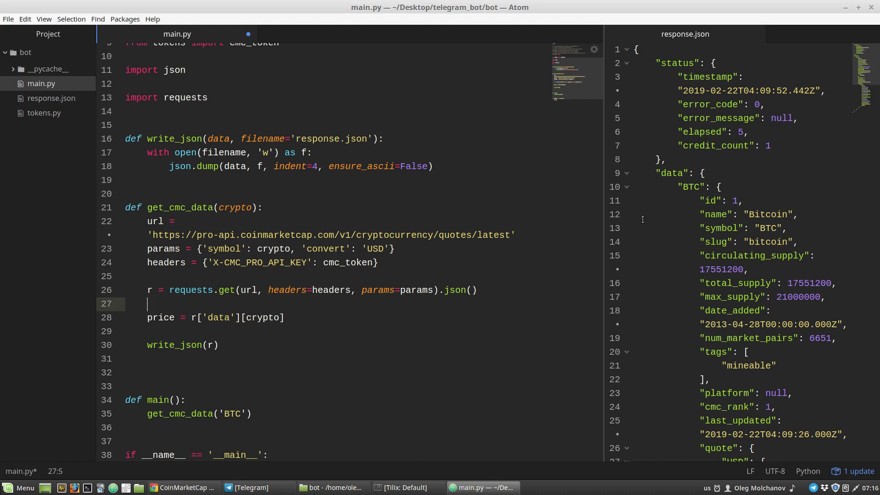
{"action": "scroll", "scroll_direction": "down", "scroll_amount": 3}
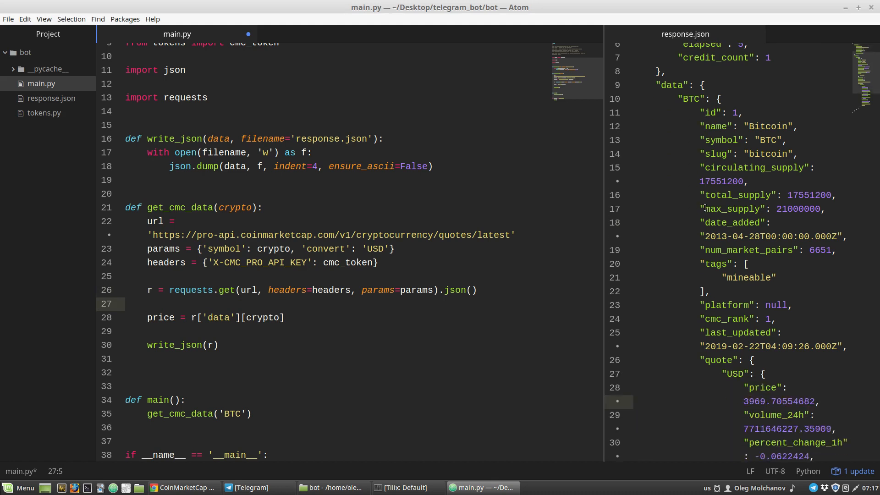
{"action": "scroll", "scroll_direction": "down", "scroll_amount": 3}
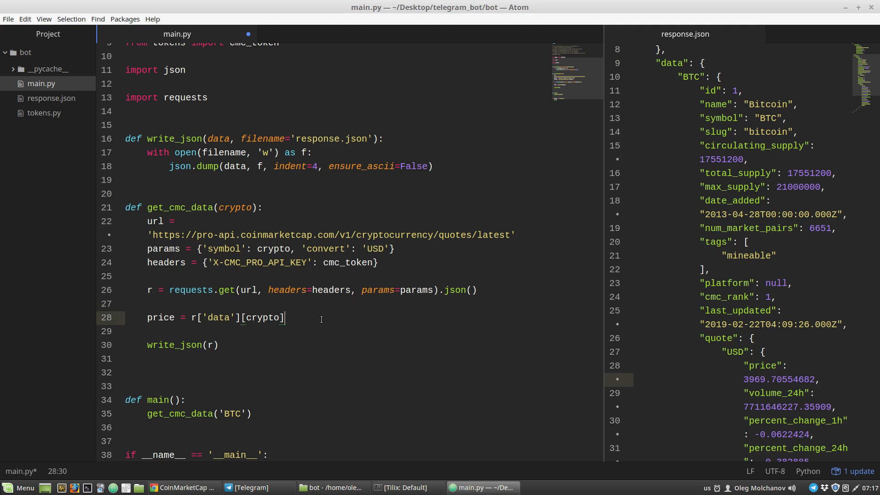
{"action": "type", "text": "['quote']"}
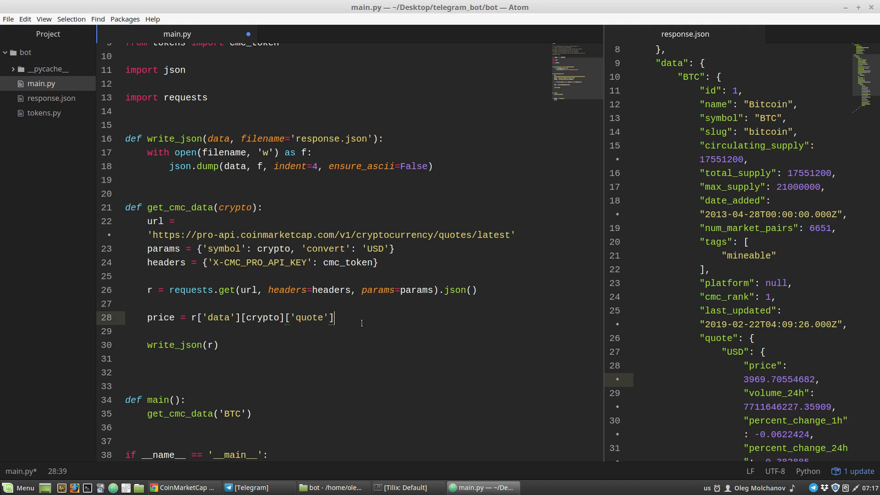
{"action": "type", "text": "['']"}
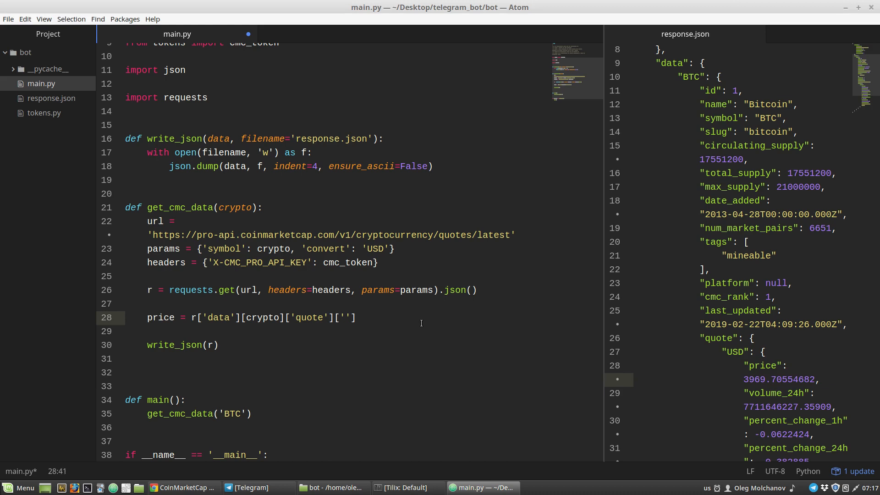
{"action": "type", "text": "USD"}
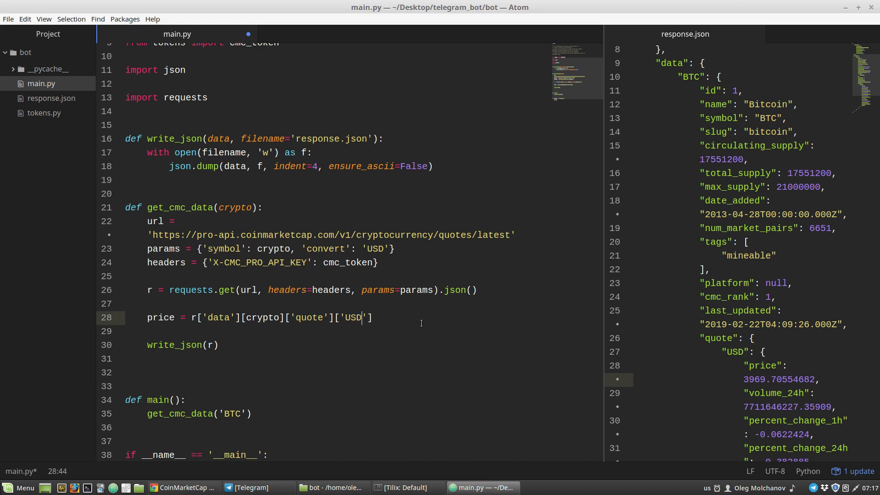
{"action": "type", "text": "['']"}
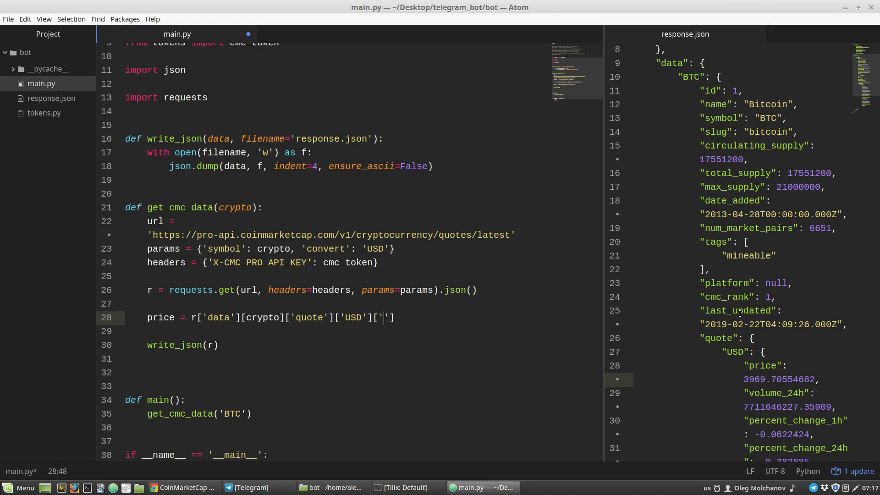
{"action": "type", "text": "price"}
{"action": "left_click", "coordinate": [364, 345]}
{"action": "type", "text": "return"}
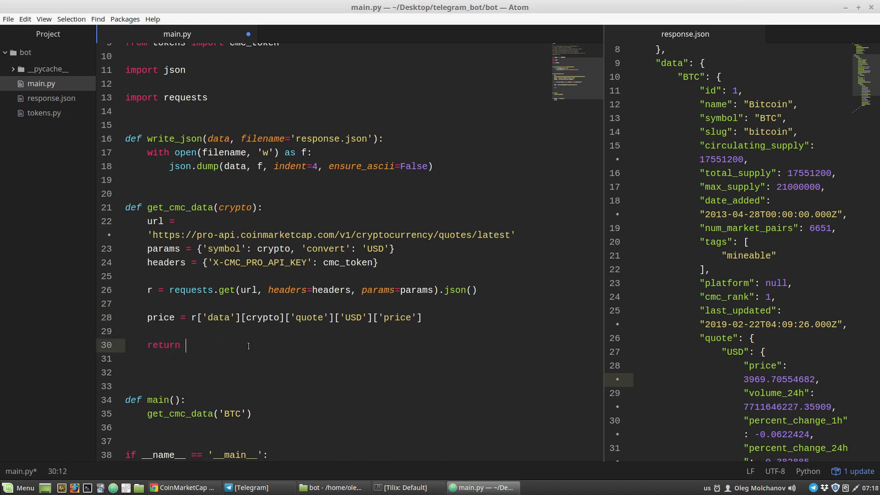
Return price from get_cmc_data and print get_cmc_data('BTC') in main
{"action": "type", "text": "price"}
{"action": "left_click", "coordinate": [361, 414]}
{"action": "type", "text": "print("}
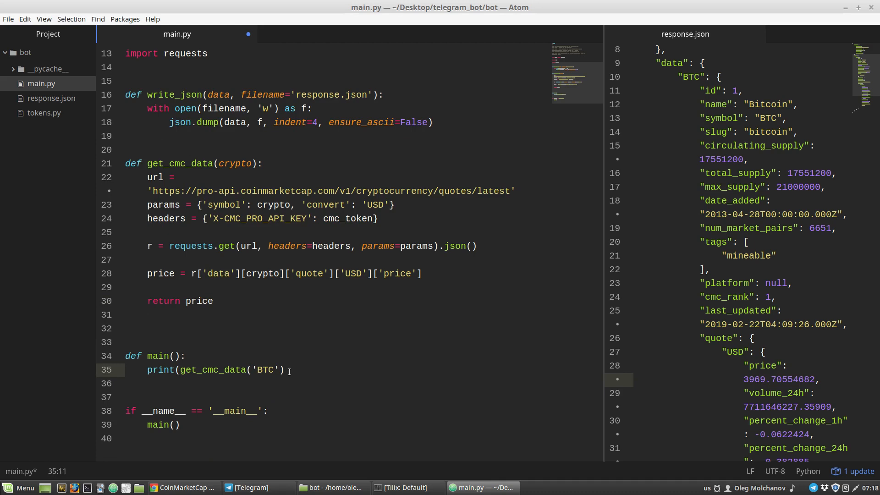
{"action": "type", "text": ")"}
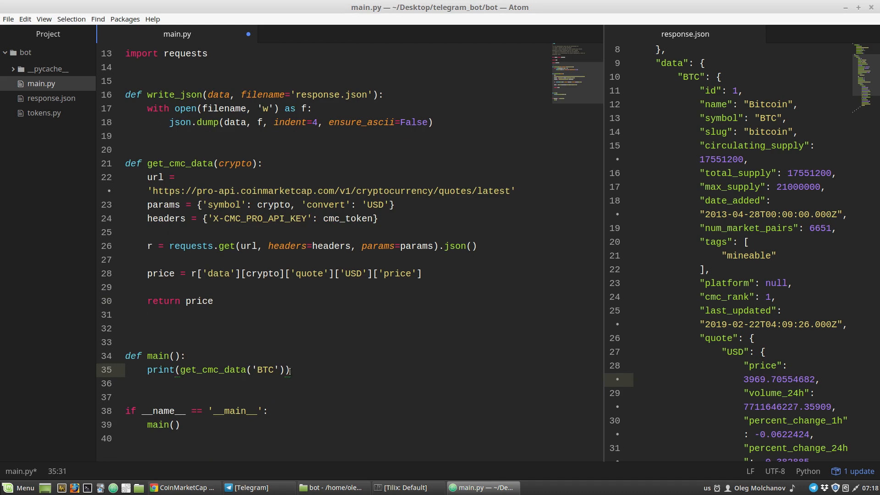